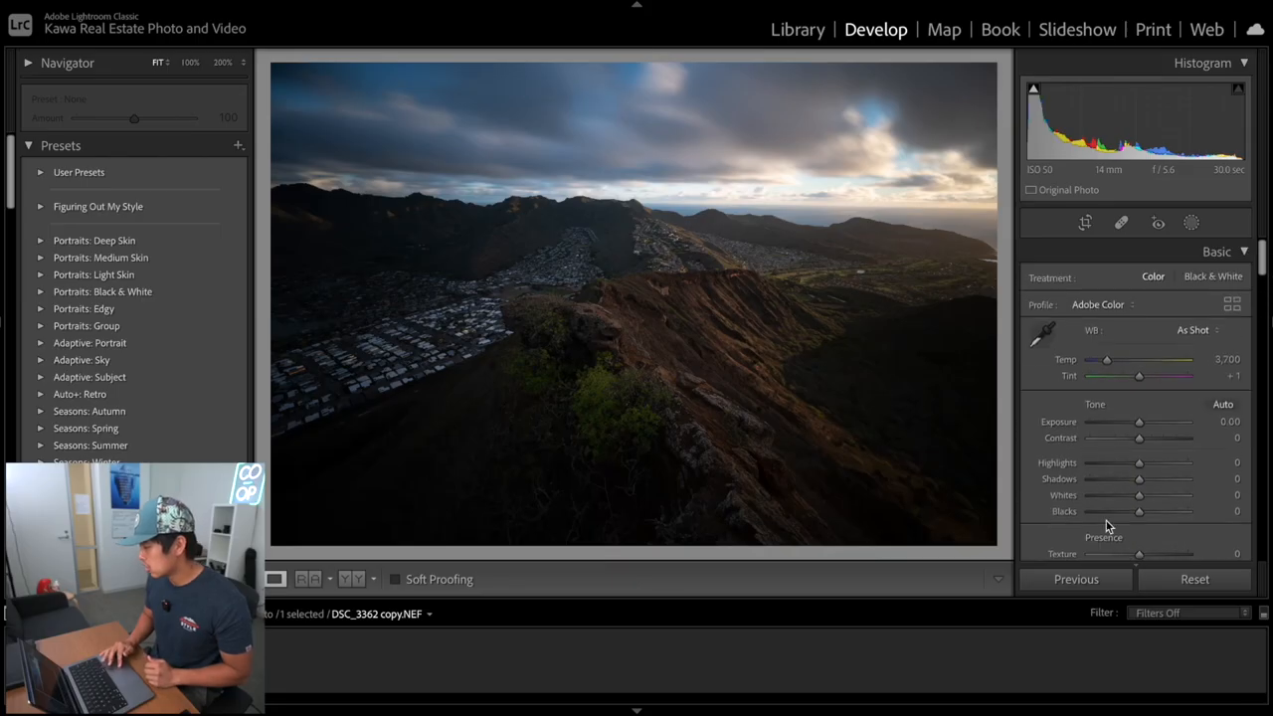
# Raise Exposure to +0.90 and warm the Temp slider to about 4,169
pyautogui.scroll(-3)
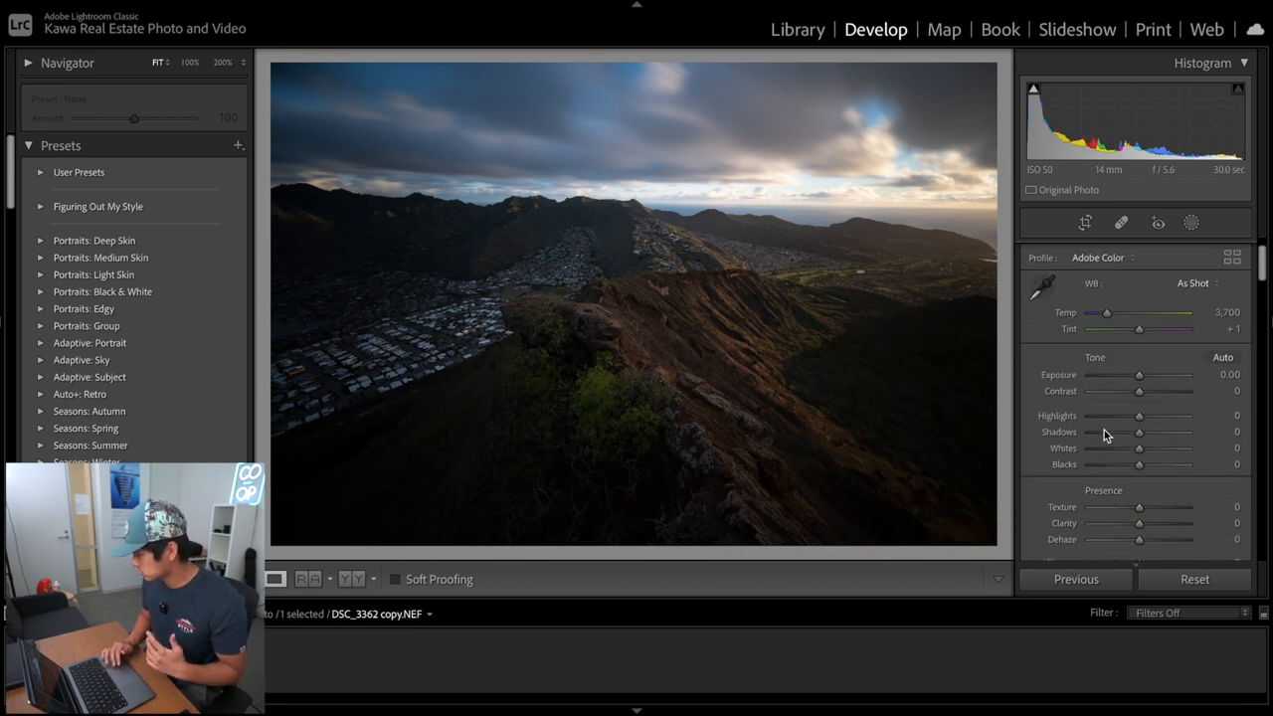
pyautogui.scroll(-3)
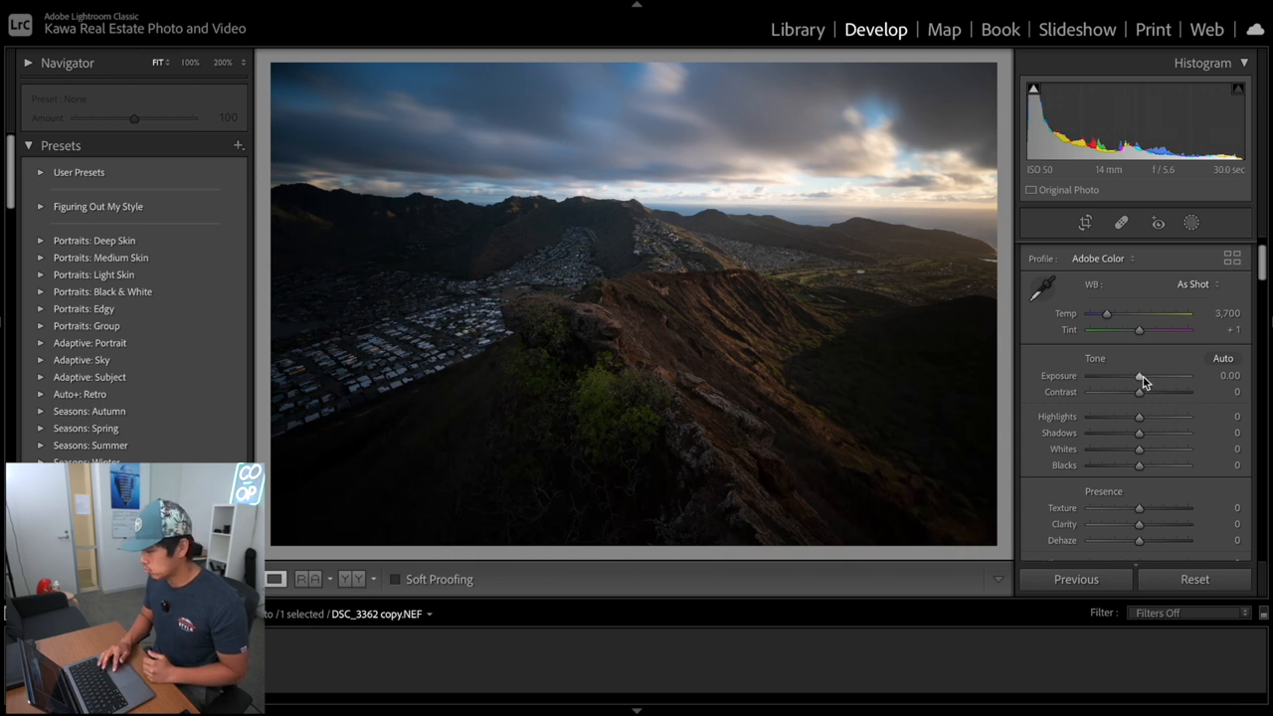
pyautogui.moveTo(1139, 376); pyautogui.dragTo(1168, 376)
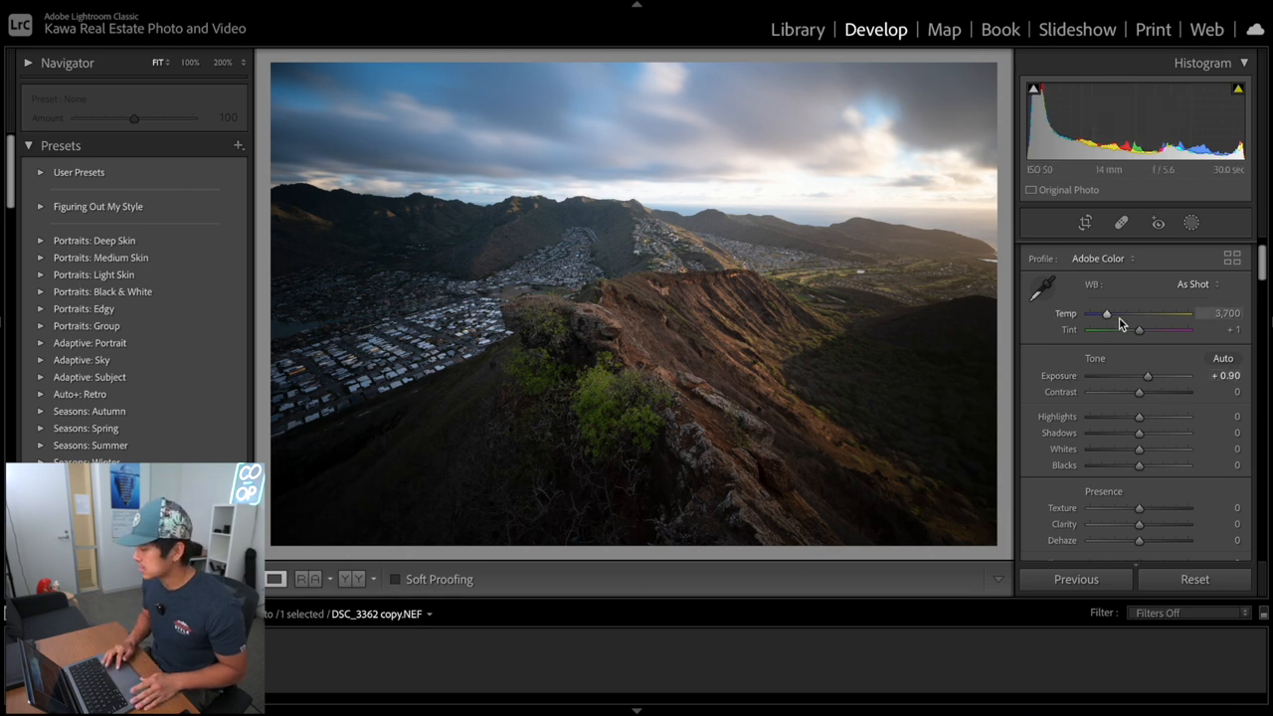
pyautogui.moveTo(1105, 313); pyautogui.dragTo(1112, 313)
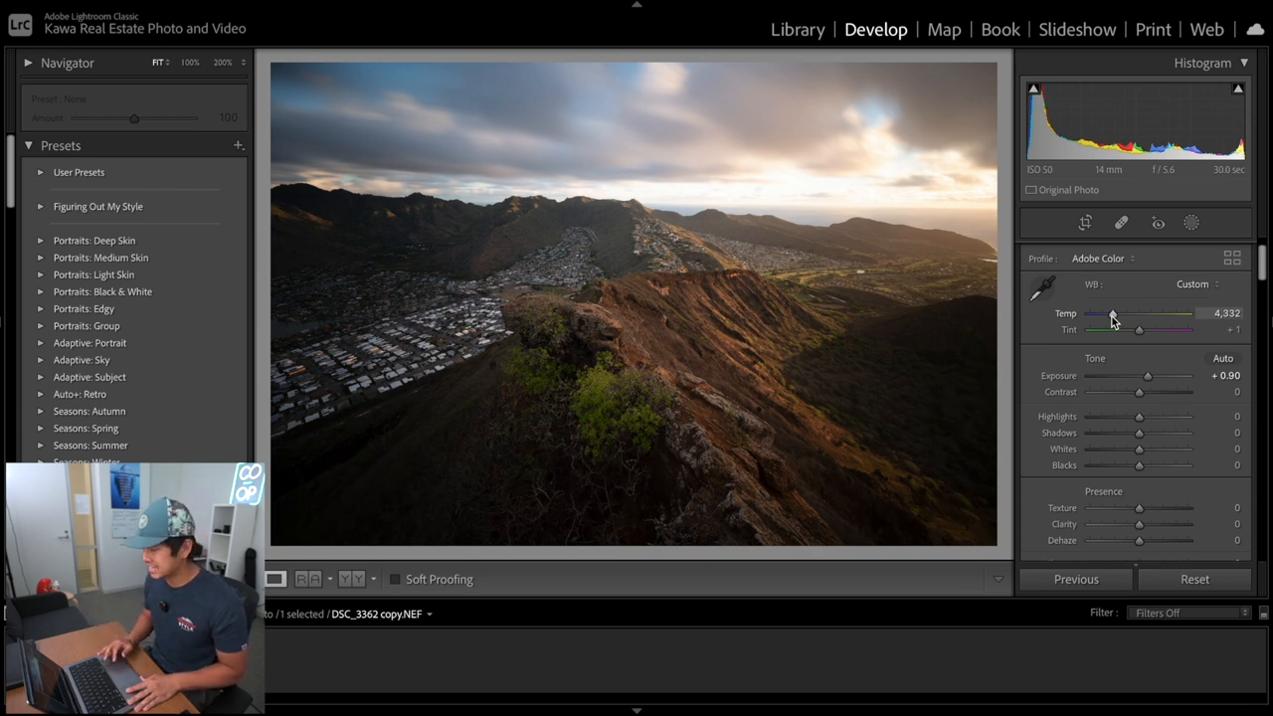
pyautogui.moveTo(1114, 313); pyautogui.dragTo(1107, 313)
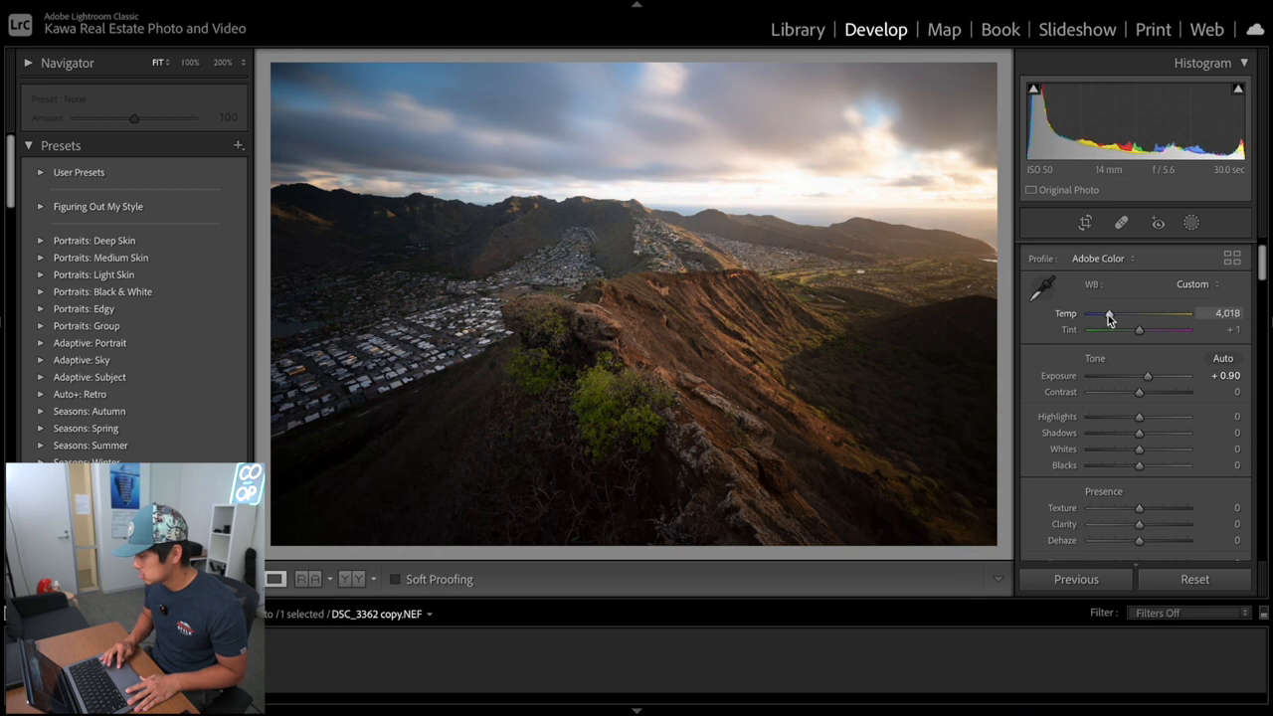
pyautogui.moveTo(1106, 313); pyautogui.dragTo(1116, 313)
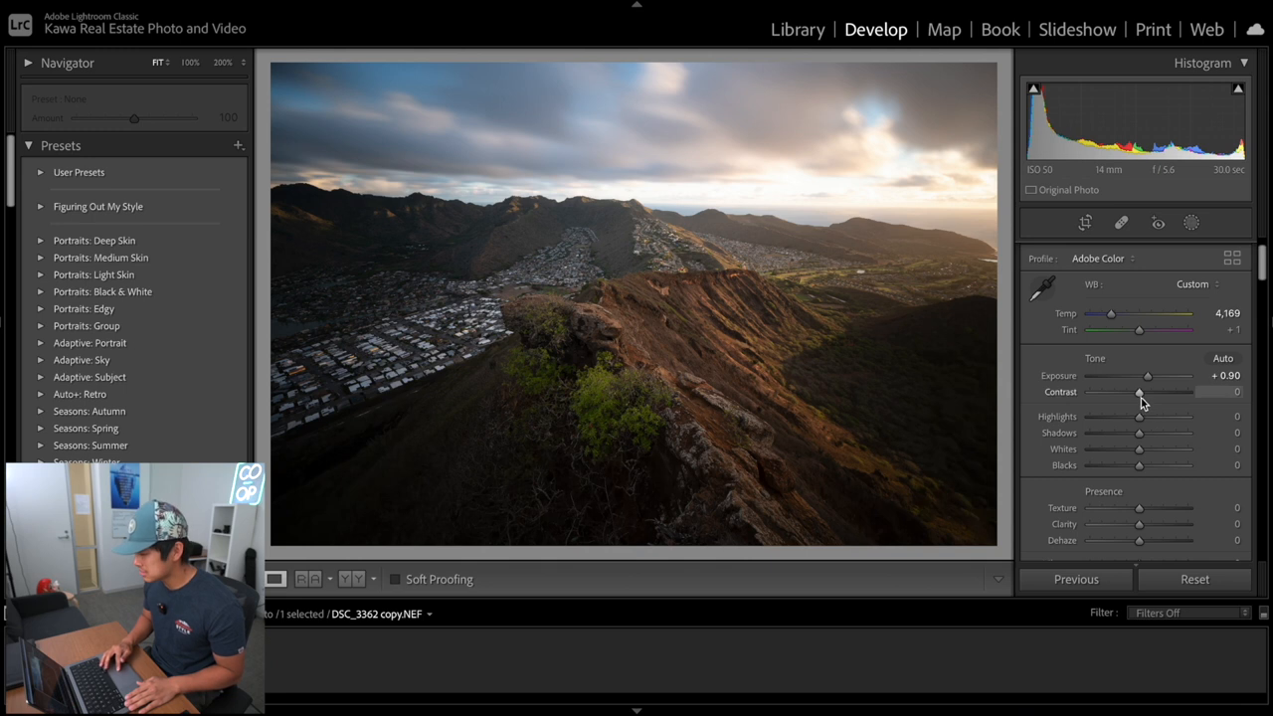
# Set Highlights +9, Shadows -8, Whites +18, Blacks -9, Clarity +14, Dehaze +10 and Exposure +1.20
pyautogui.moveTo(1139, 391); pyautogui.dragTo(1154, 391)
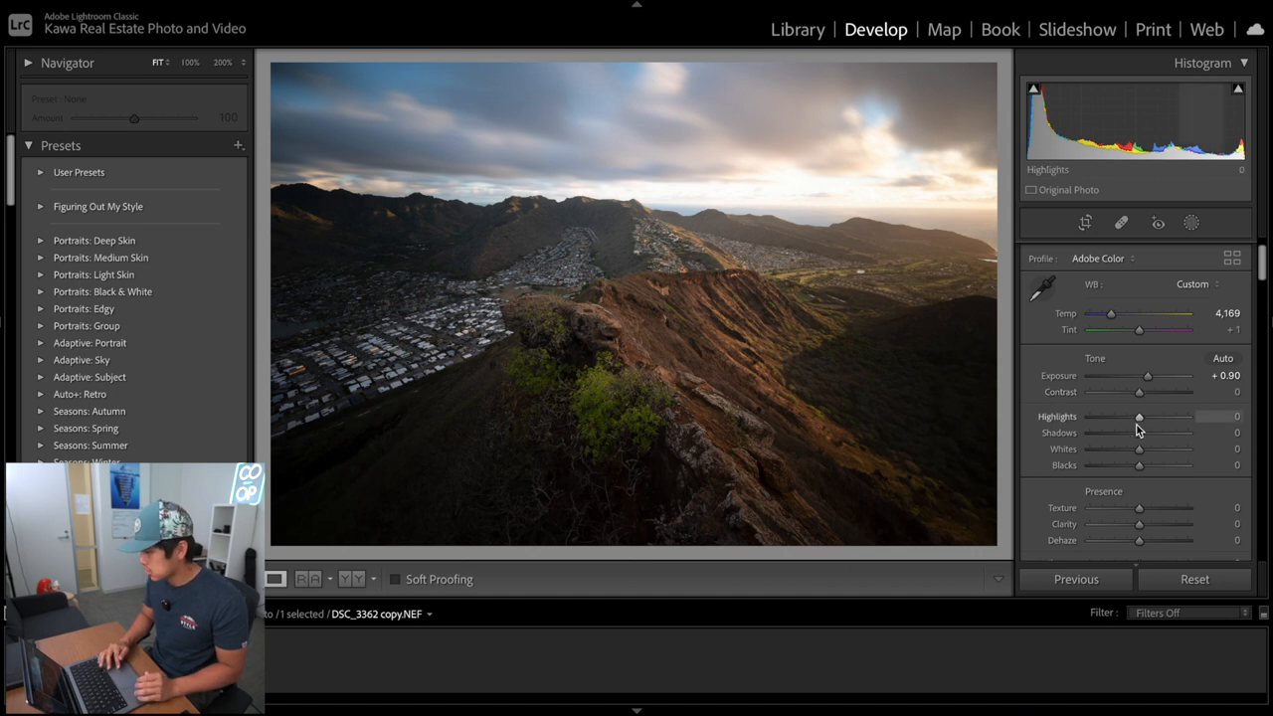
pyautogui.moveTo(1139, 416); pyautogui.dragTo(1144, 415)
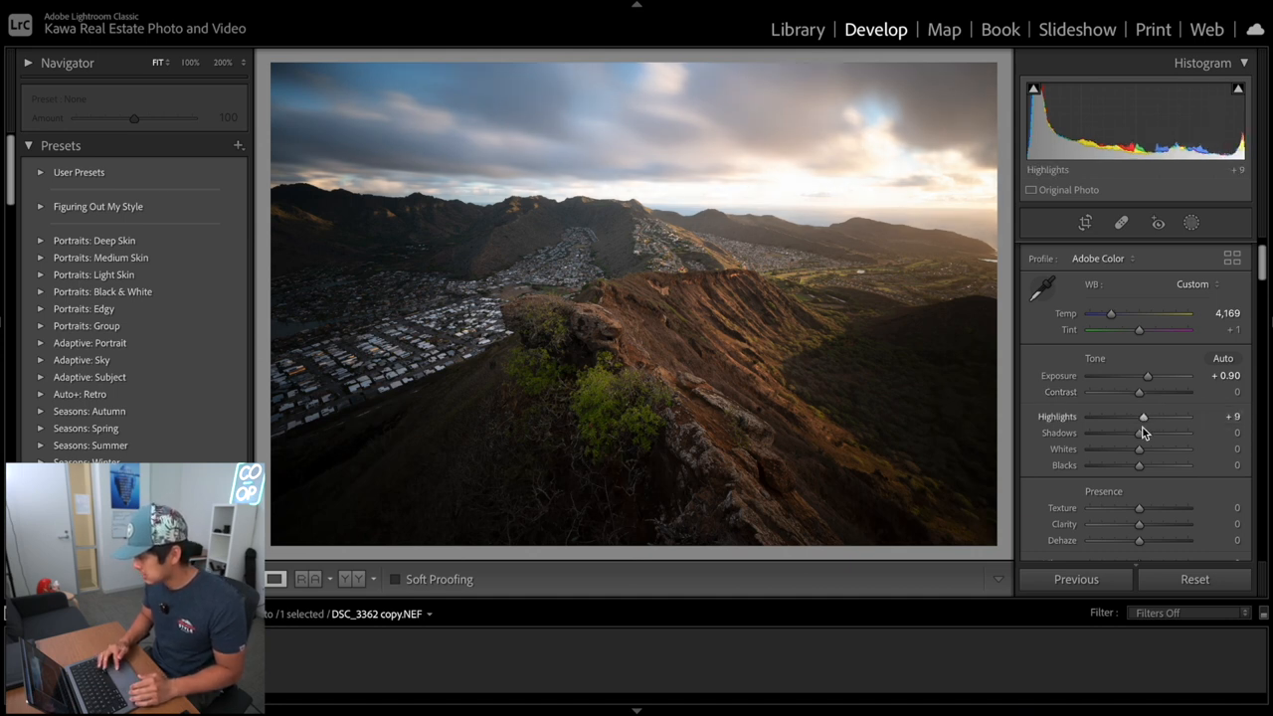
pyautogui.moveTo(1139, 432); pyautogui.dragTo(1134, 433)
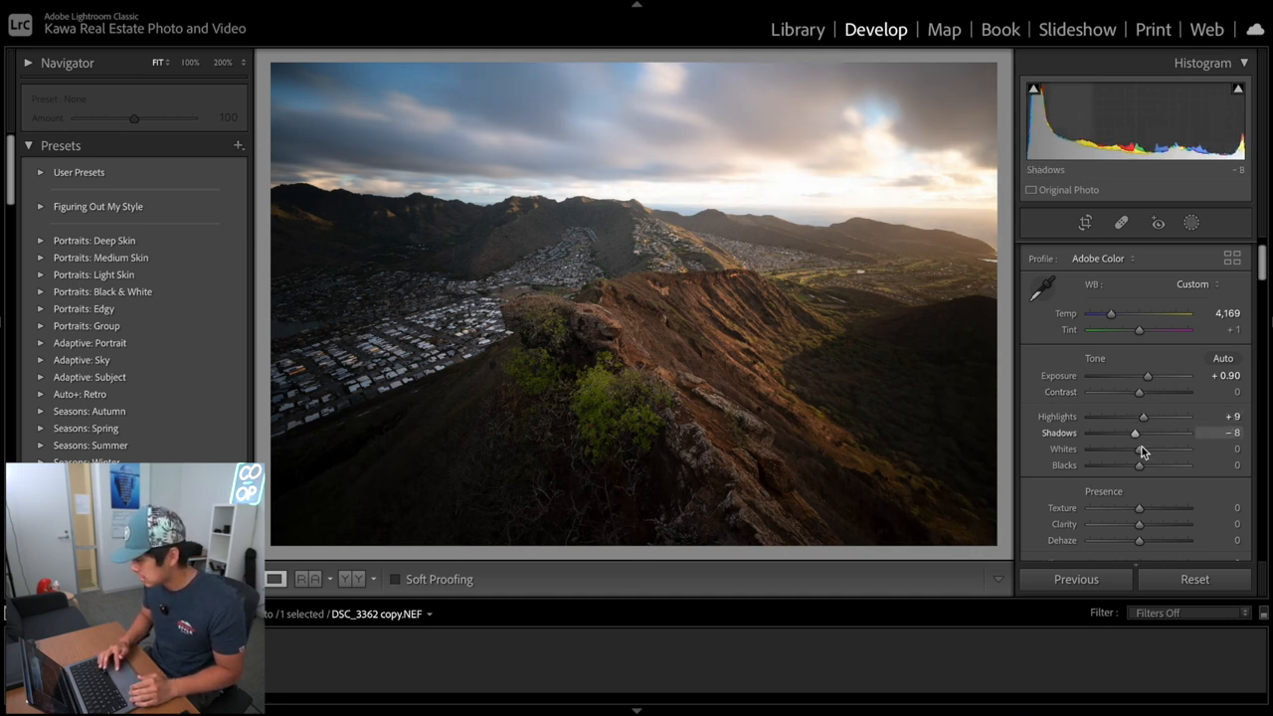
pyautogui.moveTo(1138, 448); pyautogui.dragTo(1149, 449)
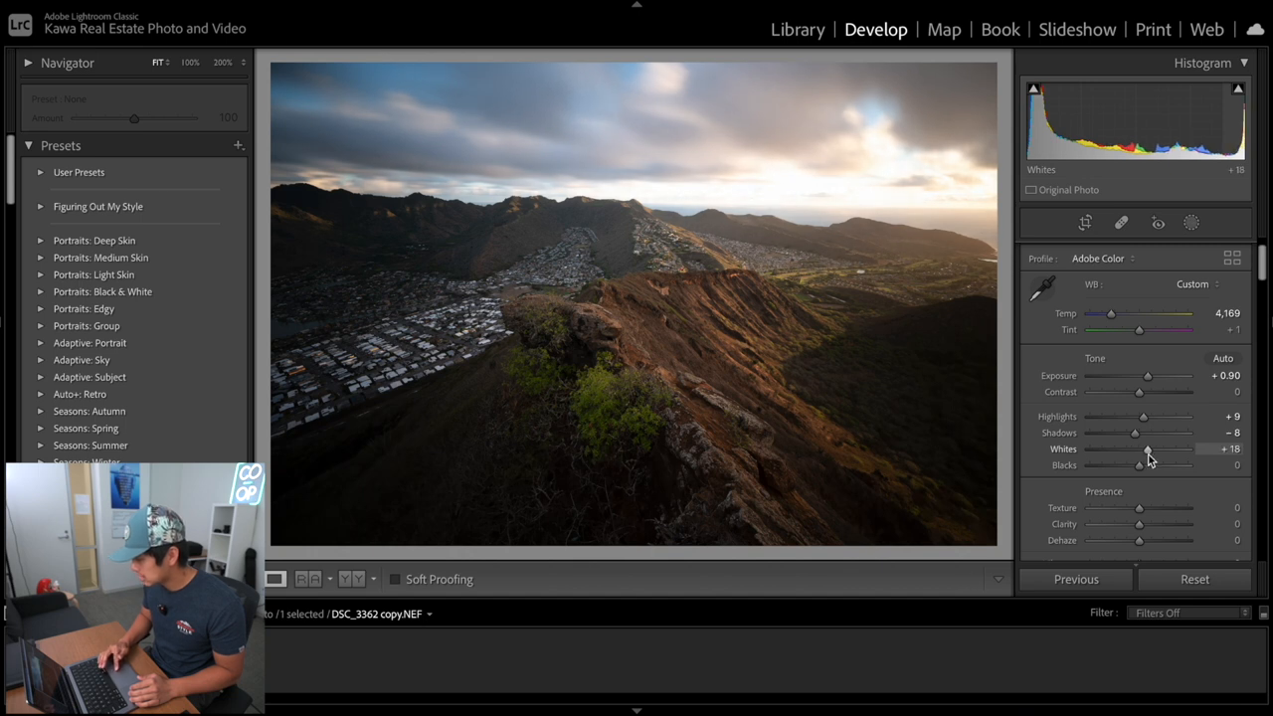
pyautogui.moveTo(1139, 465); pyautogui.dragTo(1134, 465)
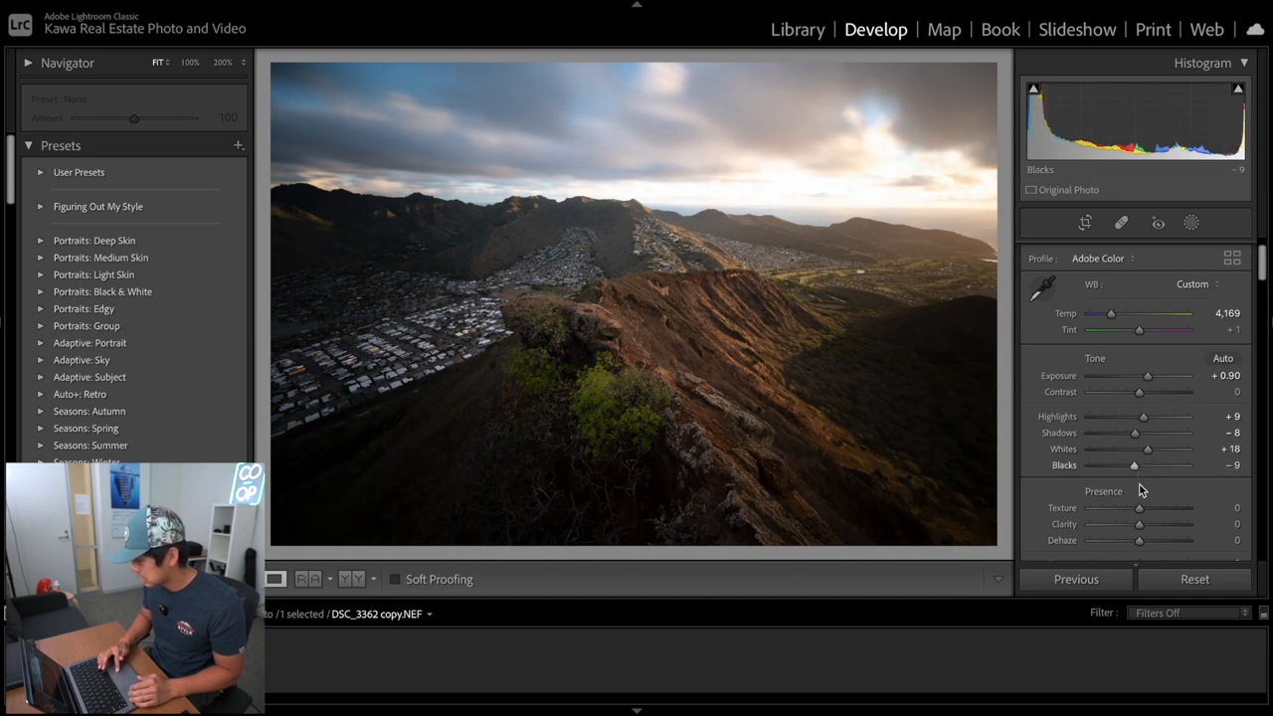
pyautogui.moveTo(1138, 540); pyautogui.dragTo(1144, 540)
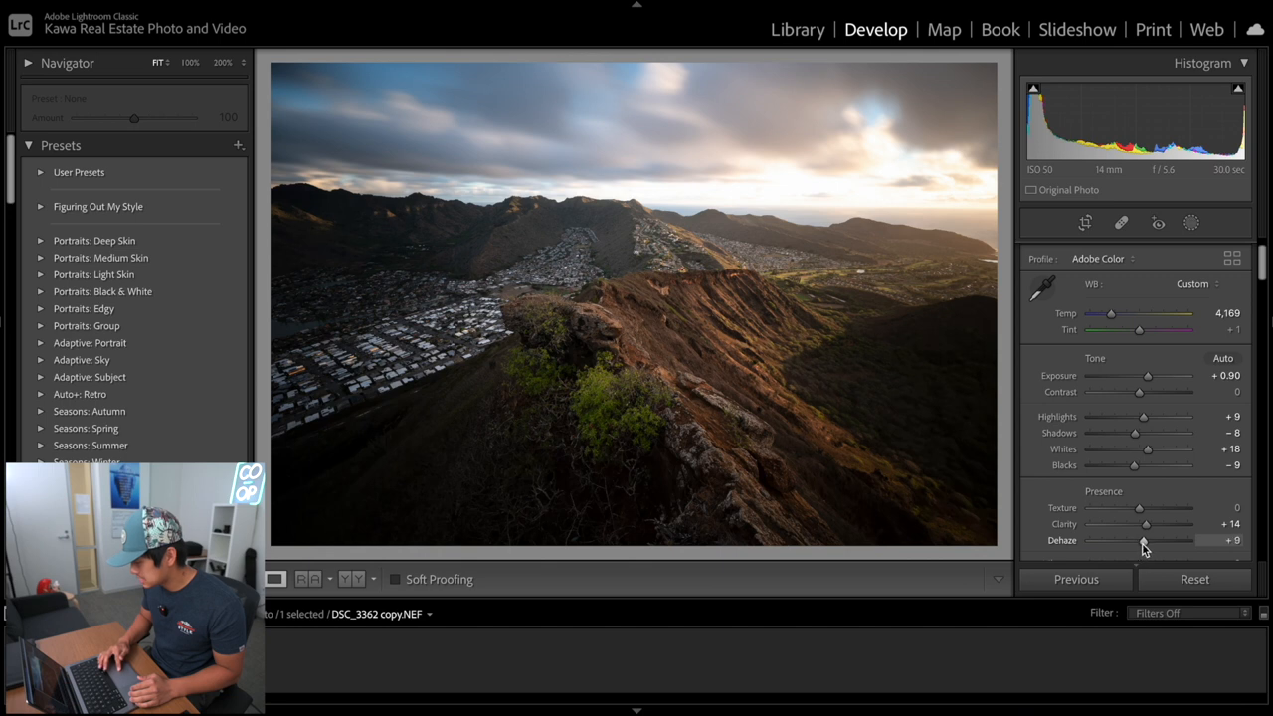
pyautogui.moveTo(1147, 376); pyautogui.dragTo(1156, 376)
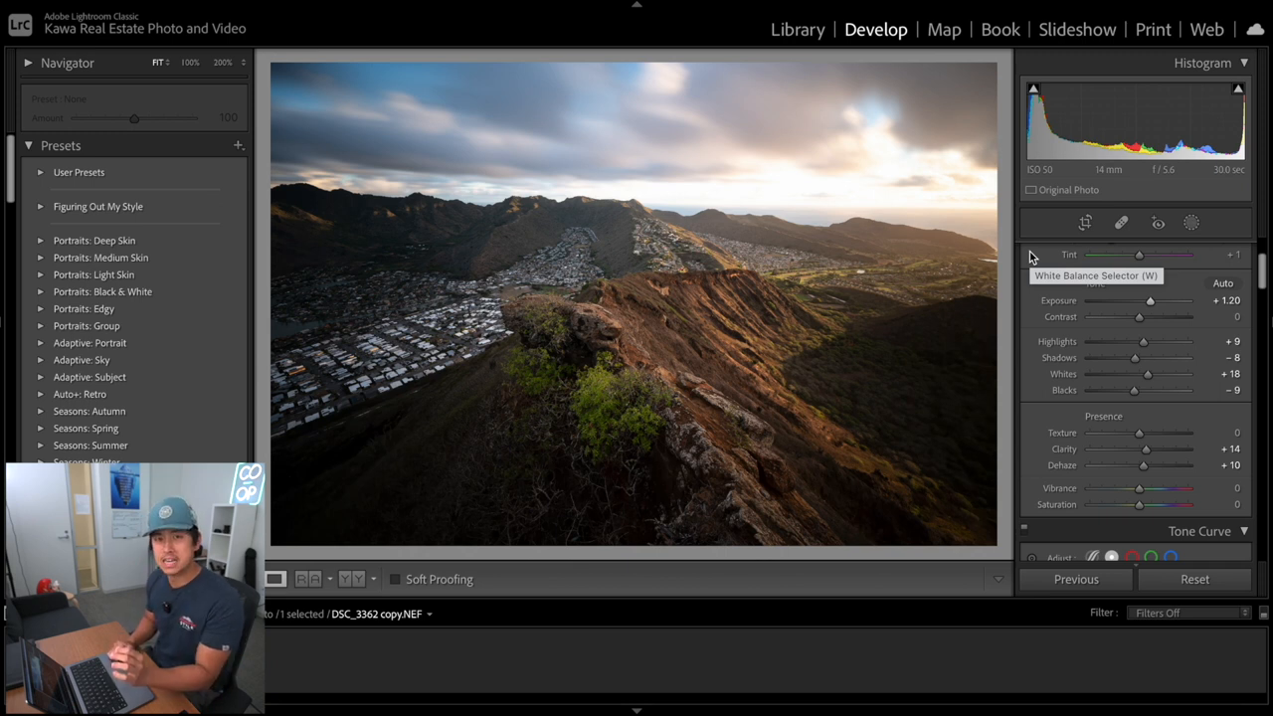
# Preview strong dehaze amounts on the landscape, then settle Dehaze at a subtle +6
pyautogui.moveTo(1144, 466); pyautogui.dragTo(1198, 466)
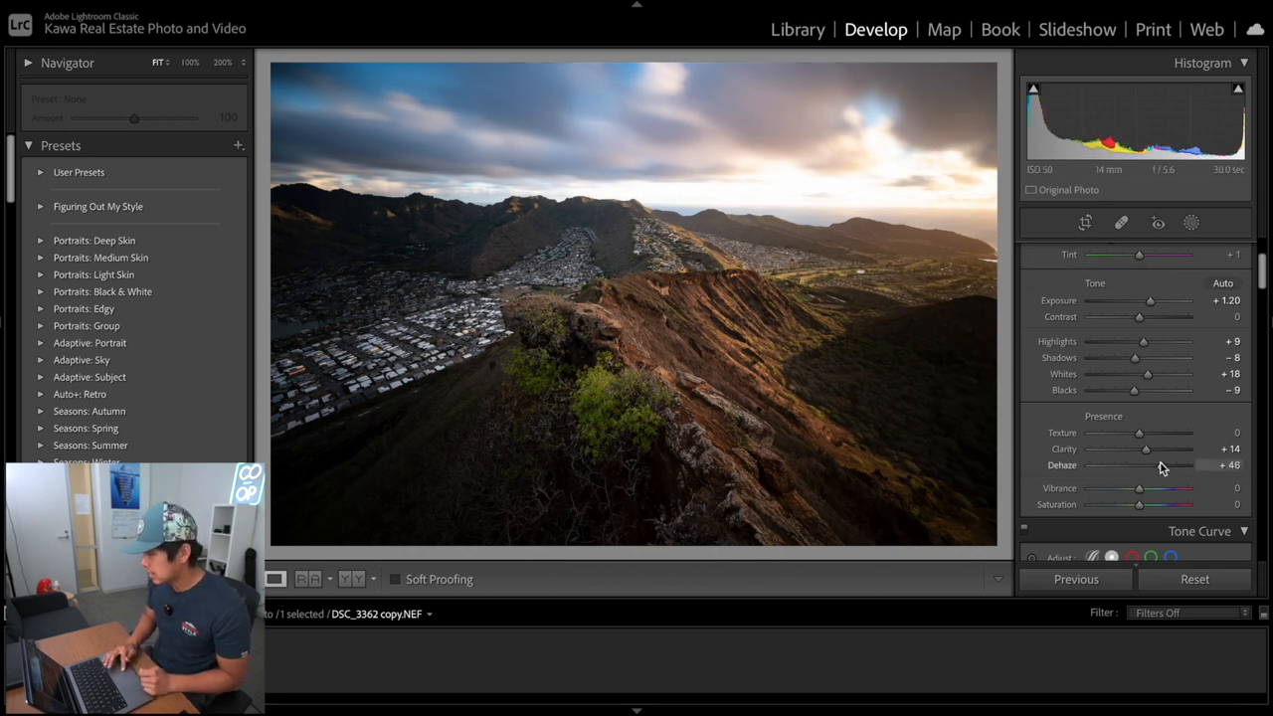
pyautogui.moveTo(1134, 465); pyautogui.dragTo(1154, 465)
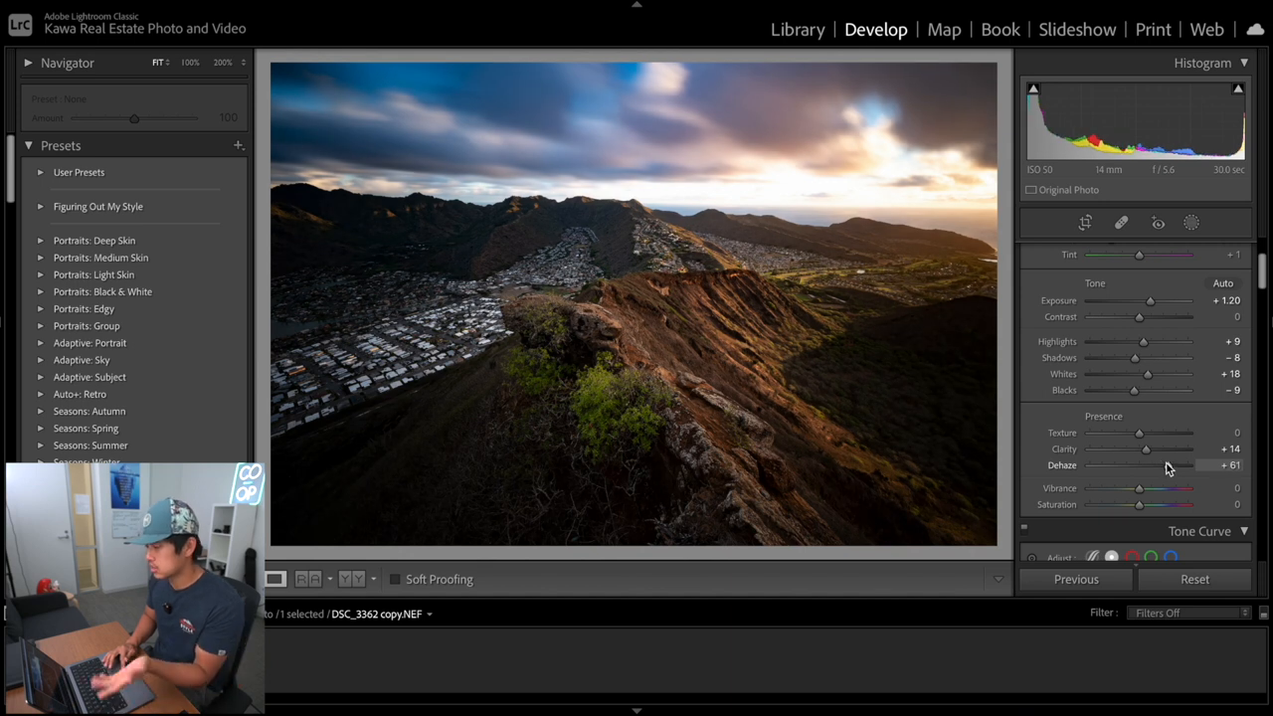
pyautogui.moveTo(1146, 465); pyautogui.dragTo(1143, 464)
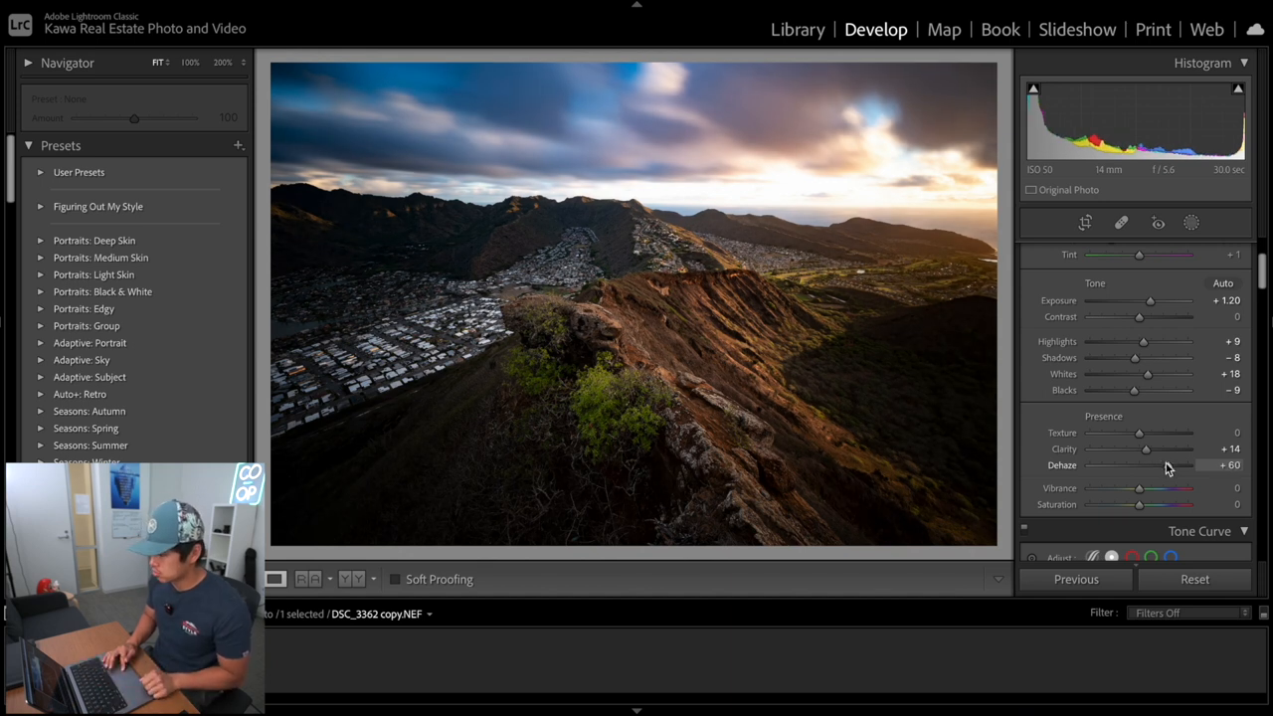
pyautogui.moveTo(1153, 464); pyautogui.dragTo(1139, 464)
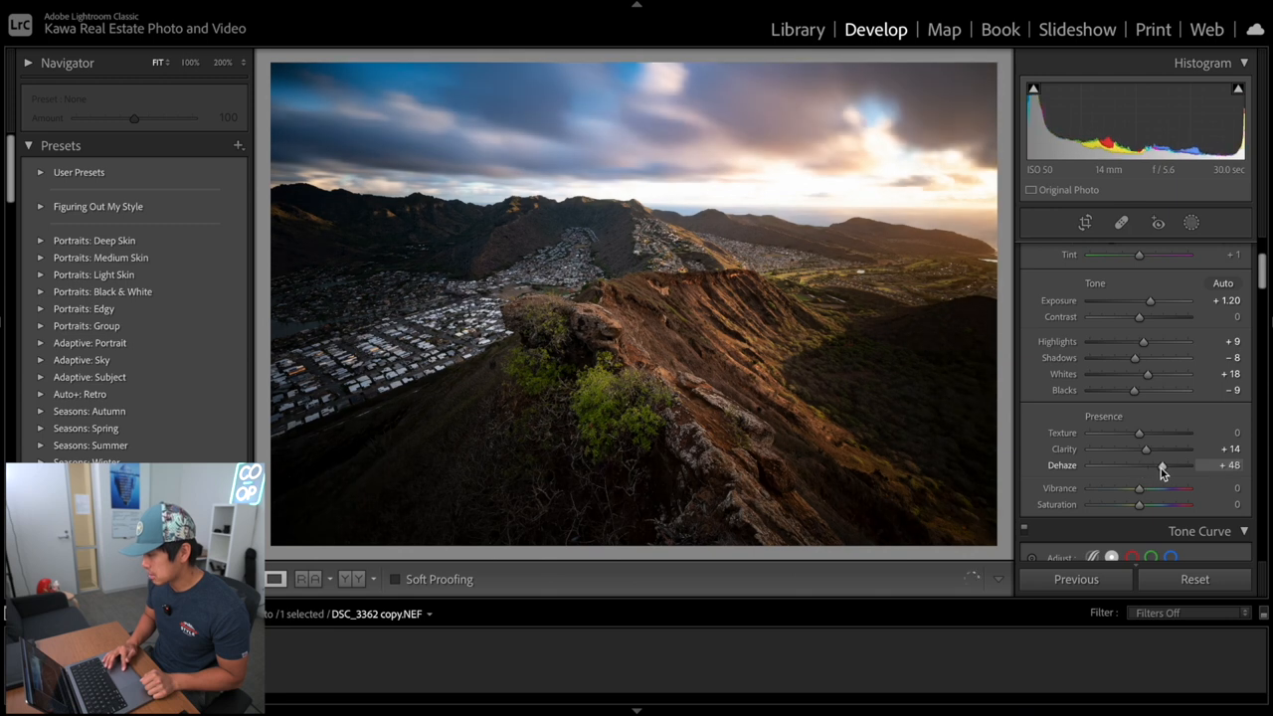
pyautogui.moveTo(1168, 466); pyautogui.dragTo(1145, 465)
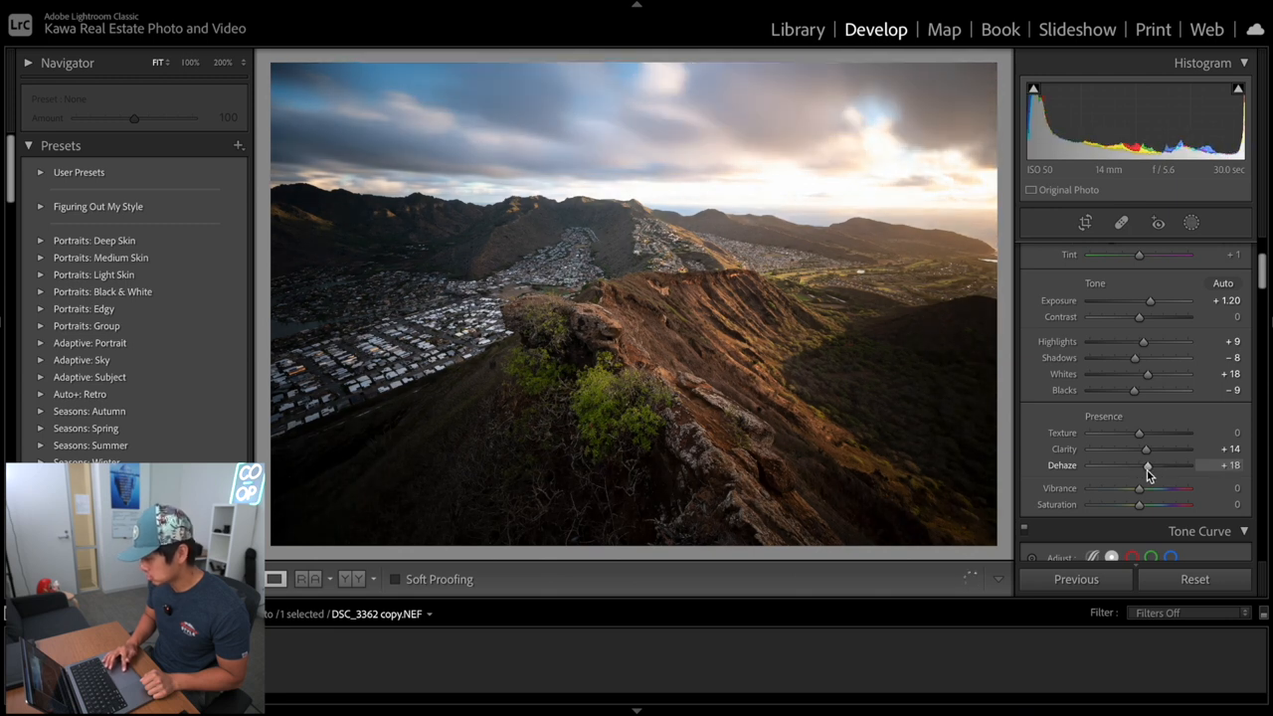
pyautogui.moveTo(1142, 465); pyautogui.dragTo(1142, 466)
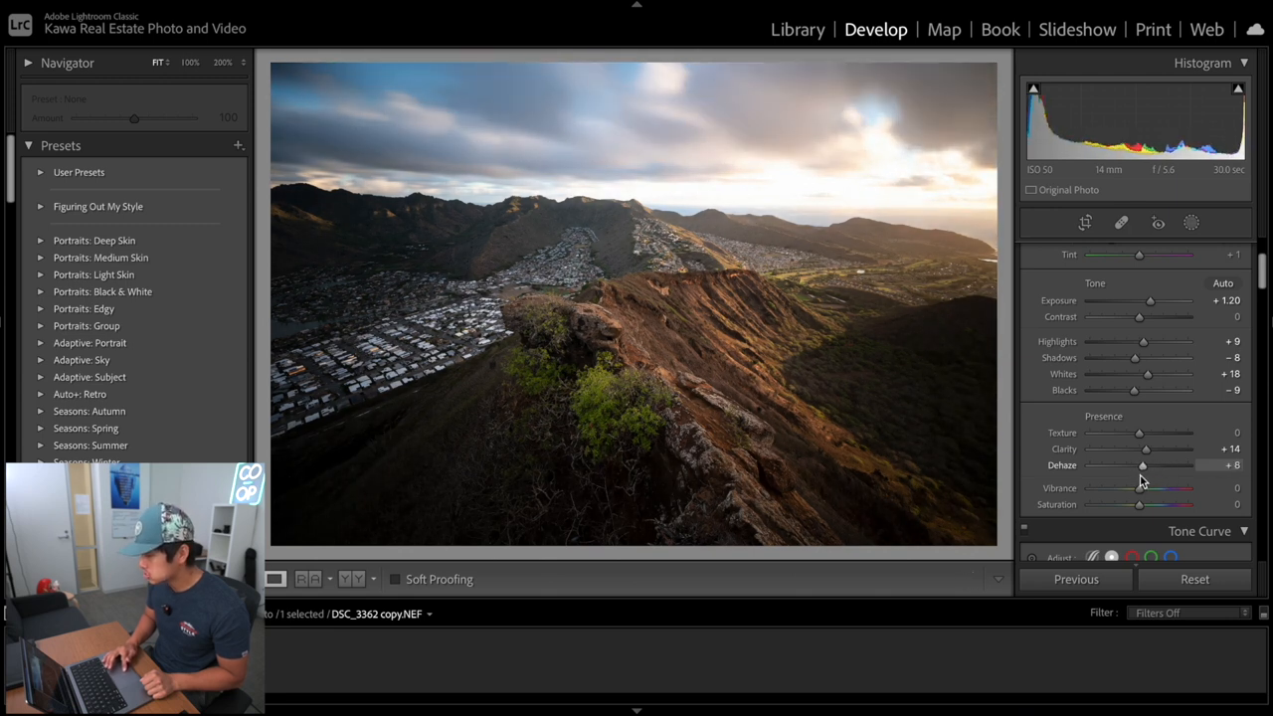
pyautogui.moveTo(1134, 466); pyautogui.dragTo(1142, 465)
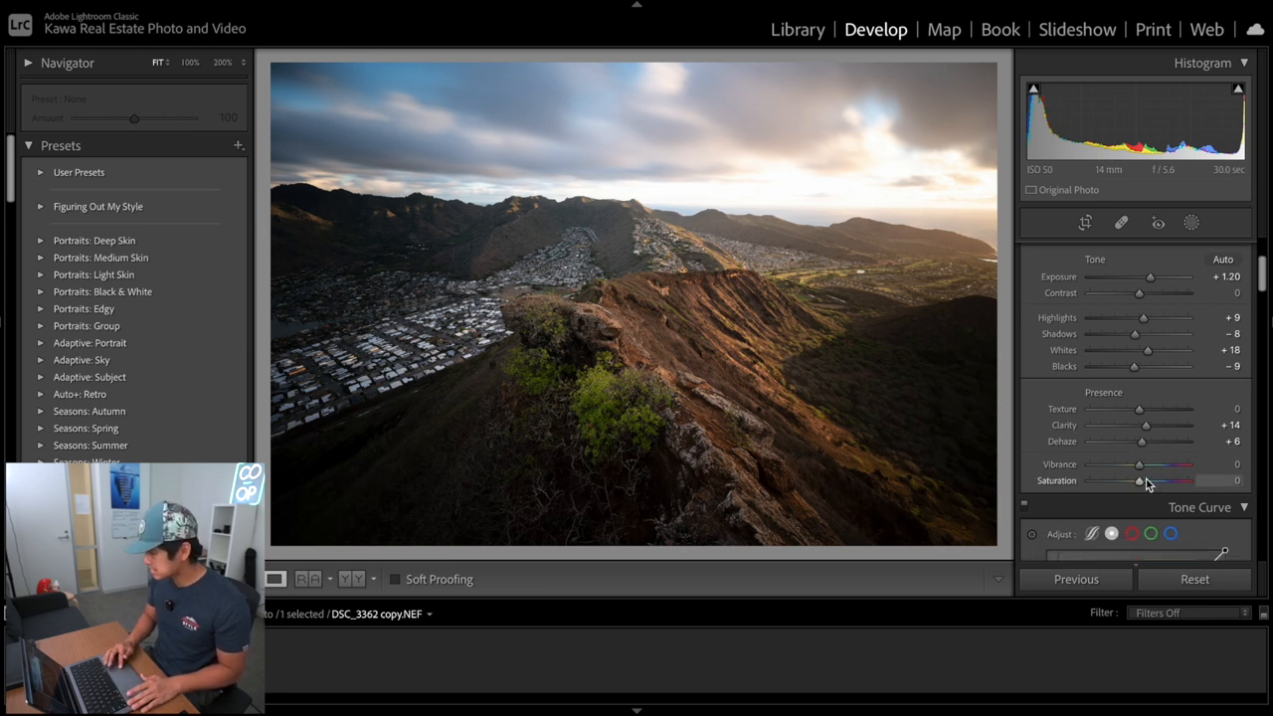
# Raise Vibrance to about +12, trying Saturation and returning it to 0
pyautogui.moveTo(1138, 464); pyautogui.dragTo(1147, 464)
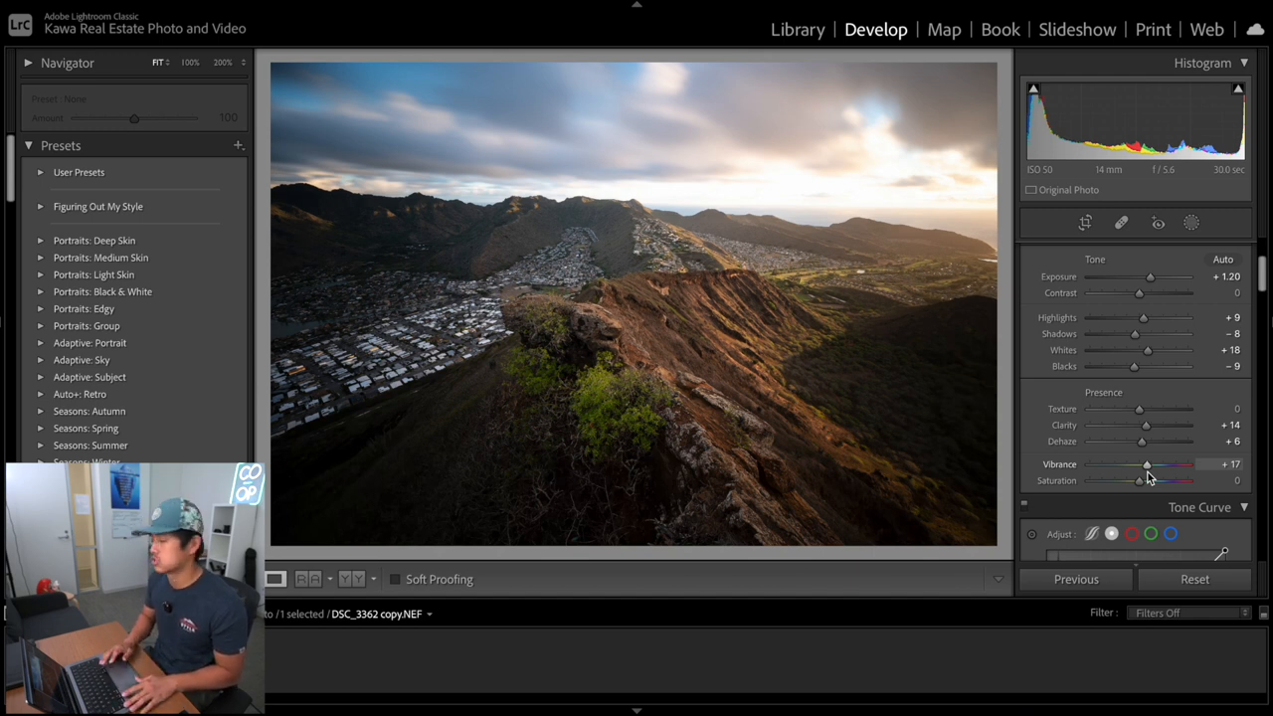
pyautogui.moveTo(1138, 480); pyautogui.dragTo(1147, 480)
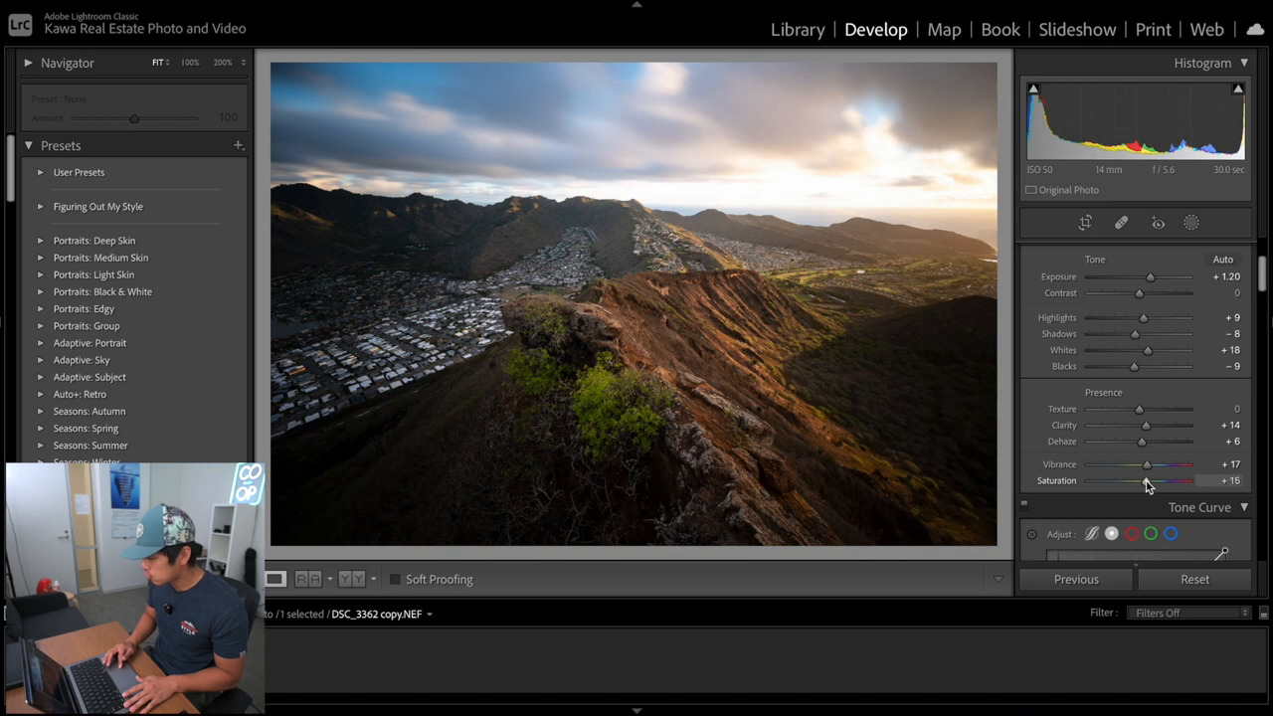
pyautogui.moveTo(1147, 481); pyautogui.dragTo(1137, 480)
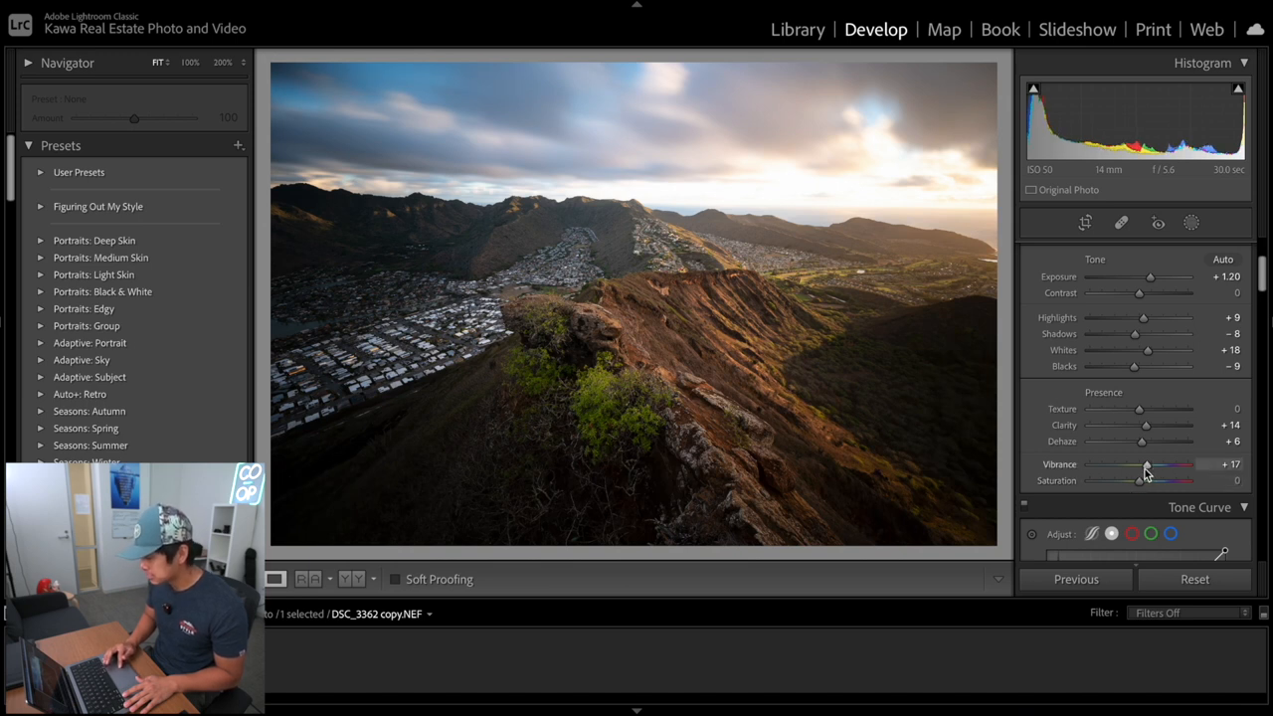
pyautogui.moveTo(1149, 463); pyautogui.dragTo(1143, 464)
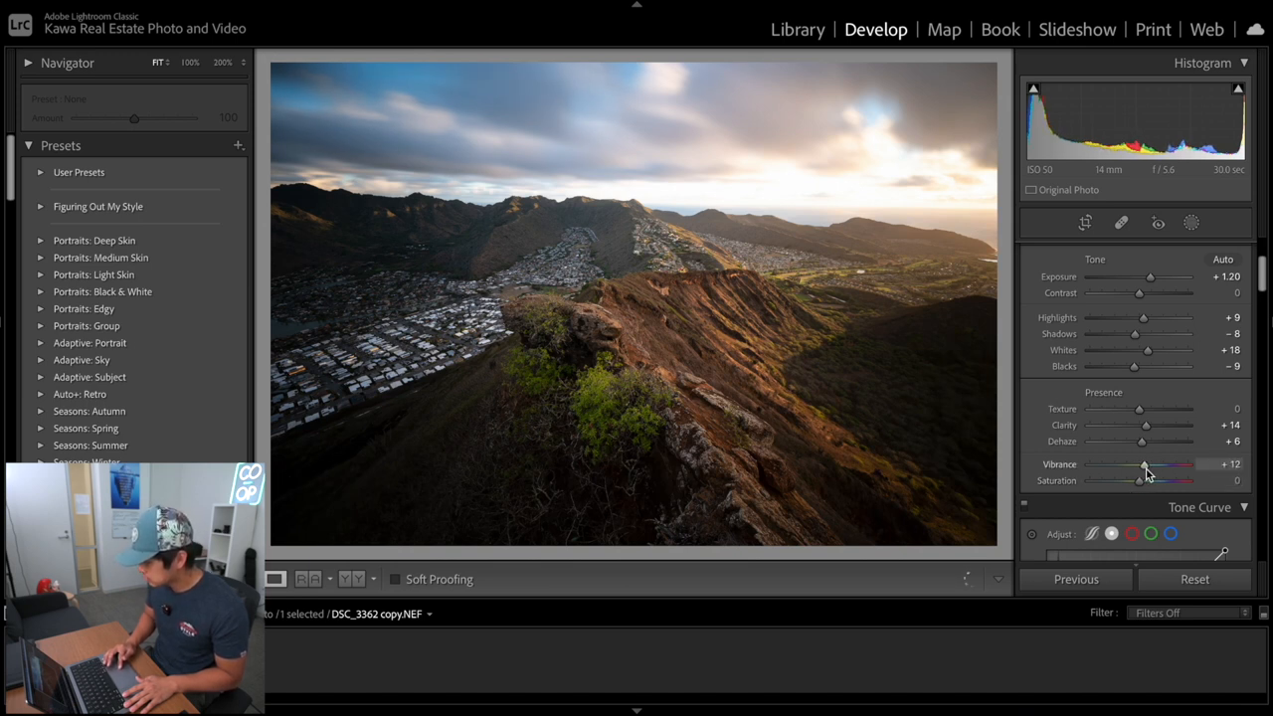
pyautogui.moveTo(1143, 464); pyautogui.dragTo(1149, 465)
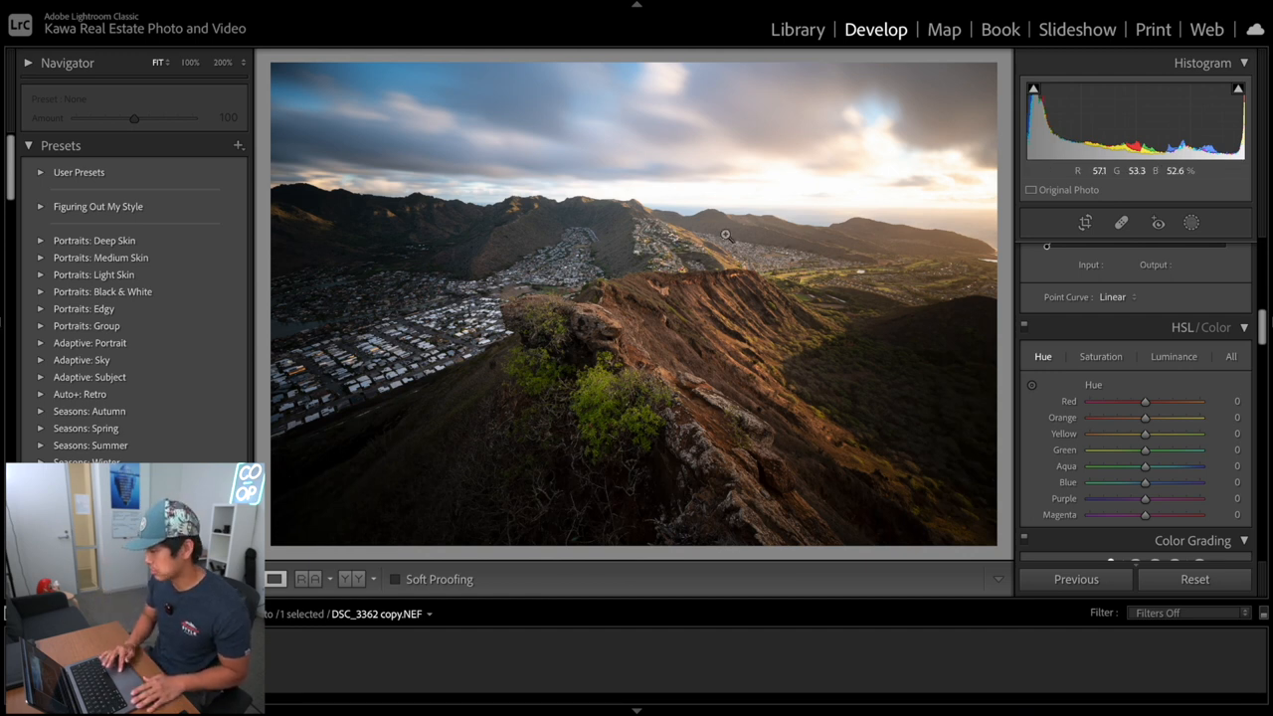
pyautogui.moveTo(1143, 482); pyautogui.dragTo(1089, 483)
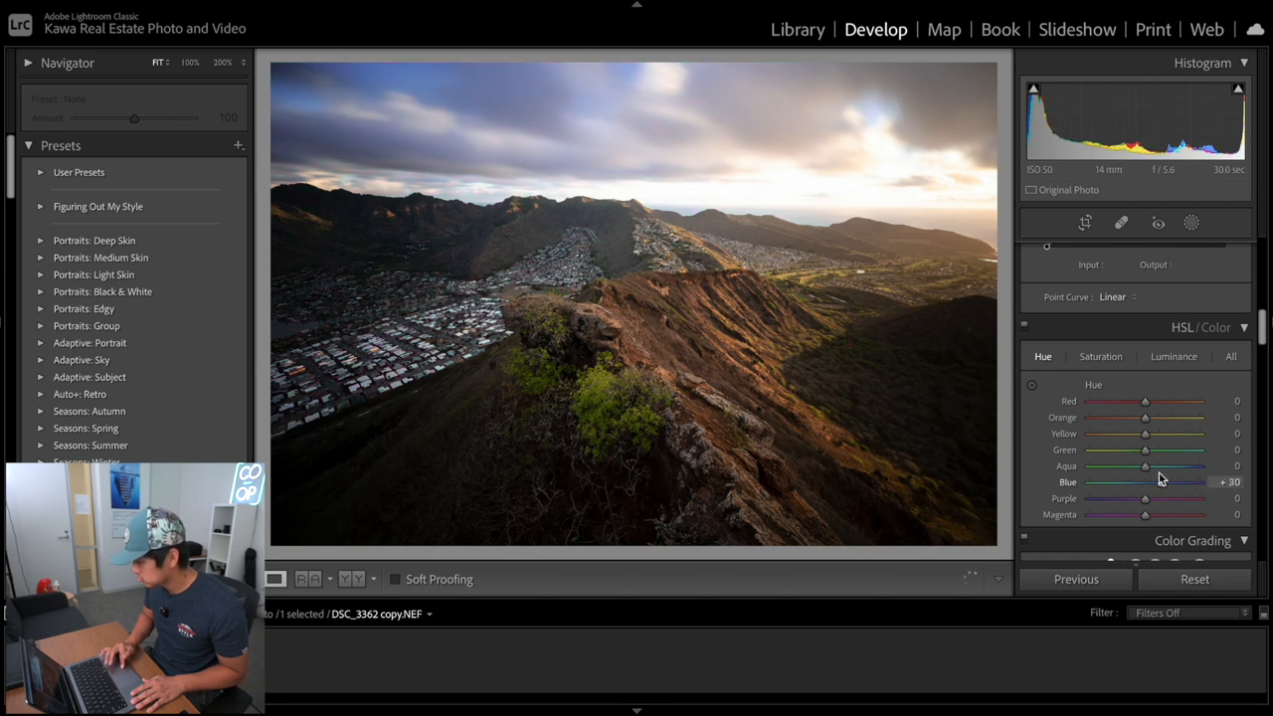
pyautogui.moveTo(1163, 482); pyautogui.dragTo(1114, 483)
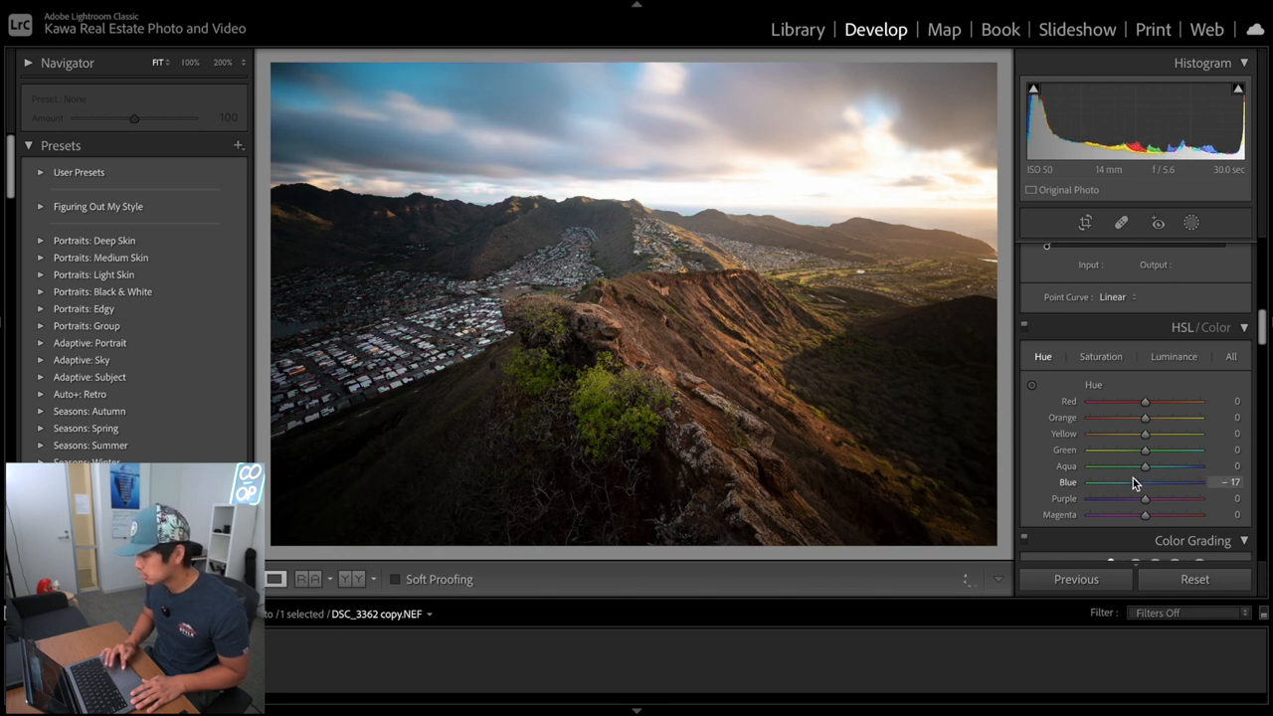
pyautogui.moveTo(1129, 482); pyautogui.dragTo(1149, 482)
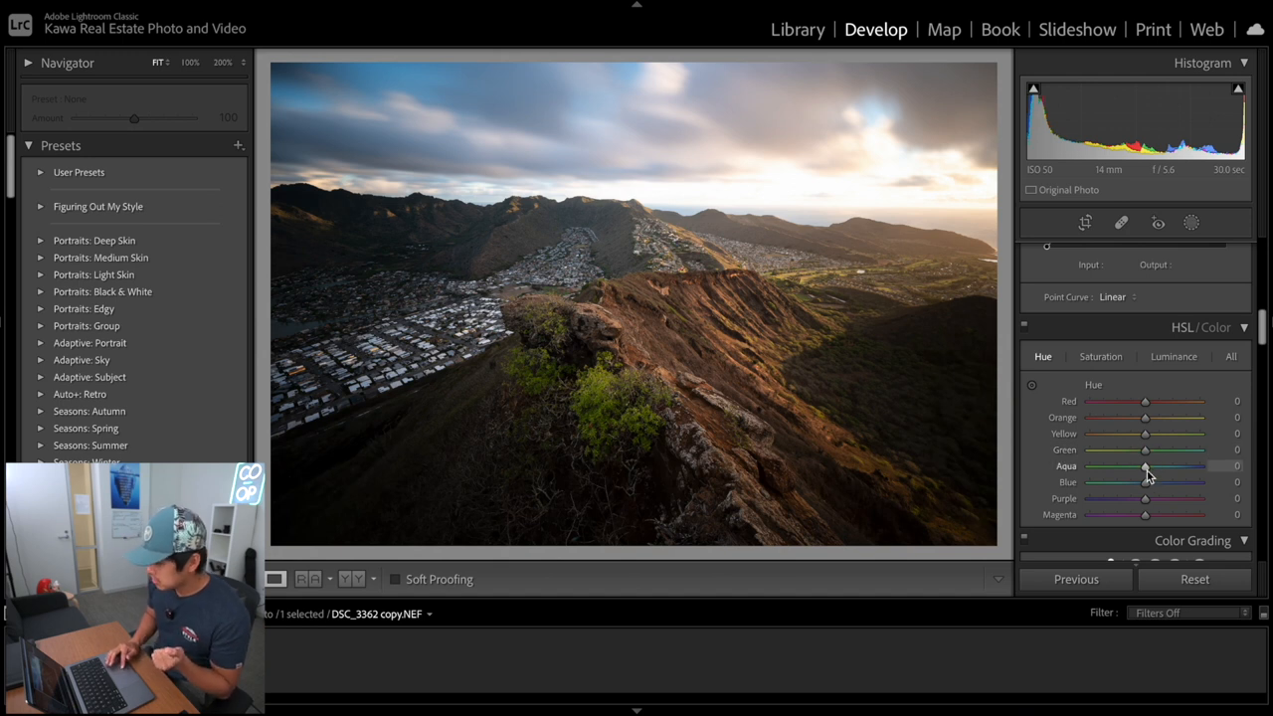
pyautogui.moveTo(1145, 482); pyautogui.dragTo(1153, 482)
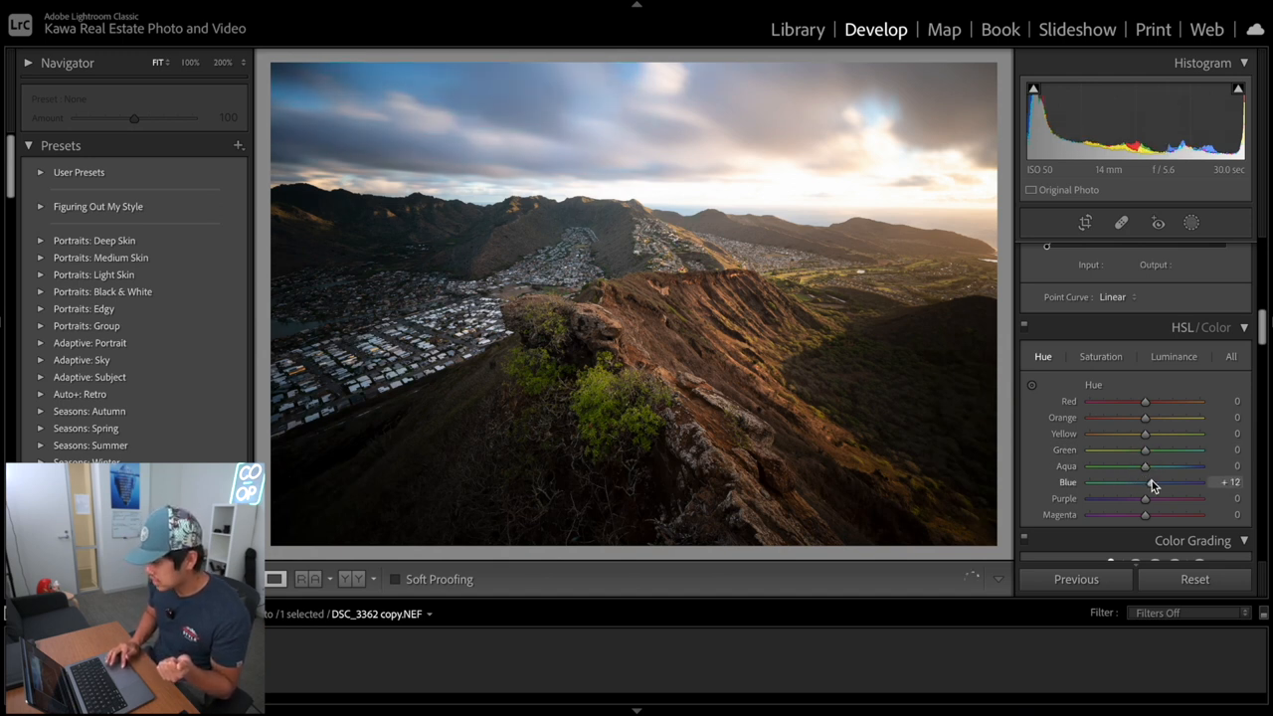
pyautogui.moveTo(1153, 482); pyautogui.dragTo(1145, 483)
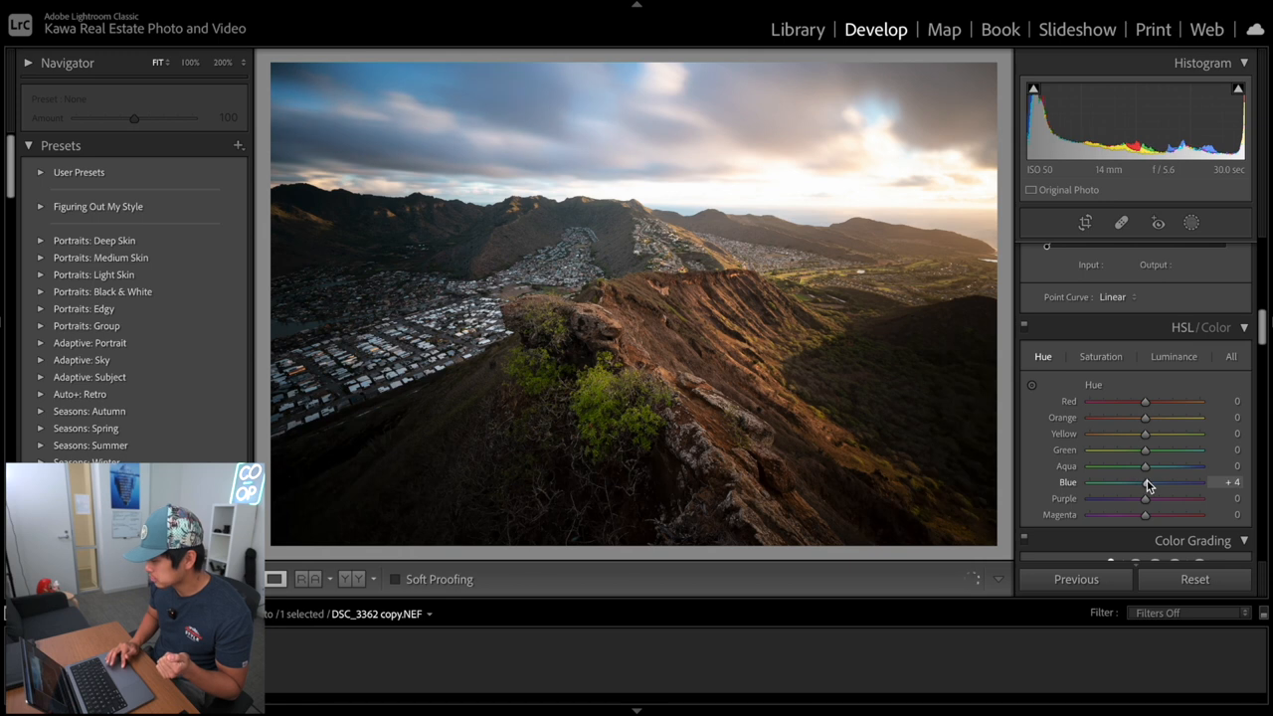
pyautogui.moveTo(1146, 482); pyautogui.dragTo(1142, 482)
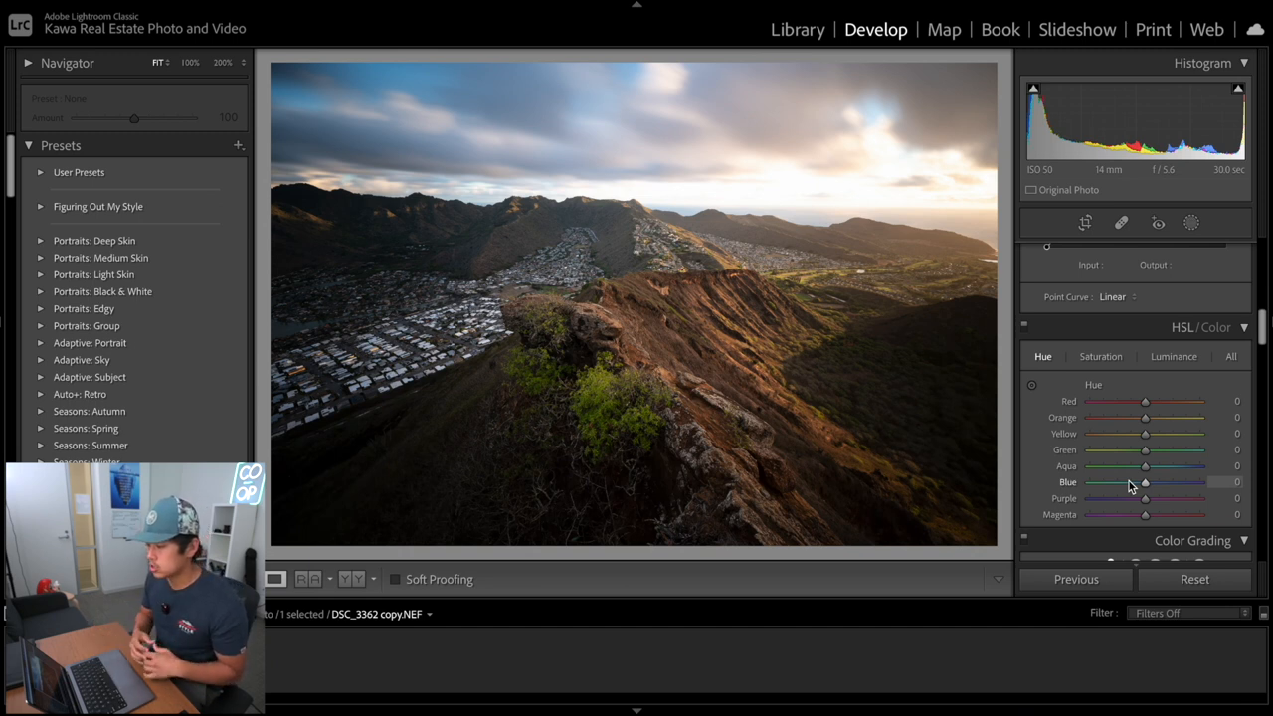
pyautogui.moveTo(1153, 453)
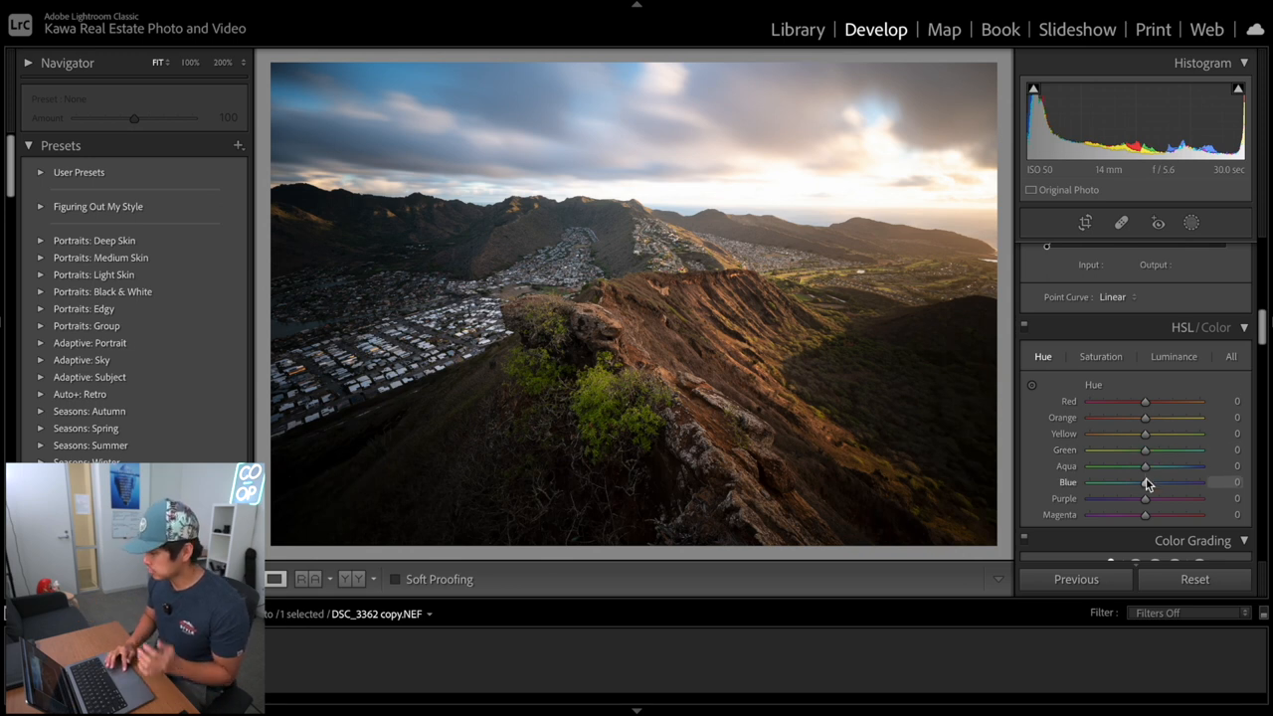
pyautogui.moveTo(1145, 482); pyautogui.dragTo(1153, 483)
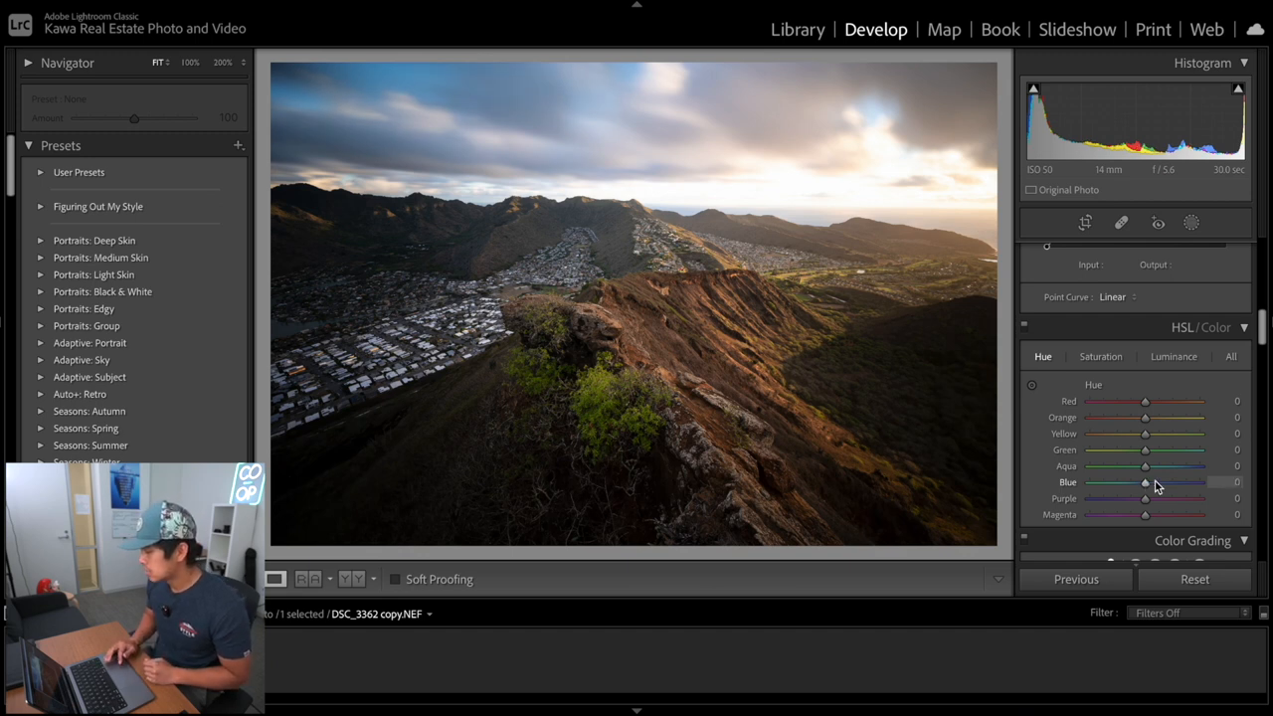
# Try Blue luminance at maximum and reset it to zero, returning to the Hue adjustments
pyautogui.click(1101, 356)
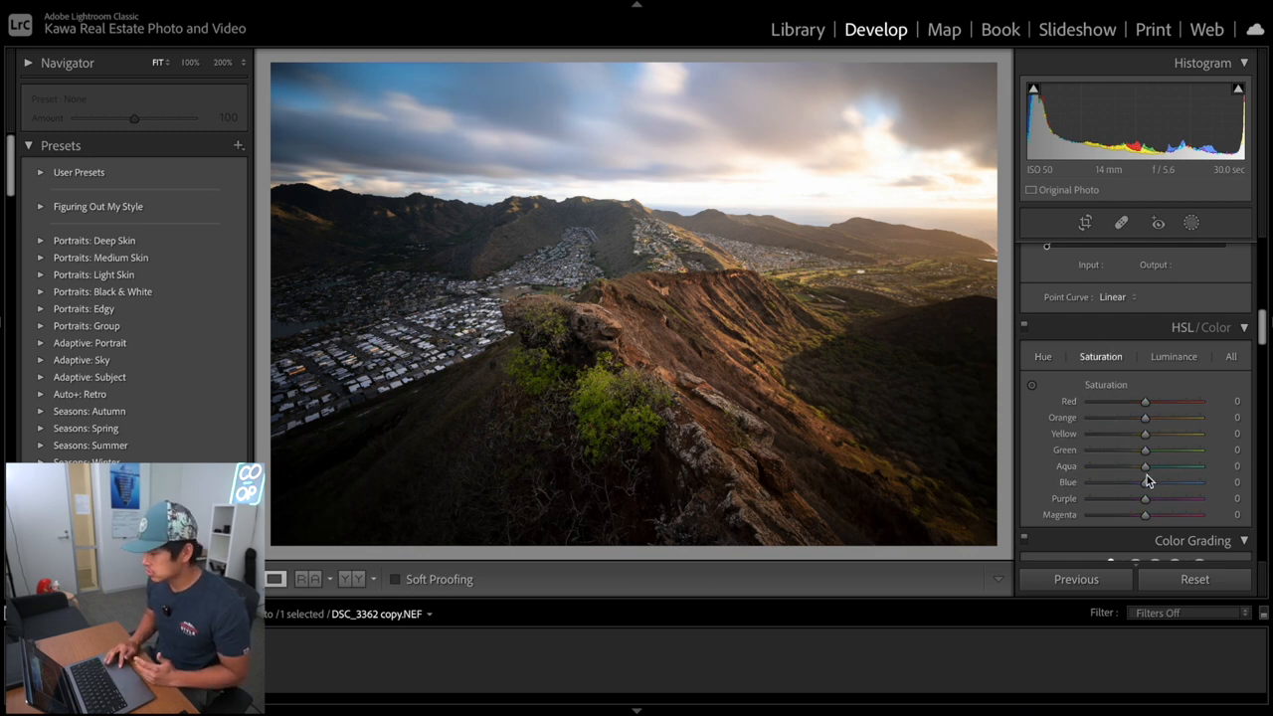
pyautogui.moveTo(1145, 483); pyautogui.dragTo(1092, 482)
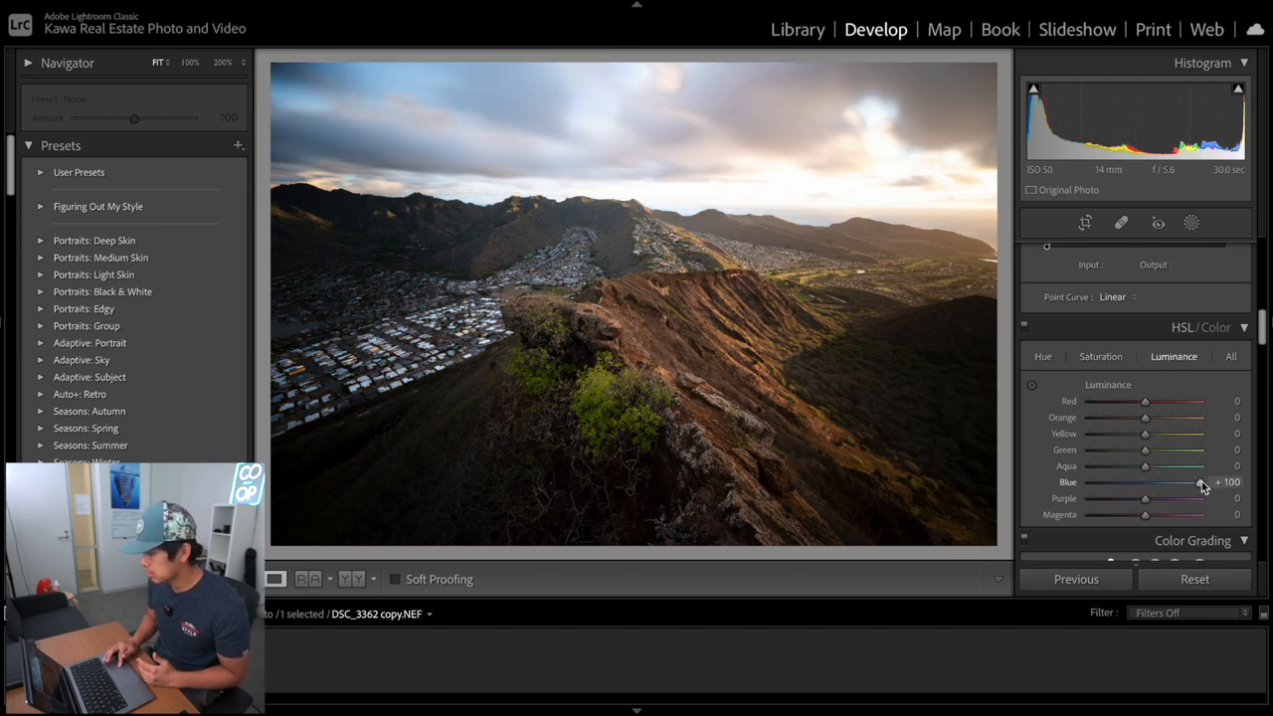
pyautogui.moveTo(1198, 482); pyautogui.dragTo(1145, 482)
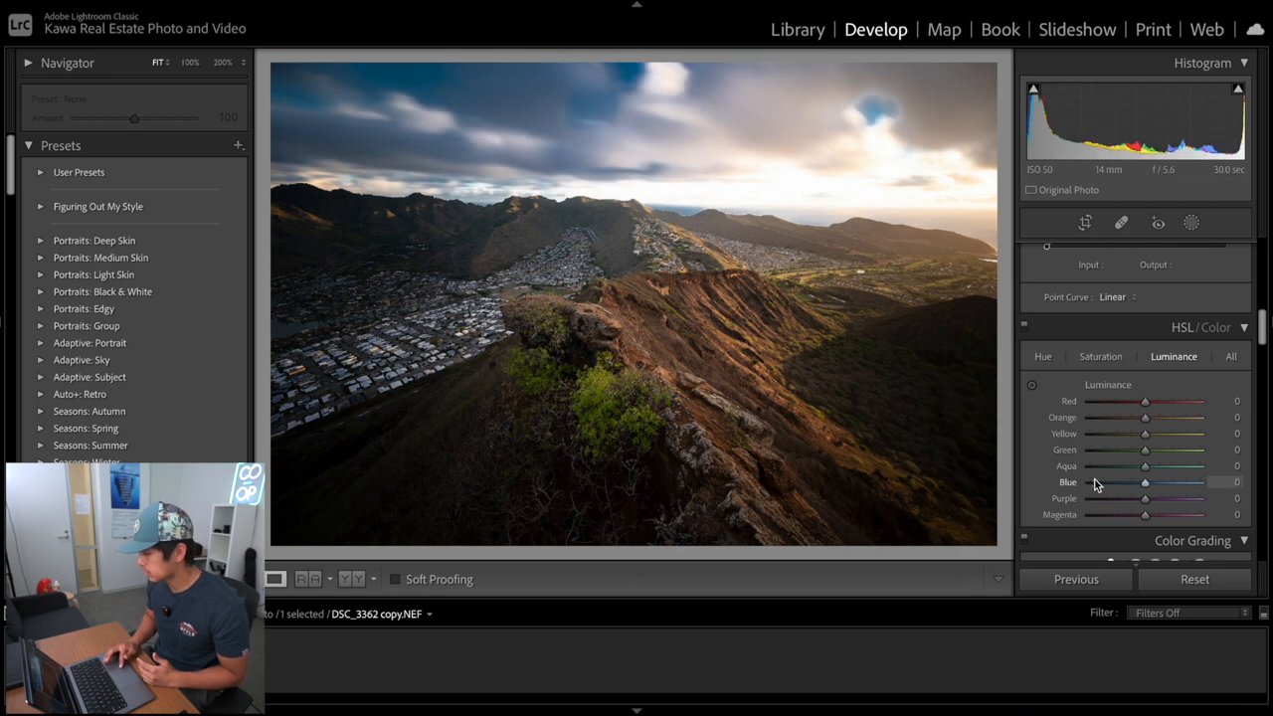
pyautogui.click(1043, 356)
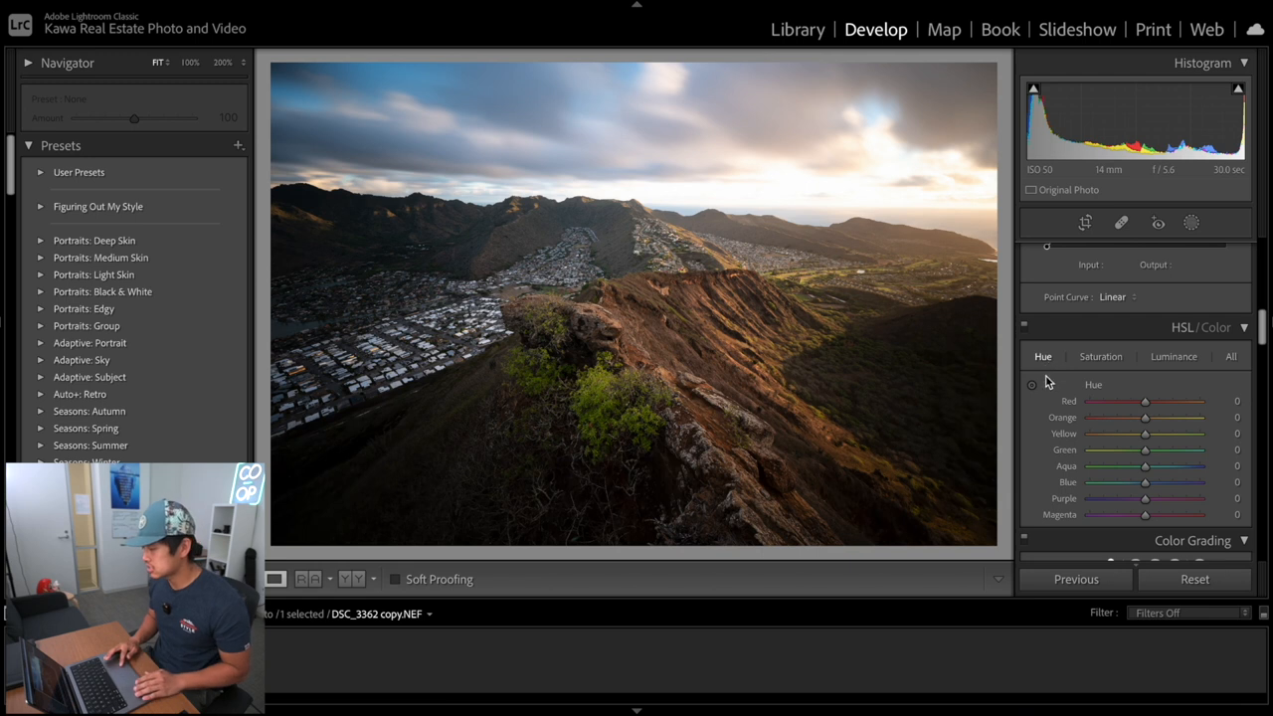
pyautogui.moveTo(1033, 385)
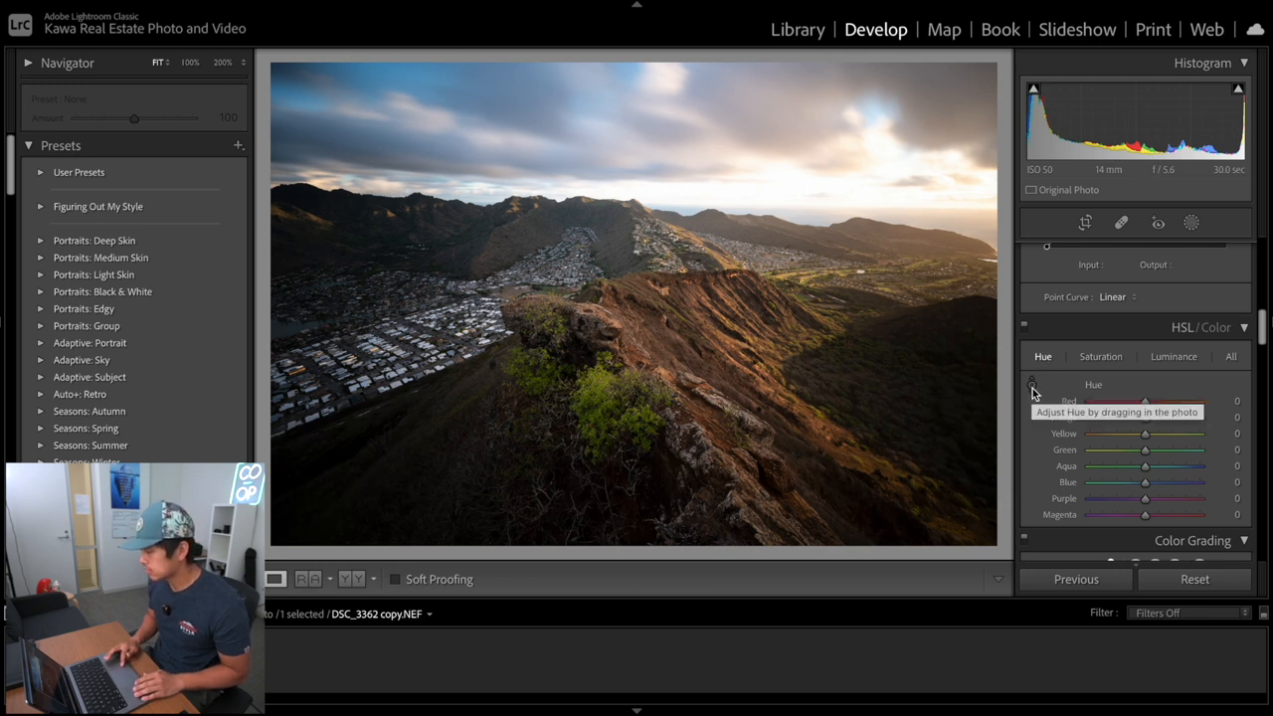
# With the targeted hue tool, preview purple and teal sky blues, then reset Blue hue to zero
pyautogui.click(1033, 386)
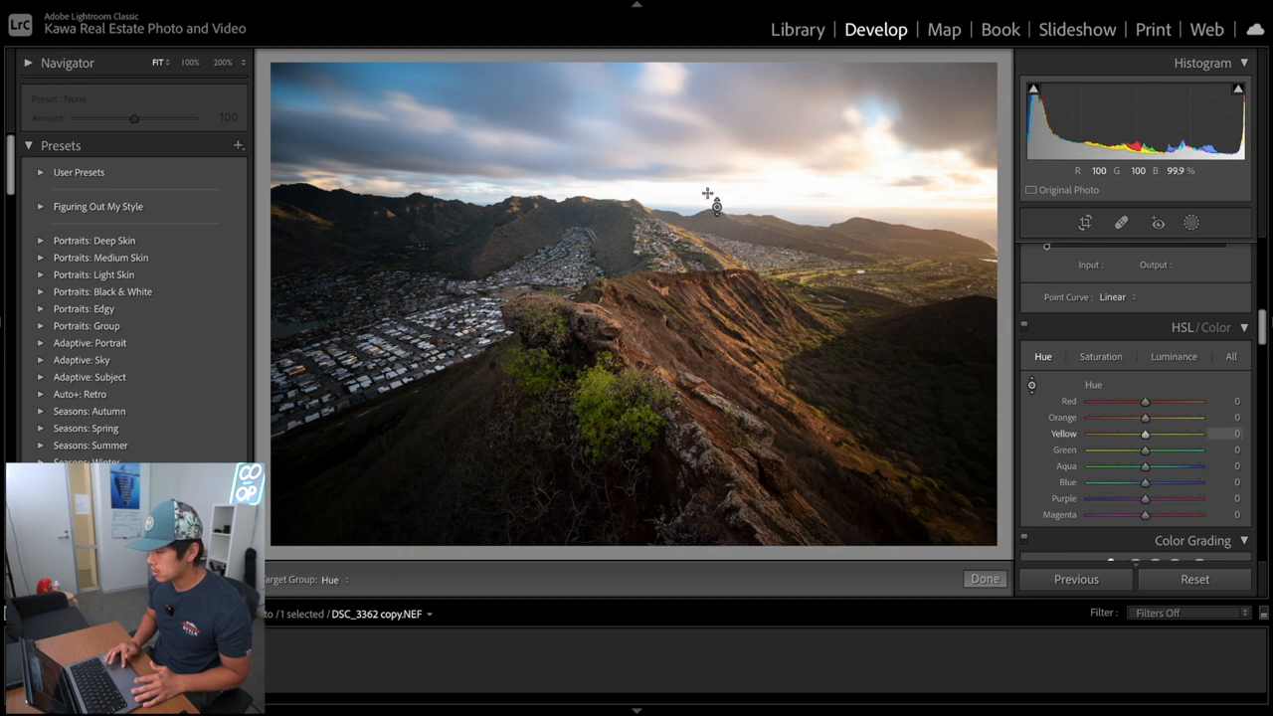
pyautogui.moveTo(1145, 482); pyautogui.dragTo(1101, 483)
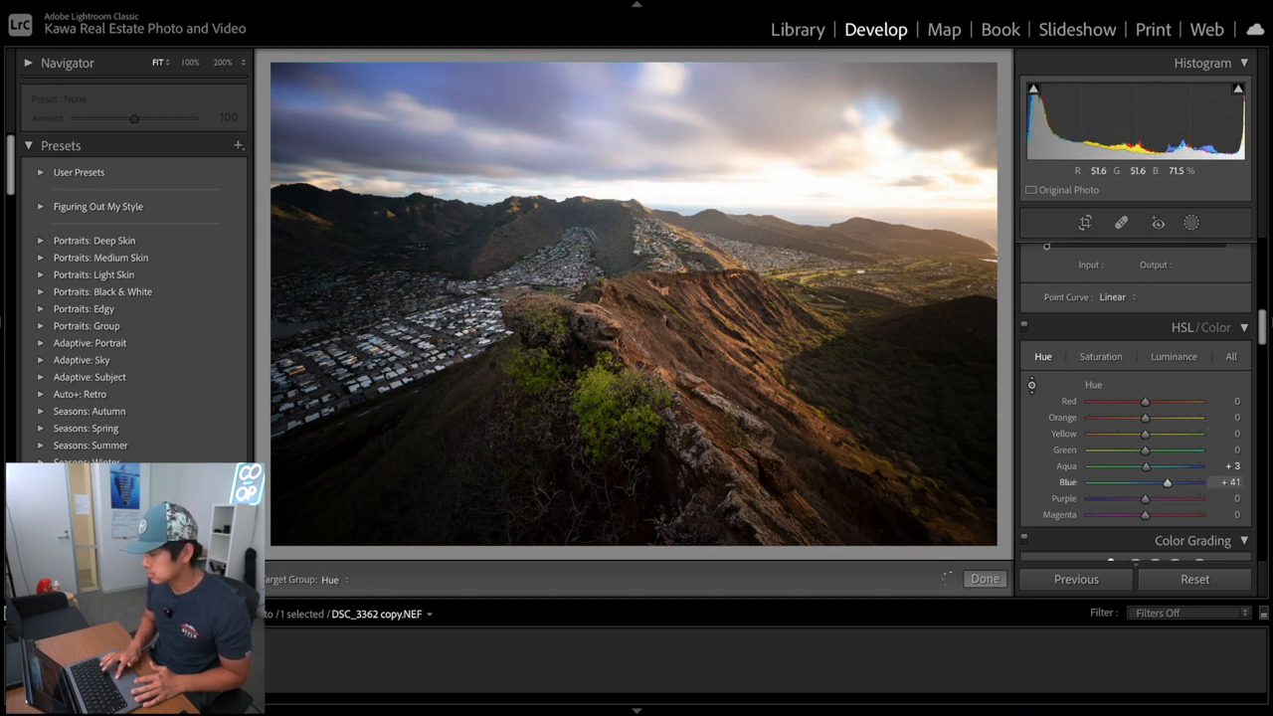
pyautogui.moveTo(1167, 482); pyautogui.dragTo(1140, 482)
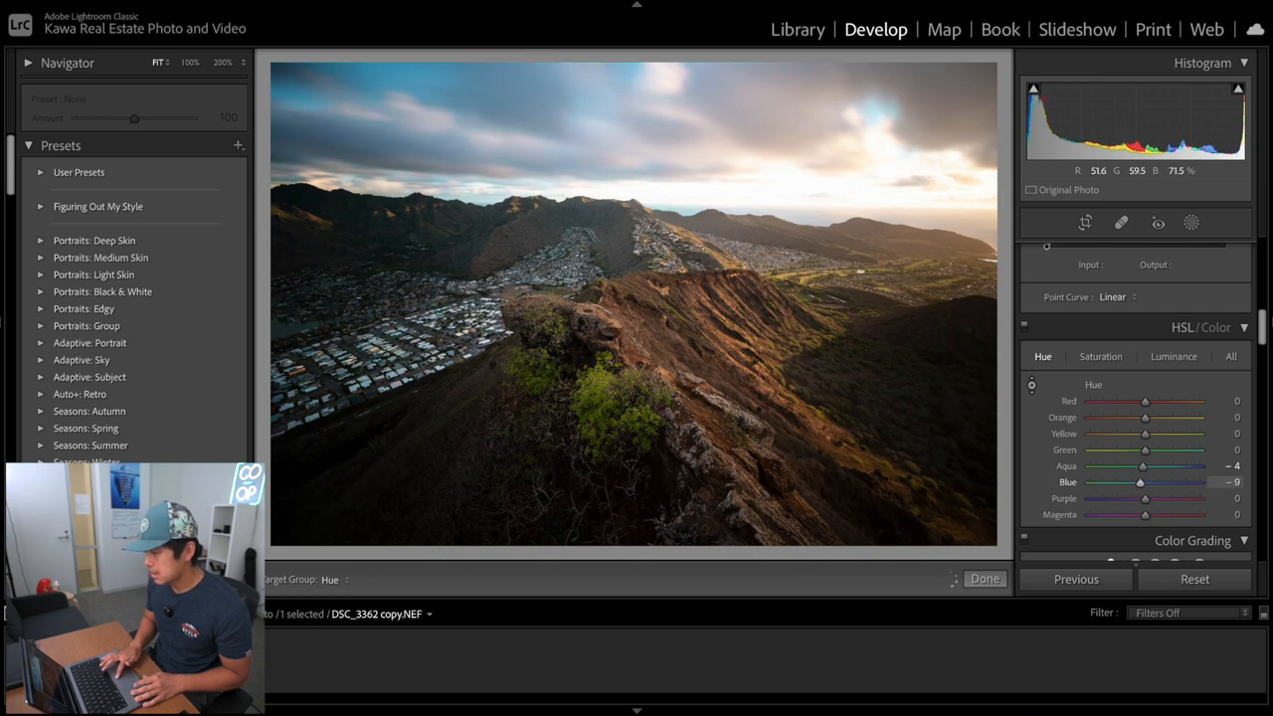
pyautogui.moveTo(1141, 483); pyautogui.dragTo(1118, 482)
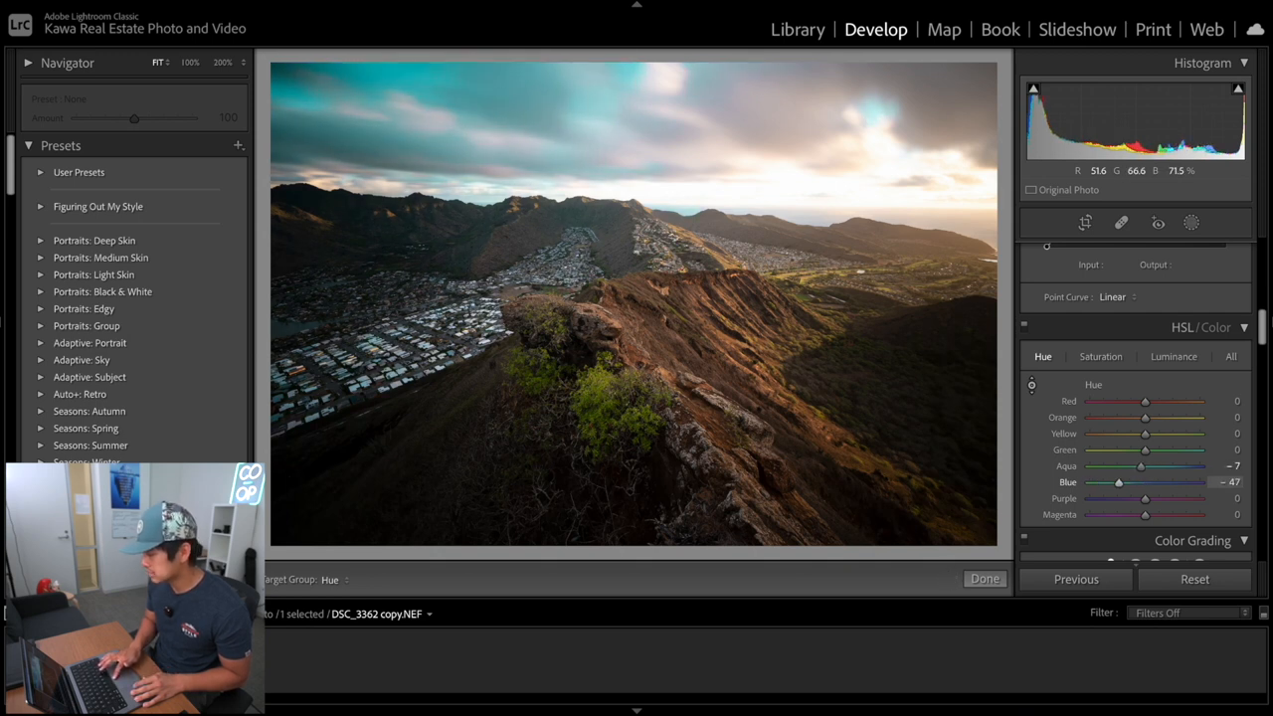
pyautogui.moveTo(1118, 482); pyautogui.dragTo(1108, 482)
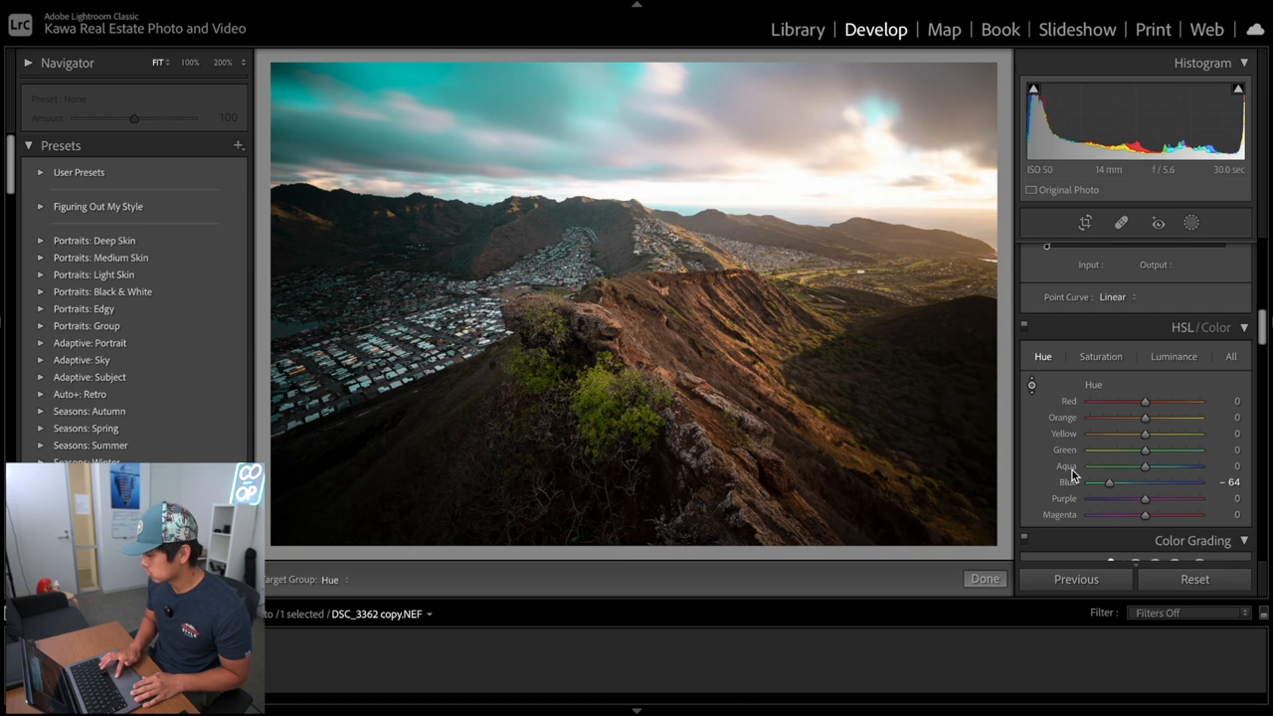
pyautogui.moveTo(1108, 482); pyautogui.dragTo(1145, 482)
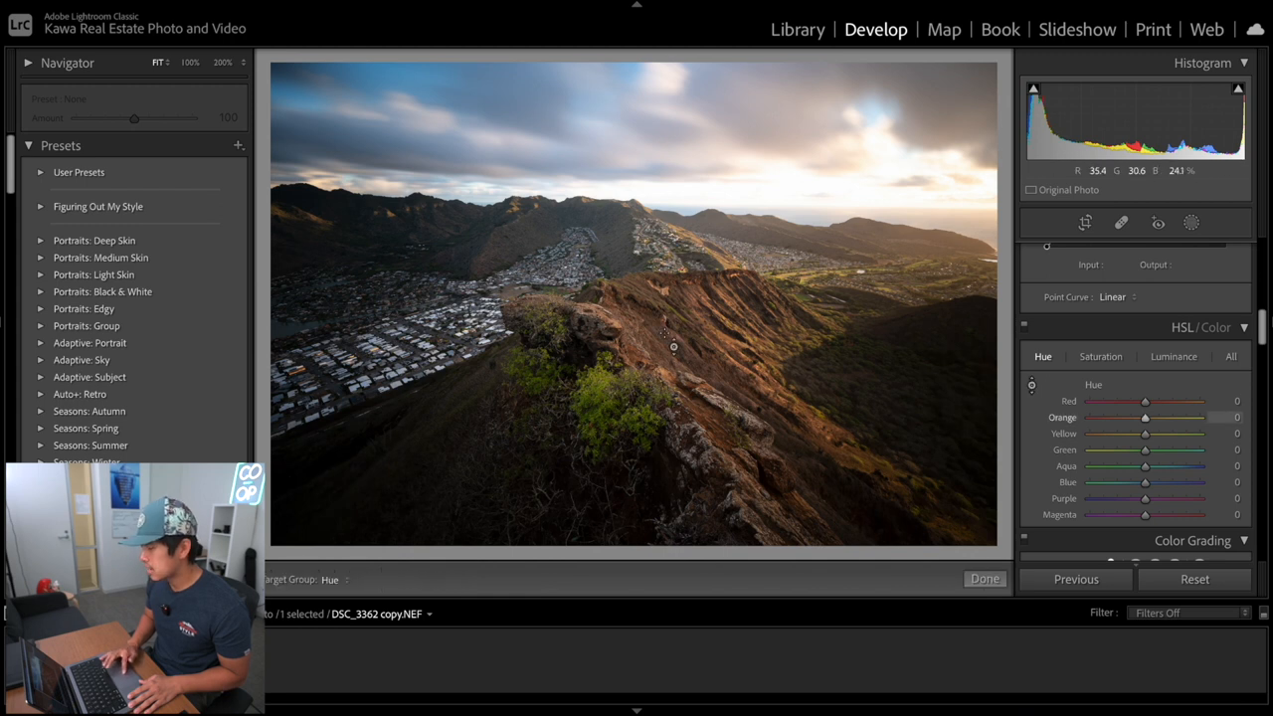
# Shift the sunlit ridge's Orange hue, trying red then swinging it toward yellow
pyautogui.moveTo(1144, 417); pyautogui.dragTo(1128, 417)
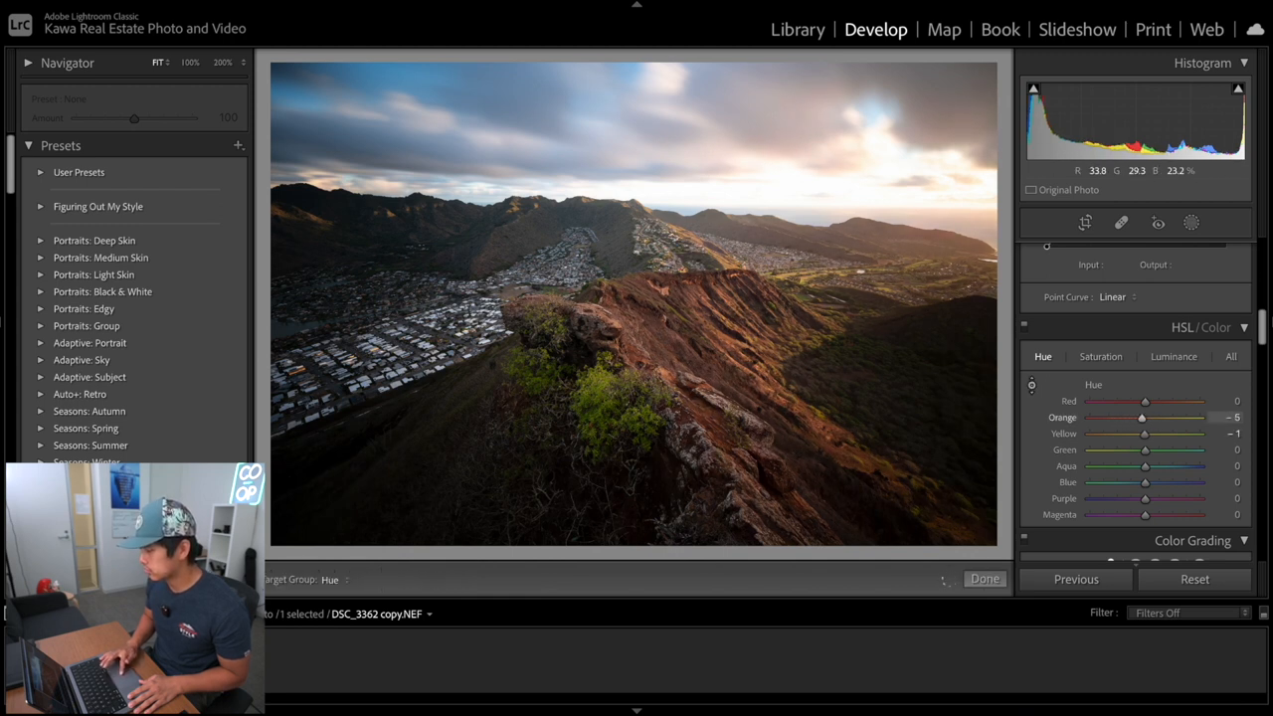
pyautogui.moveTo(1144, 417); pyautogui.dragTo(1135, 417)
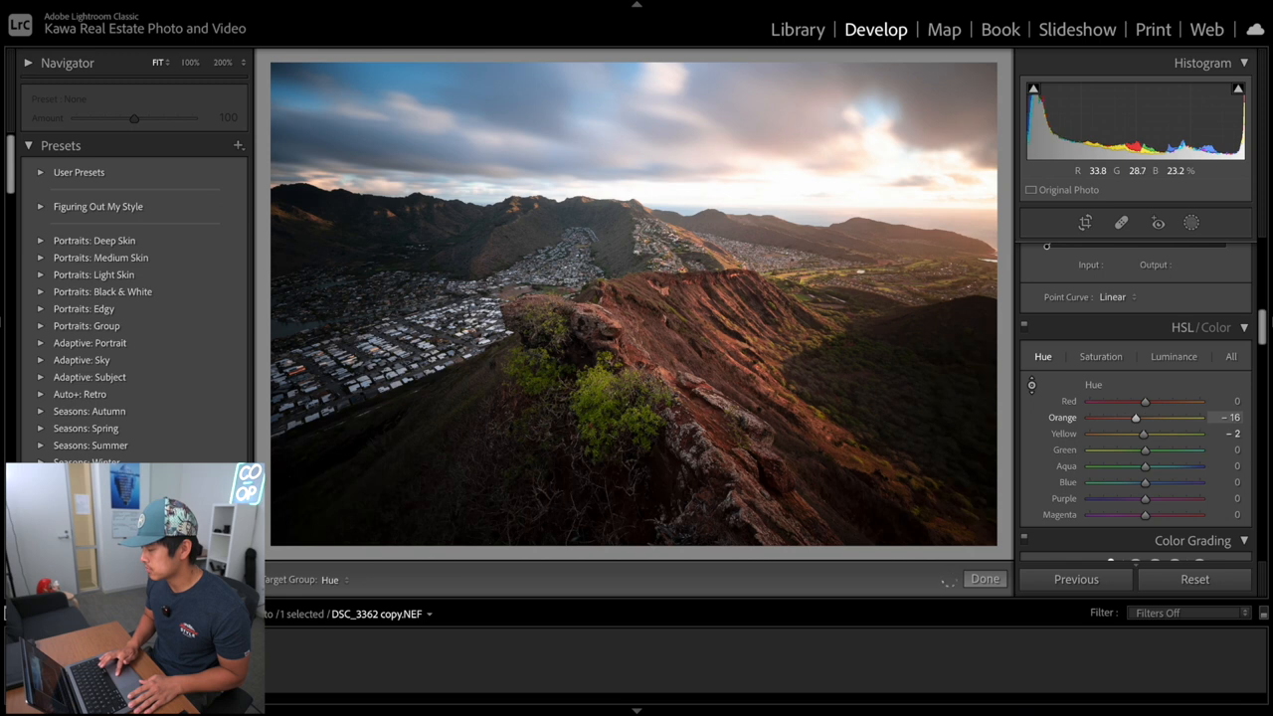
pyautogui.moveTo(1136, 416); pyautogui.dragTo(1122, 417)
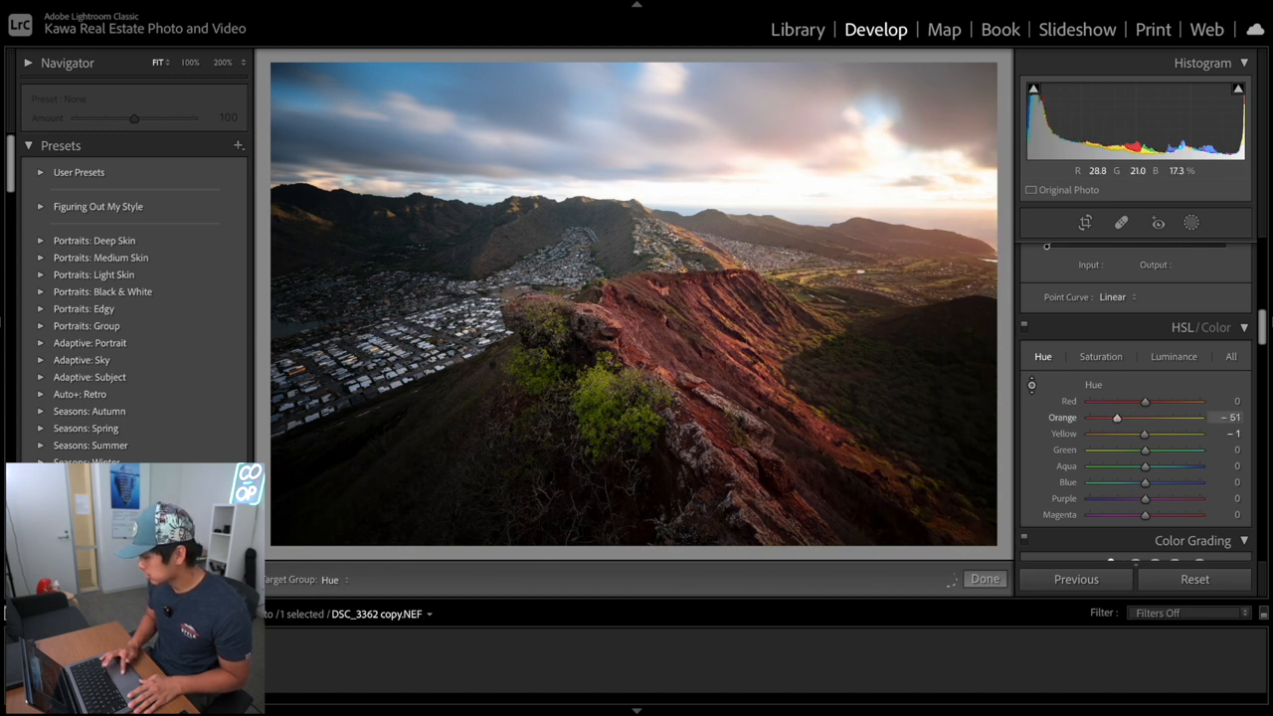
pyautogui.moveTo(1117, 417); pyautogui.dragTo(1168, 417)
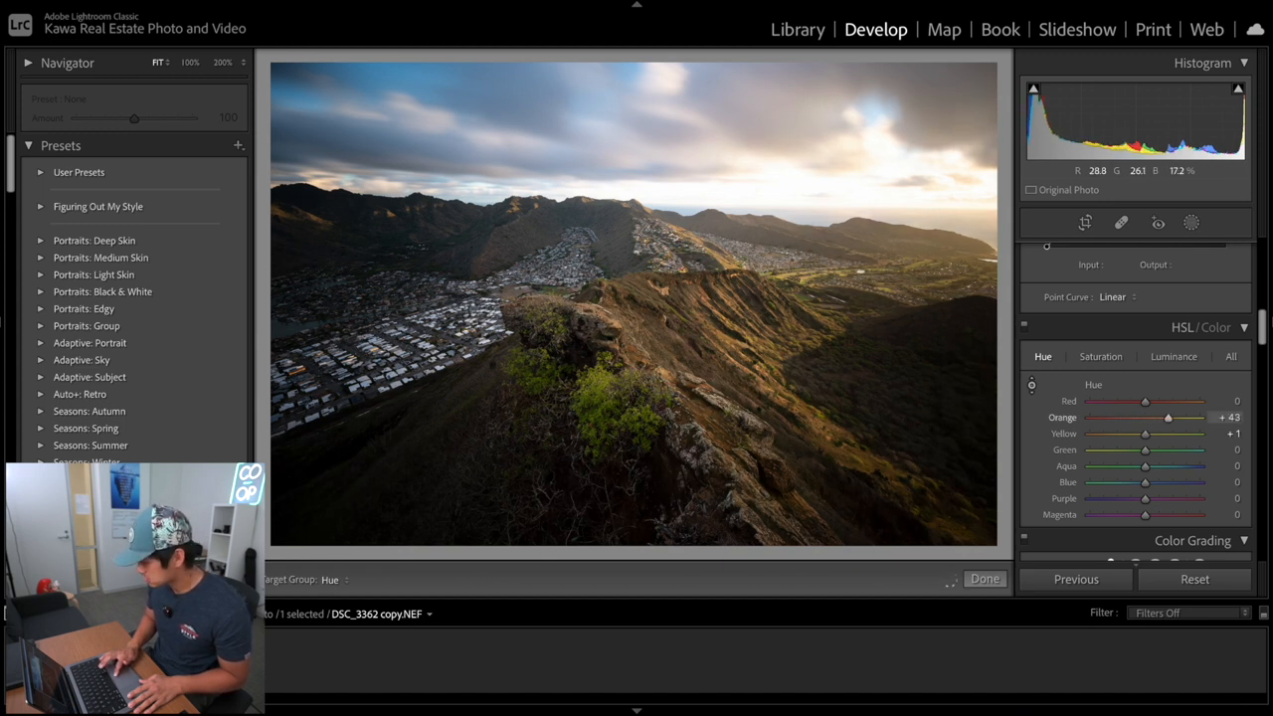
pyautogui.moveTo(1168, 417); pyautogui.dragTo(1100, 417)
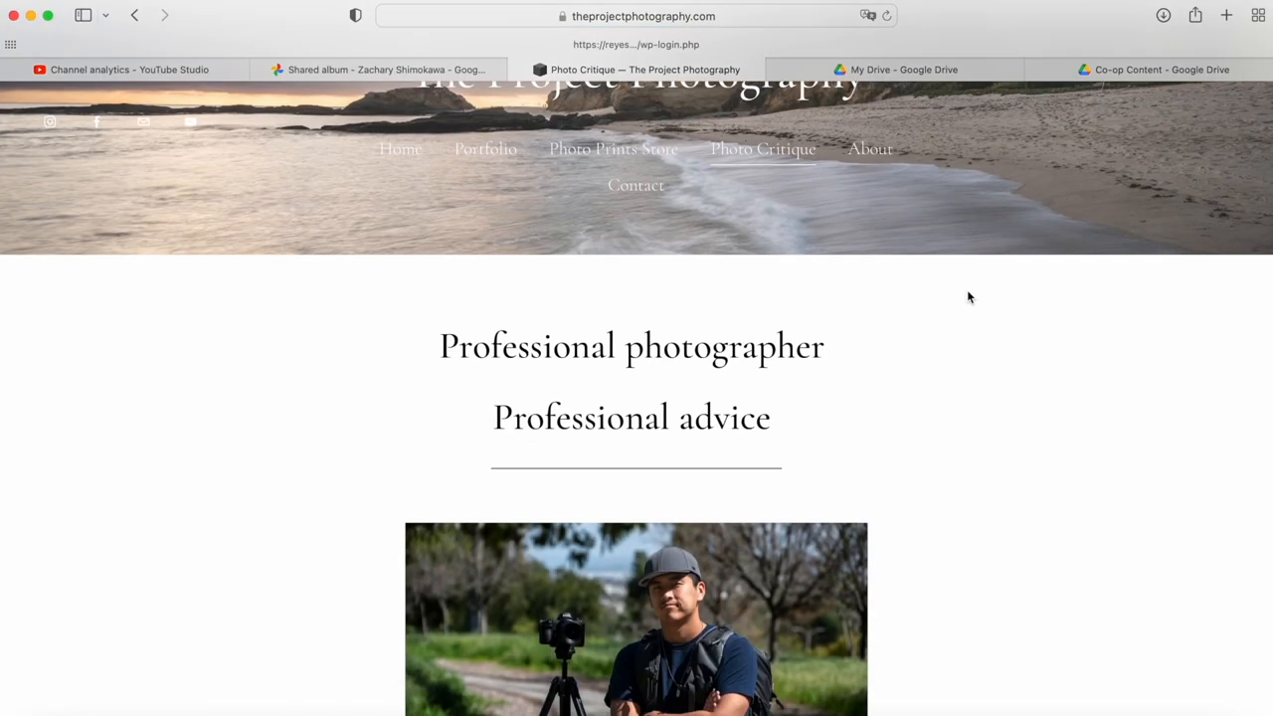
# Scroll down the Photo Critique page toward the Hanauma Bay Critique product
pyautogui.scroll(-3)
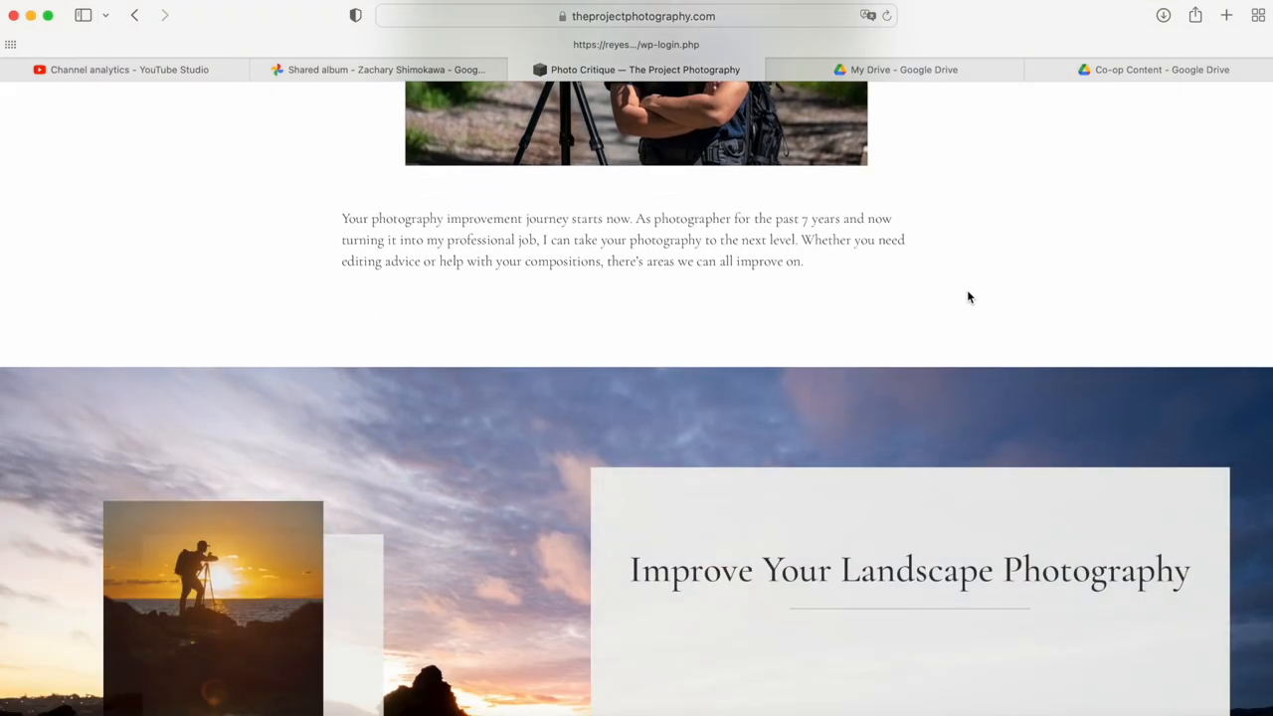
pyautogui.scroll(-3)
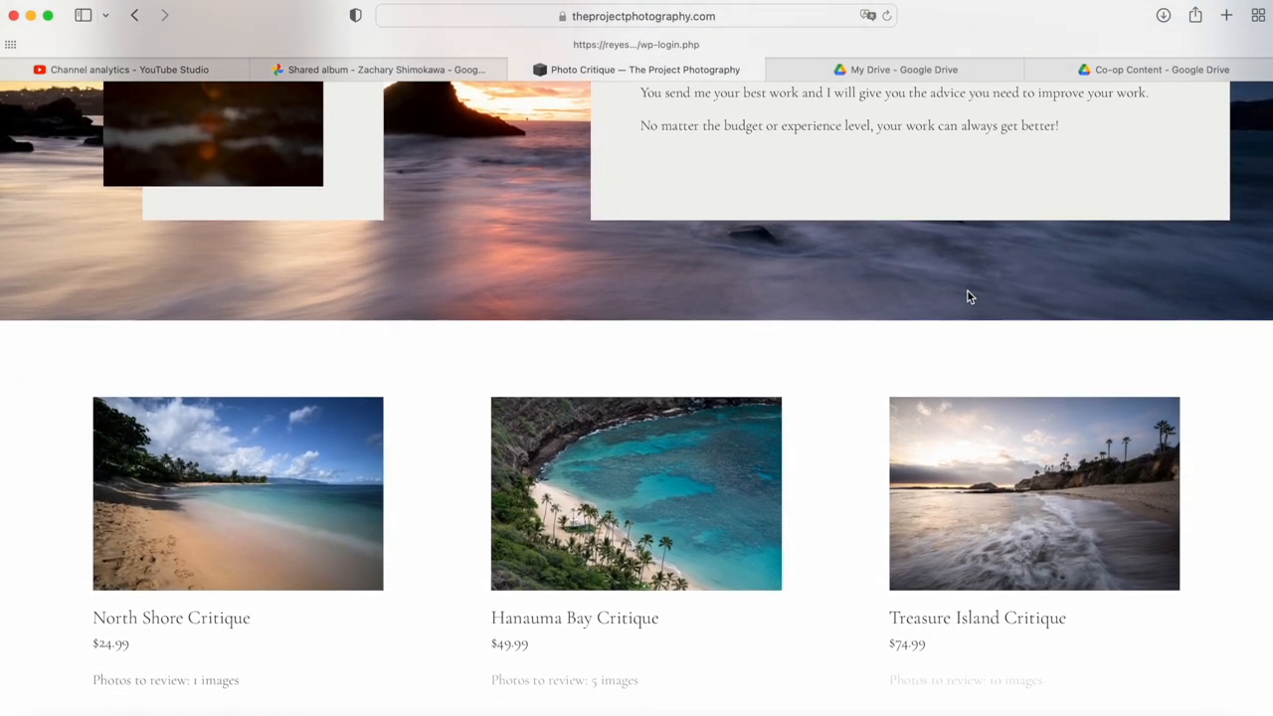
pyautogui.scroll(-3)
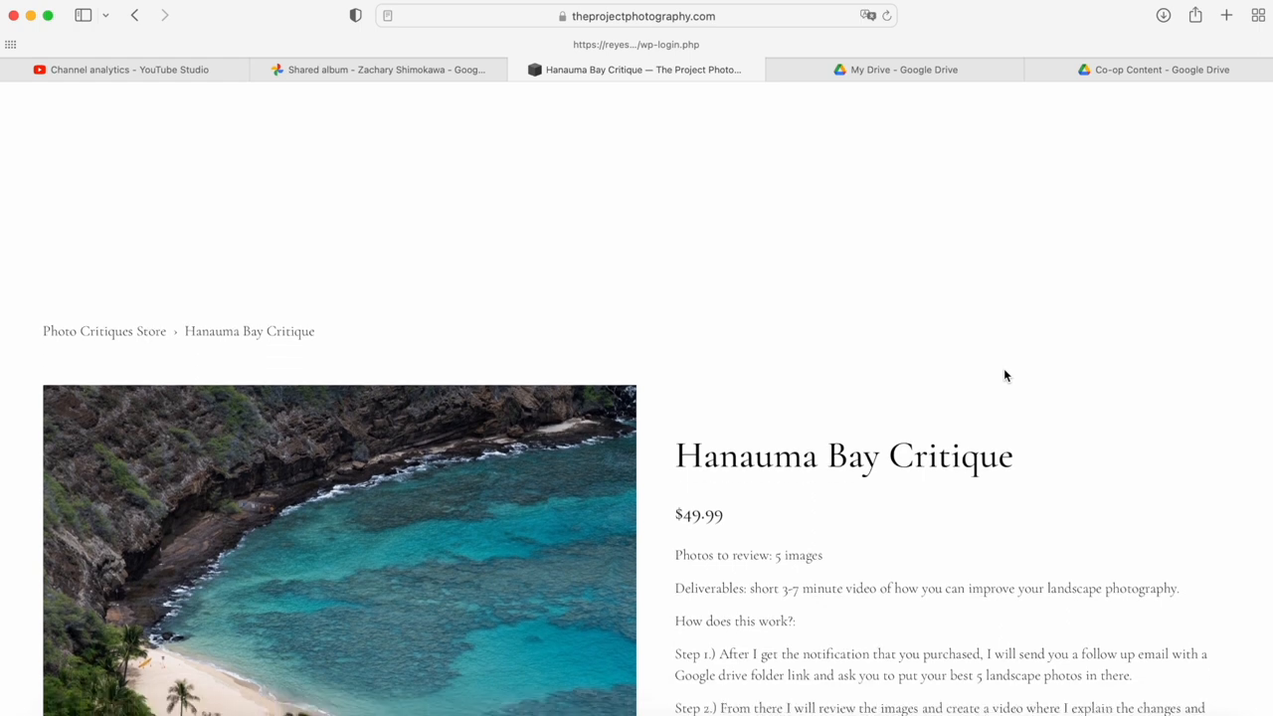
pyautogui.scroll(-3)
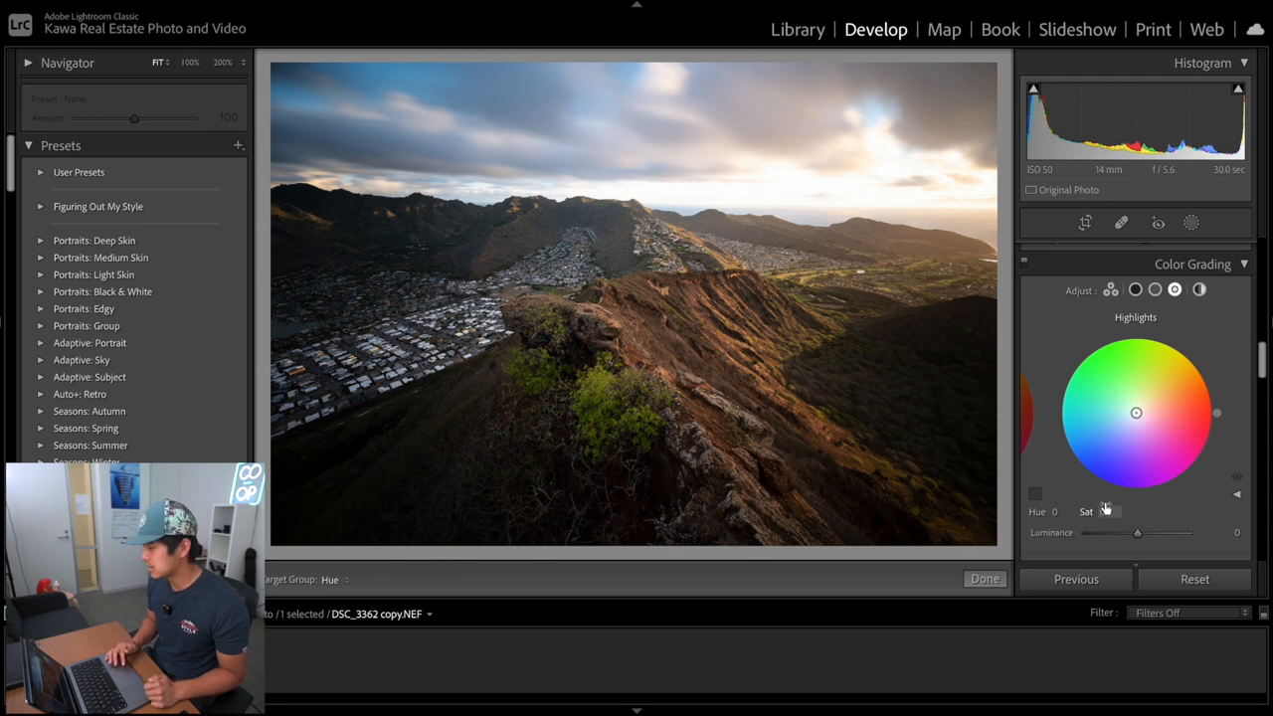
# Preview yellow and green highlight tints on the Highlights wheel, then pull back to a faint warm tint
pyautogui.moveTo(1135, 413); pyautogui.dragTo(1152, 345)
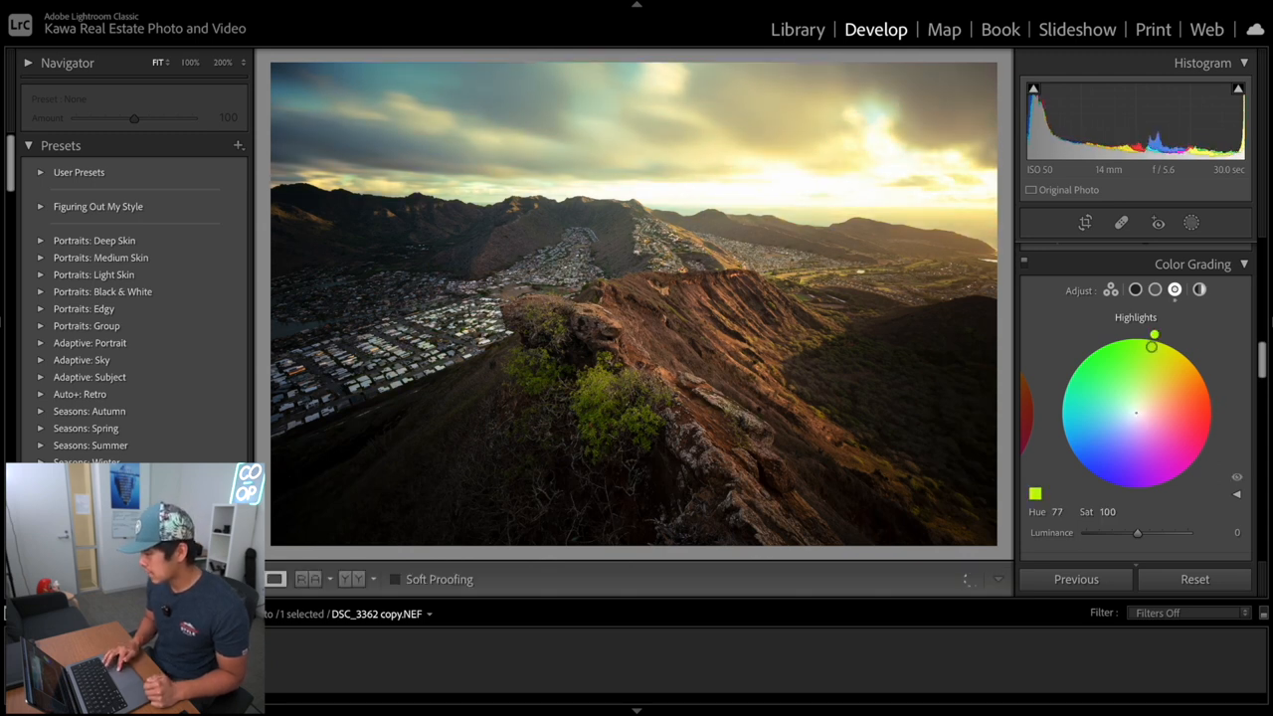
pyautogui.moveTo(1152, 346); pyautogui.dragTo(1071, 455)
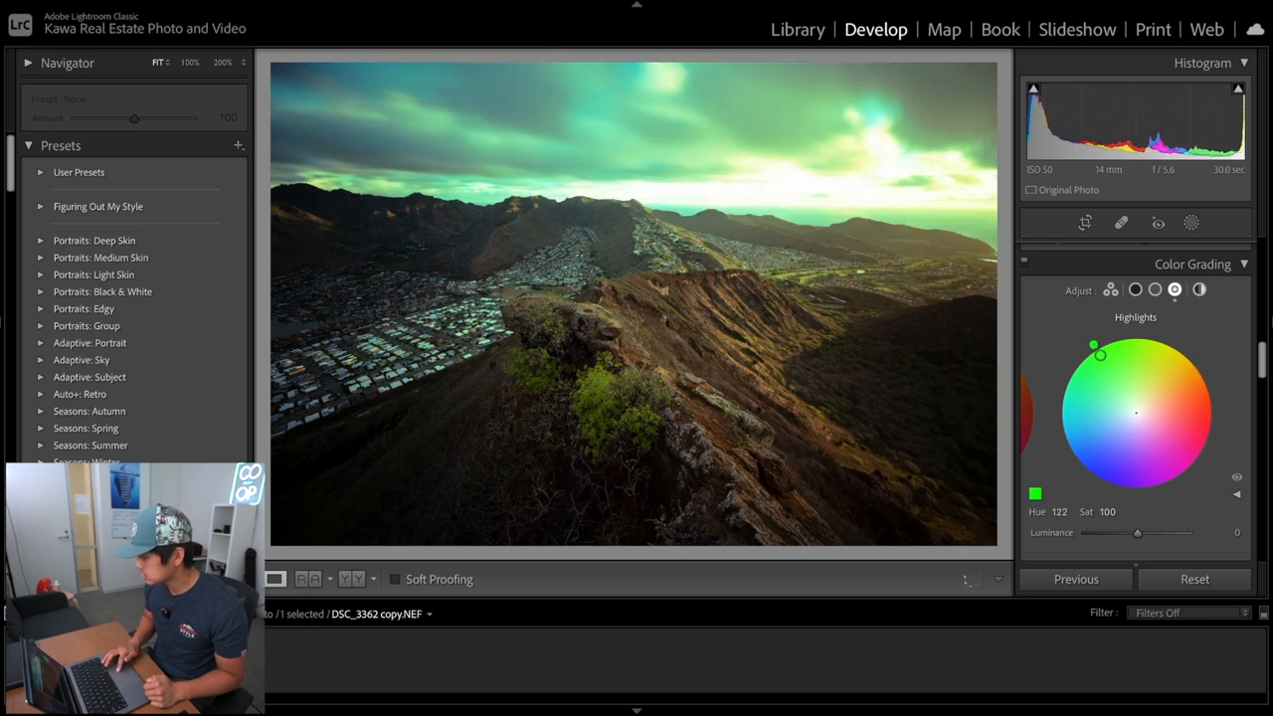
pyautogui.moveTo(1094, 354); pyautogui.dragTo(1098, 343)
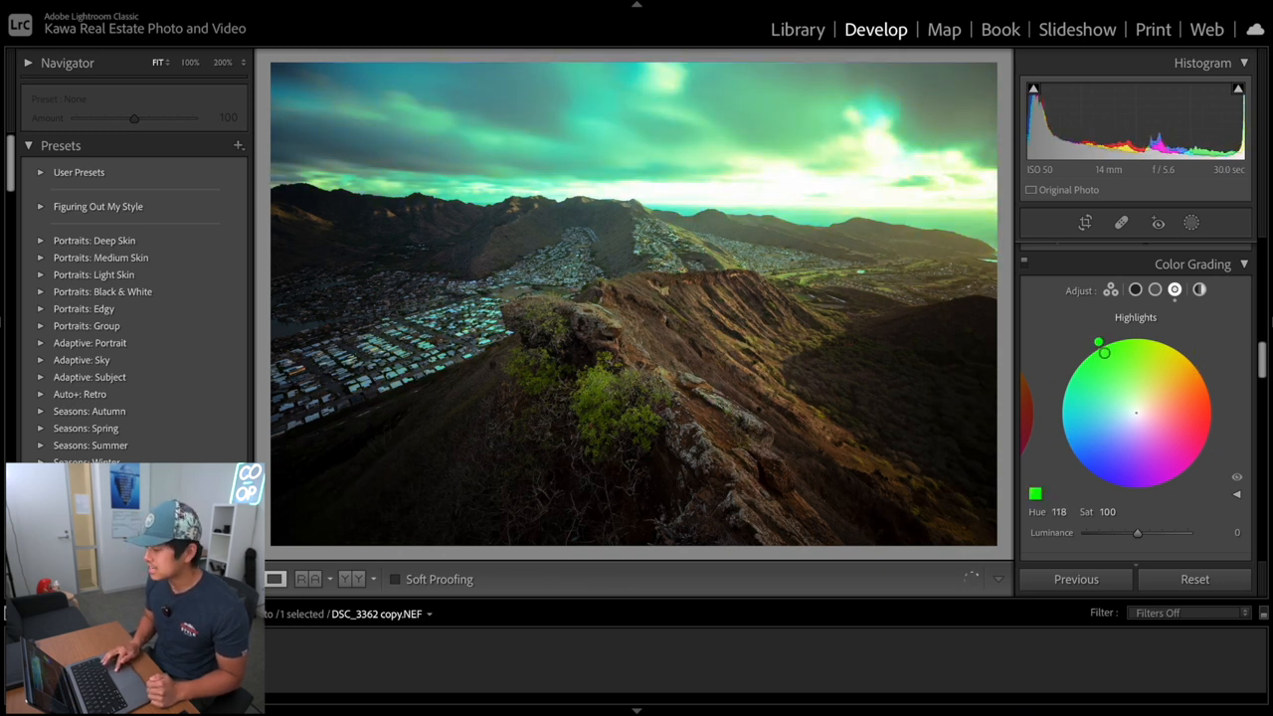
pyautogui.moveTo(1097, 342); pyautogui.dragTo(1184, 351)
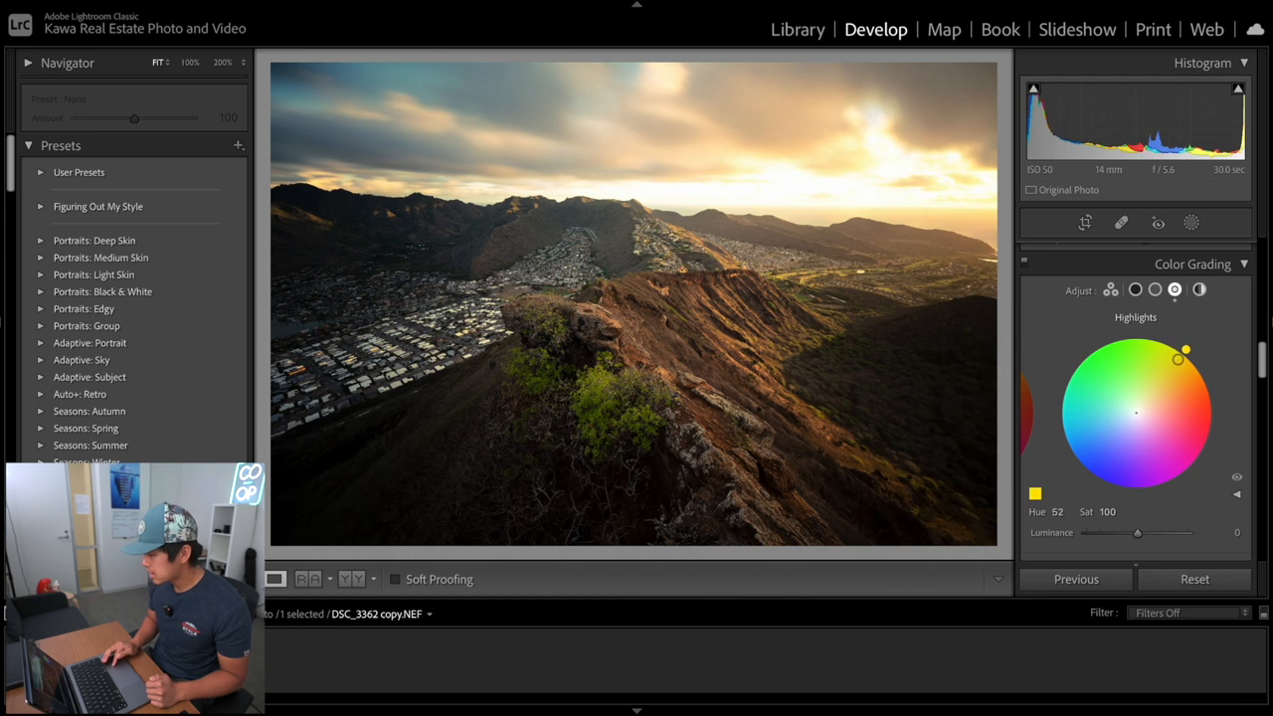
pyautogui.moveTo(1185, 351); pyautogui.dragTo(1190, 360)
pyautogui.write('6')
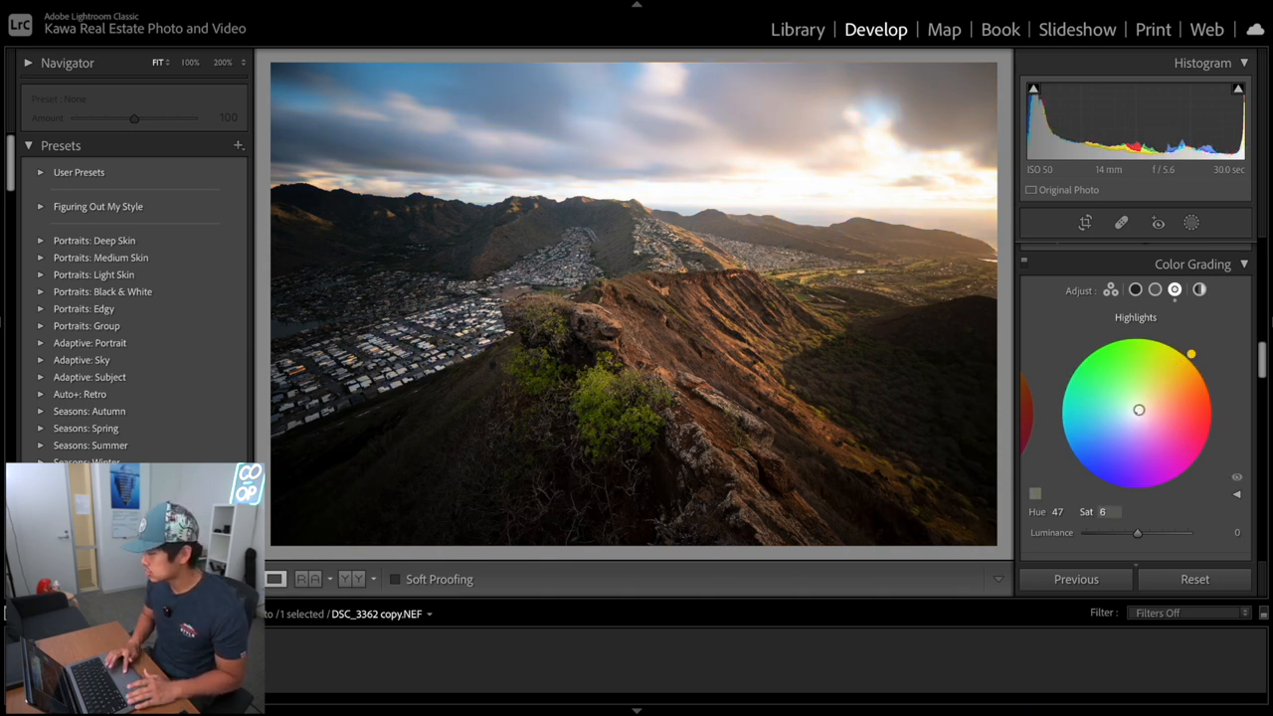
pyautogui.moveTo(1138, 410); pyautogui.dragTo(1145, 402)
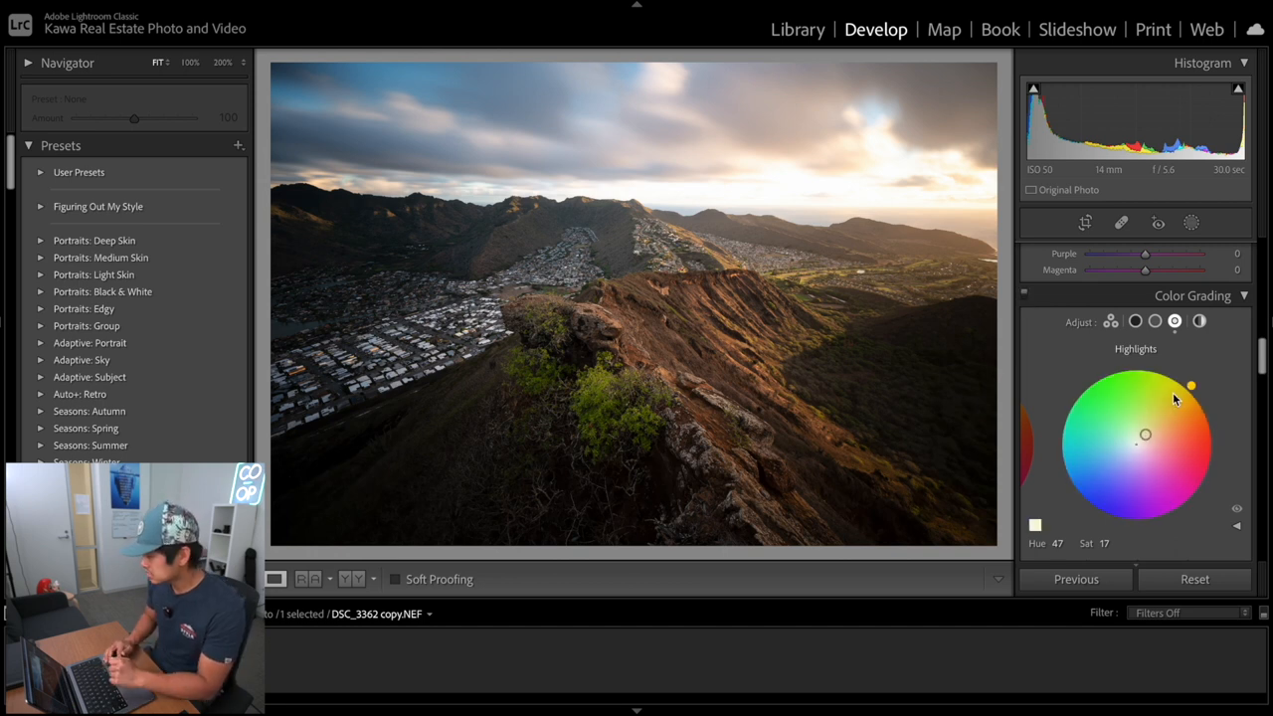
# Settle the Highlights grading on a subtle warm orange, hue 36 at saturation 15
pyautogui.moveTo(1191, 386); pyautogui.dragTo(1145, 438)
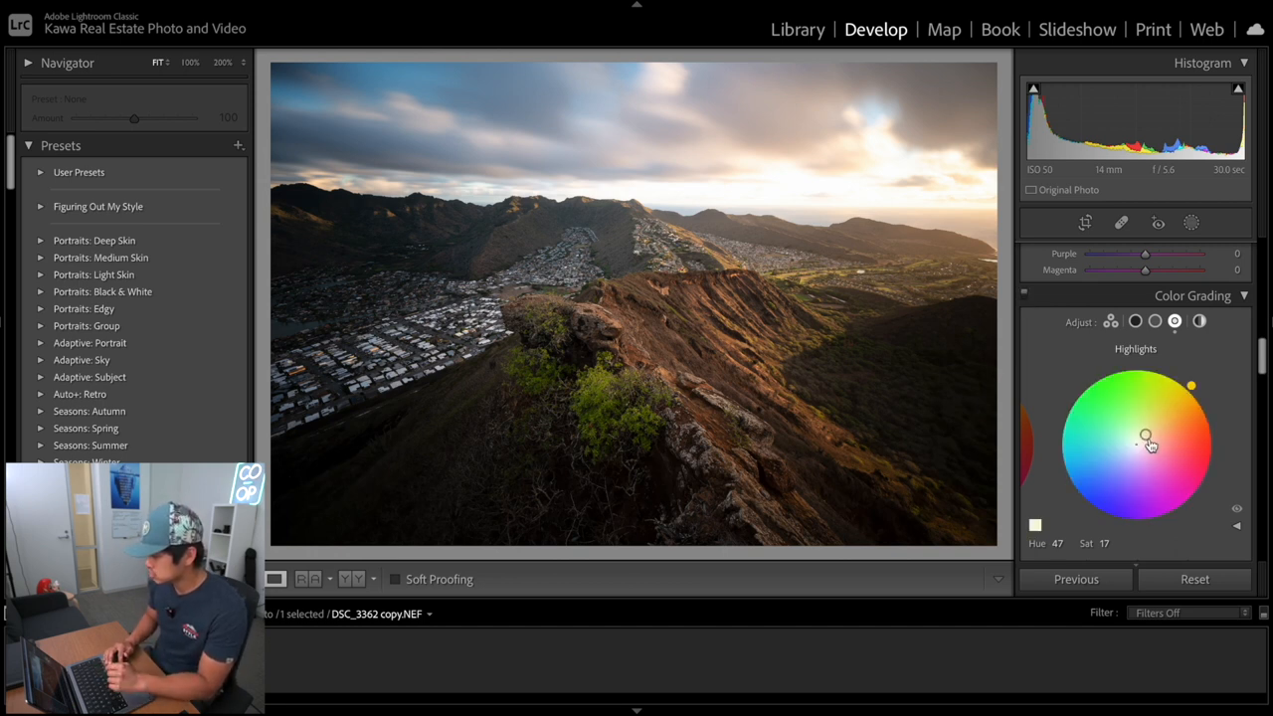
pyautogui.moveTo(1144, 439); pyautogui.dragTo(1191, 385)
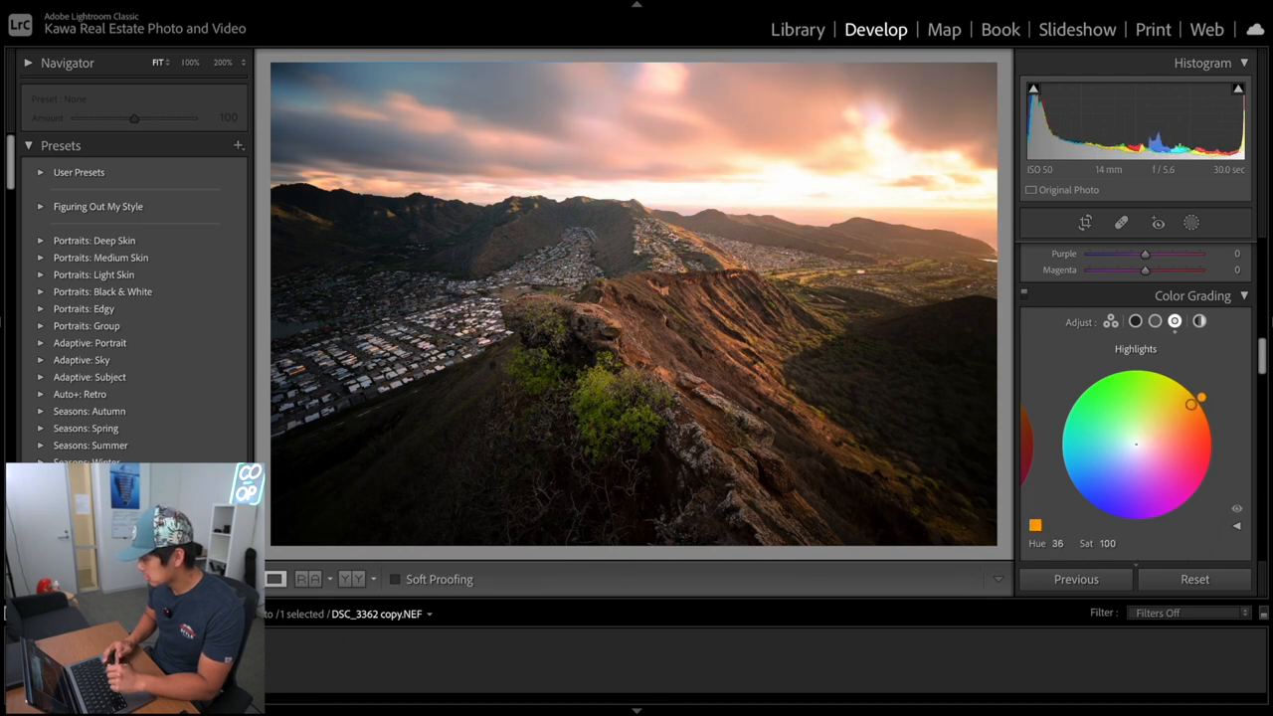
pyautogui.moveTo(1200, 399); pyautogui.dragTo(1136, 443)
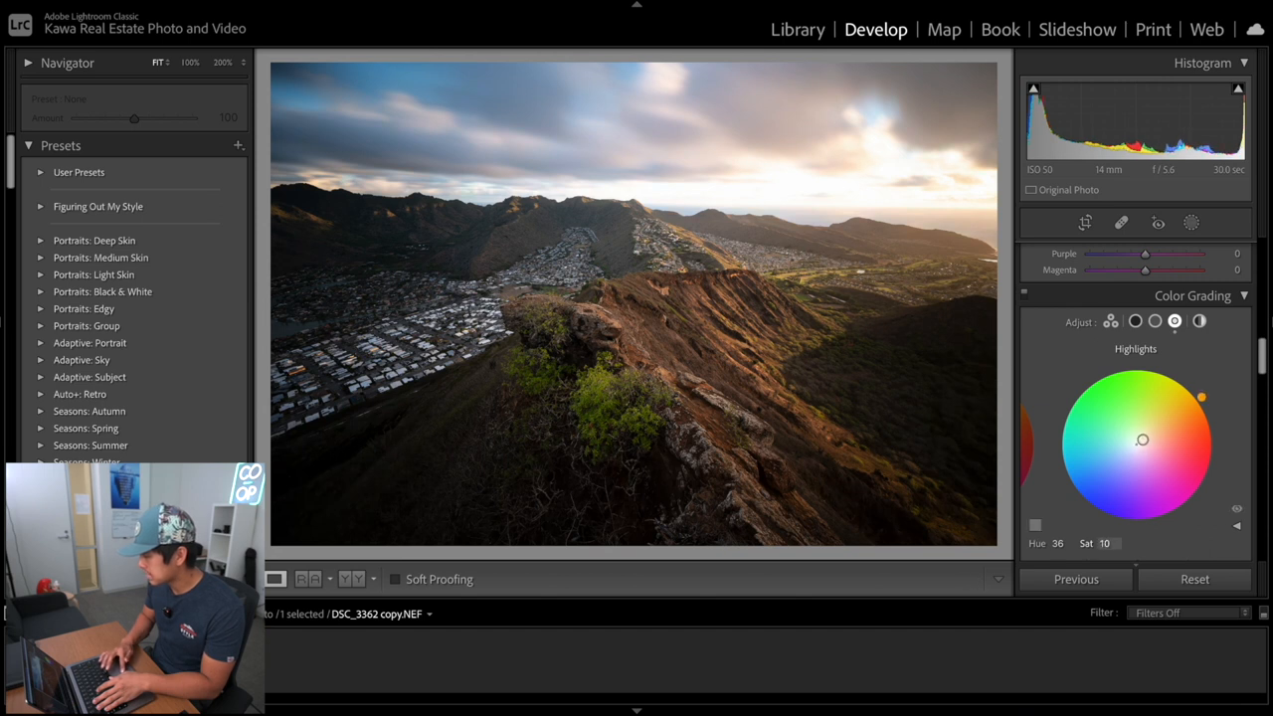
pyautogui.moveTo(1141, 440); pyautogui.dragTo(1141, 438)
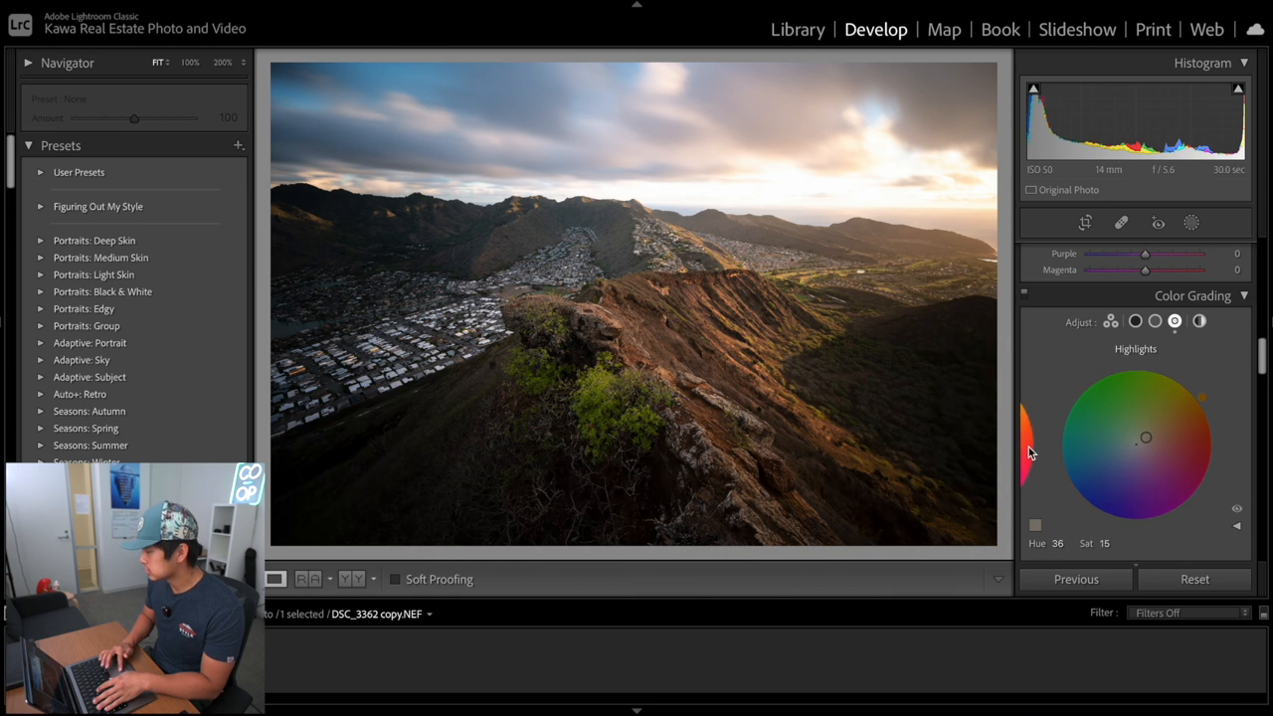
# Grade the Midtones a faint yellow-orange, hue 46 at saturation 7, after a full-strength preview
pyautogui.click(1155, 321)
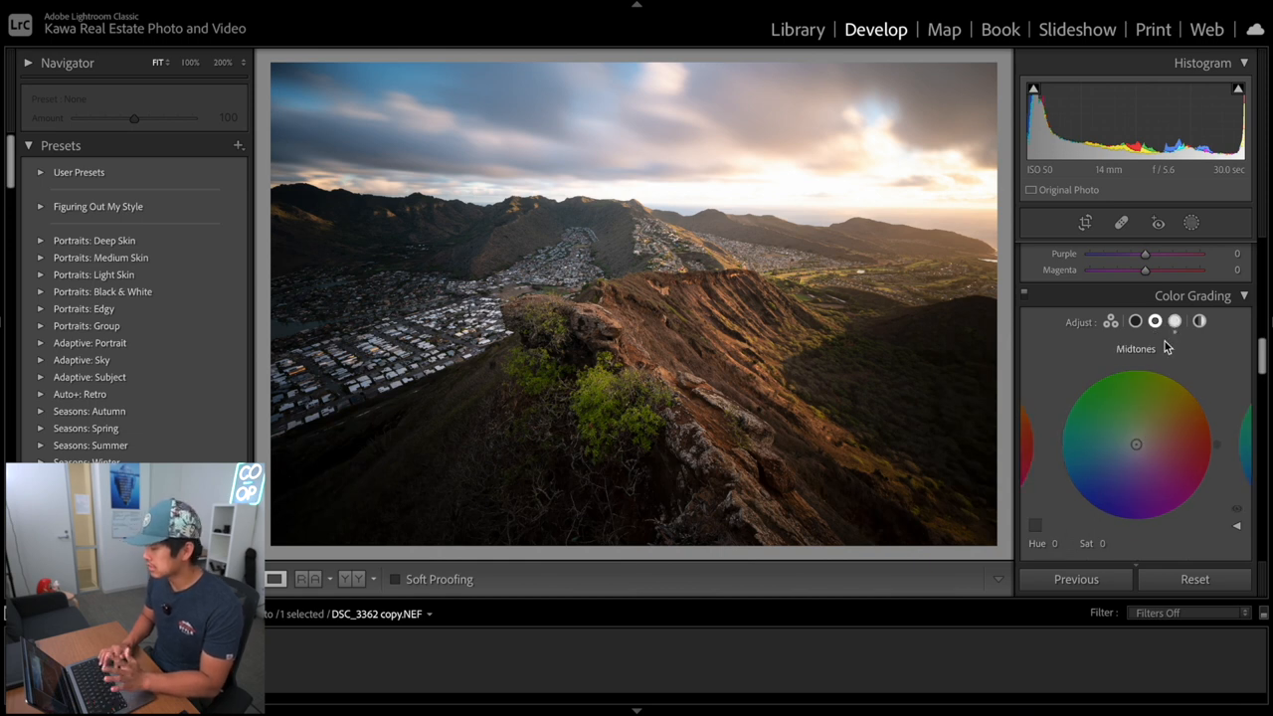
pyautogui.moveTo(1136, 445); pyautogui.dragTo(1186, 387)
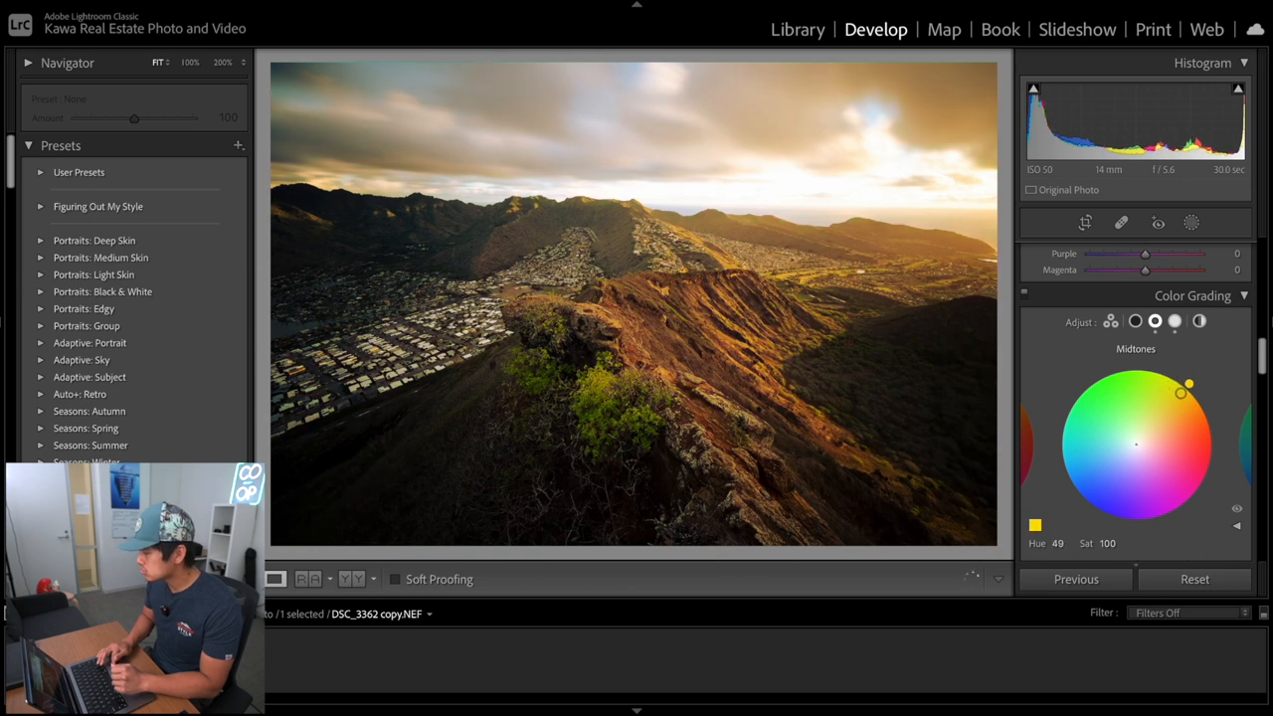
pyautogui.moveTo(1187, 384); pyautogui.dragTo(1190, 387)
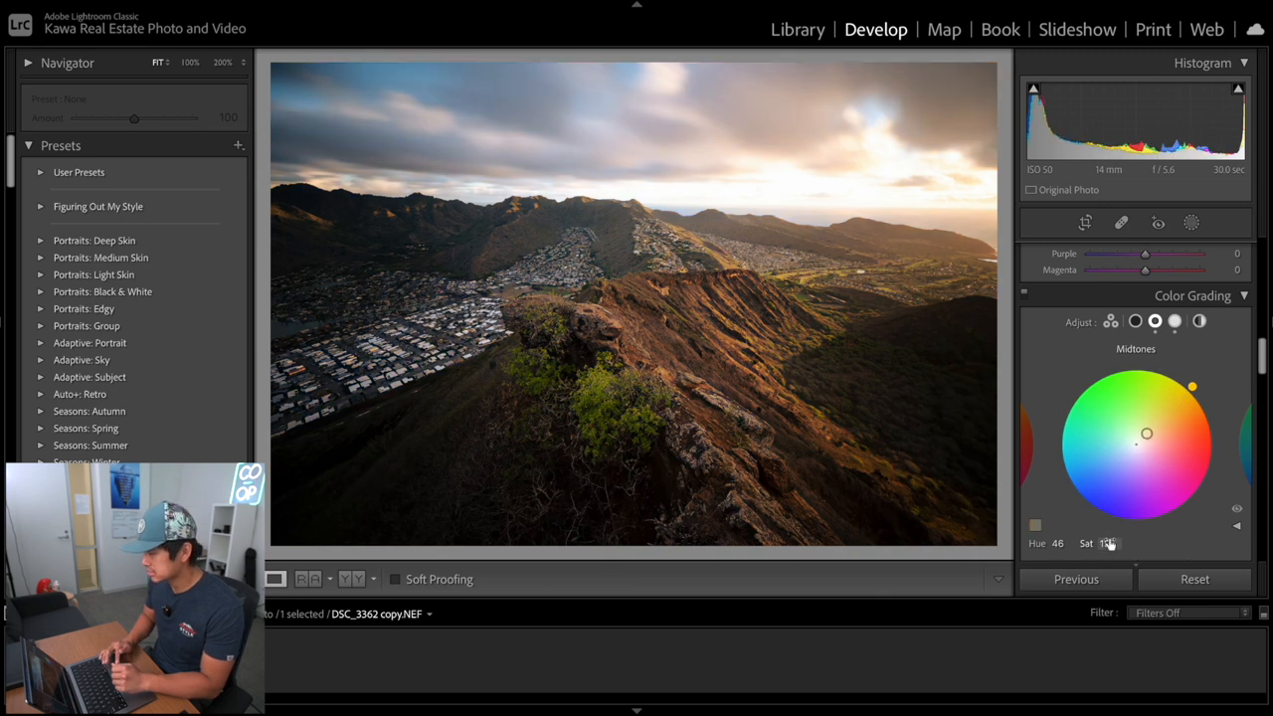
pyautogui.moveTo(1146, 432); pyautogui.dragTo(1139, 442)
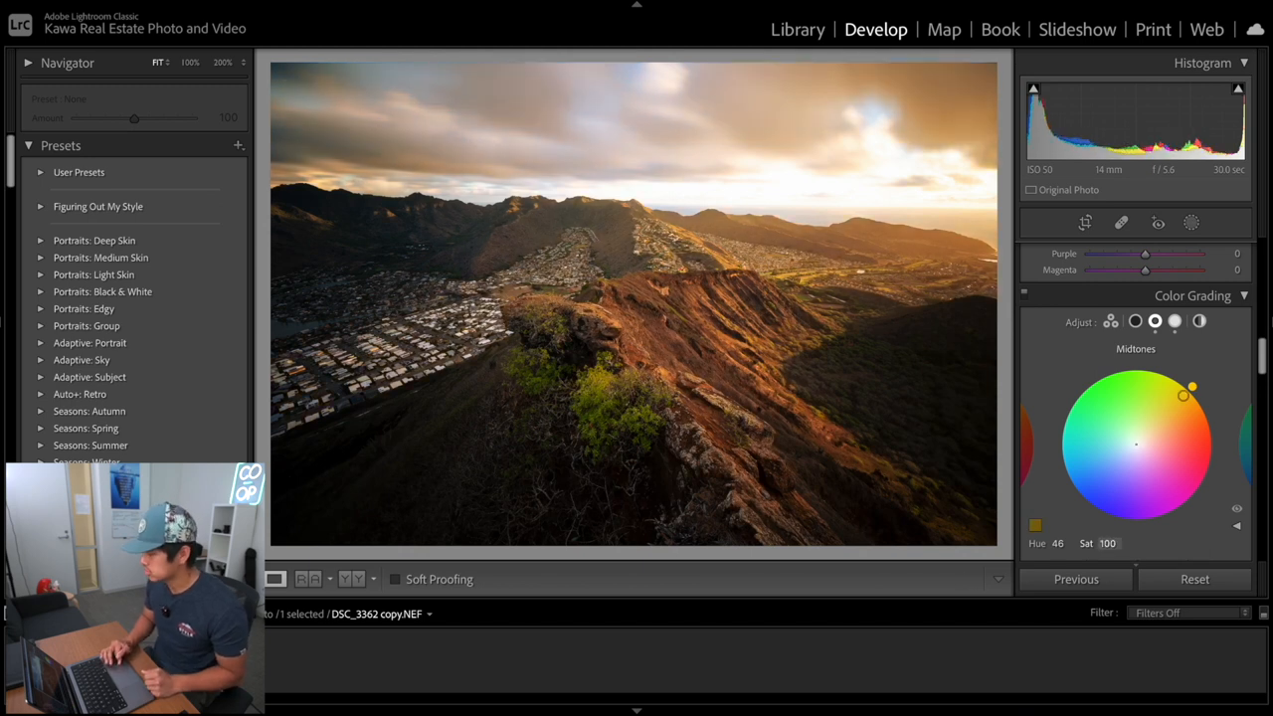
pyautogui.moveTo(1191, 390); pyautogui.dragTo(1139, 440)
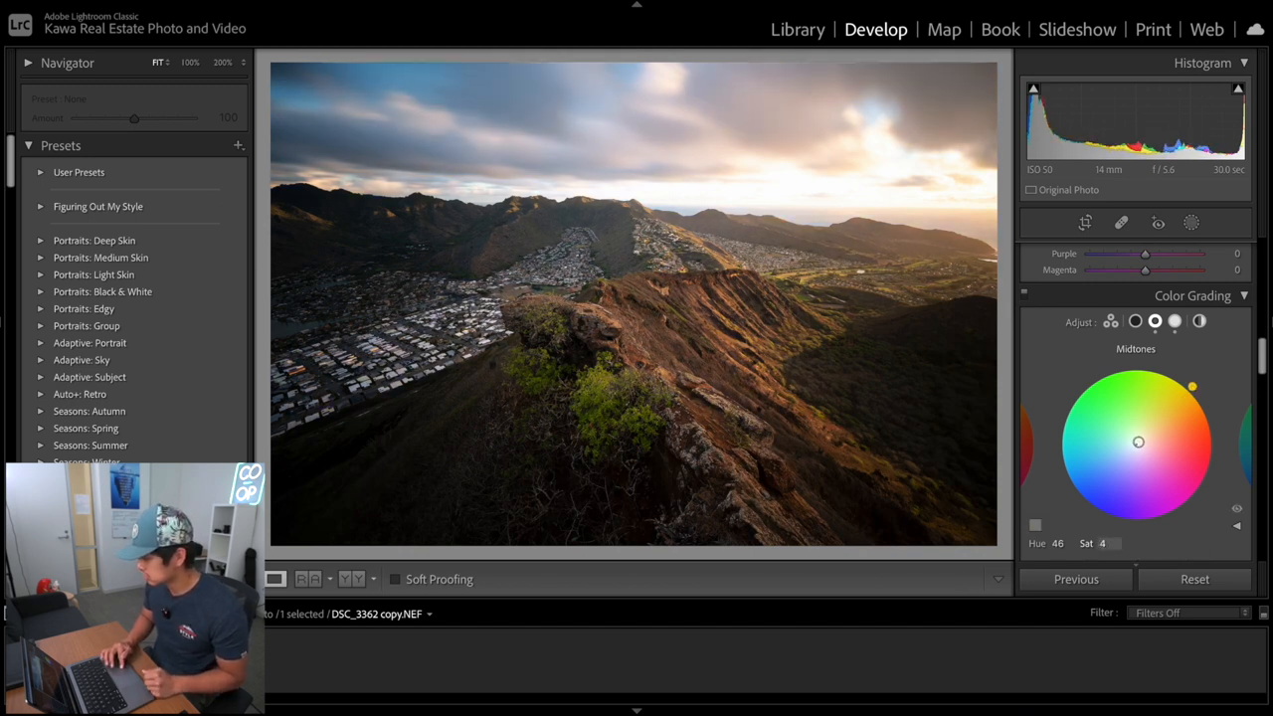
pyautogui.moveTo(1139, 442); pyautogui.dragTo(1138, 438)
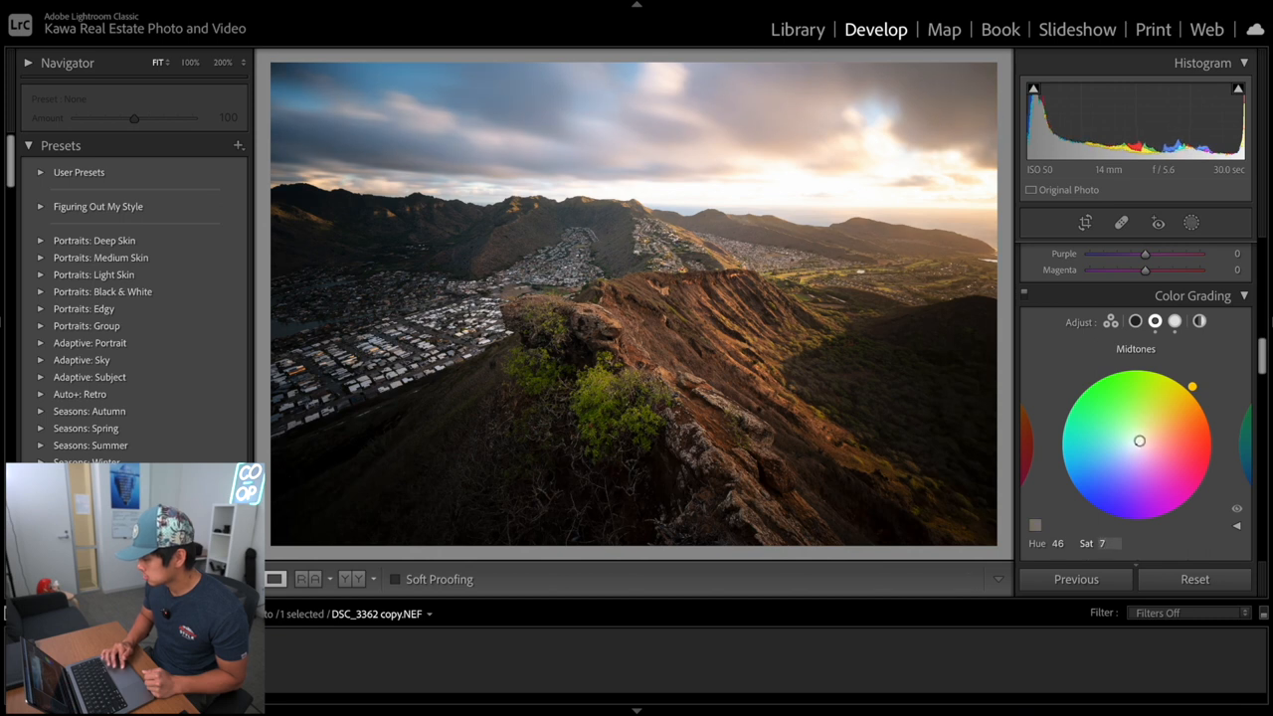
# Preview green, cyan and blue on the Shadows wheel, then soften to a subtle blue tint around hue 210
pyautogui.click(1135, 322)
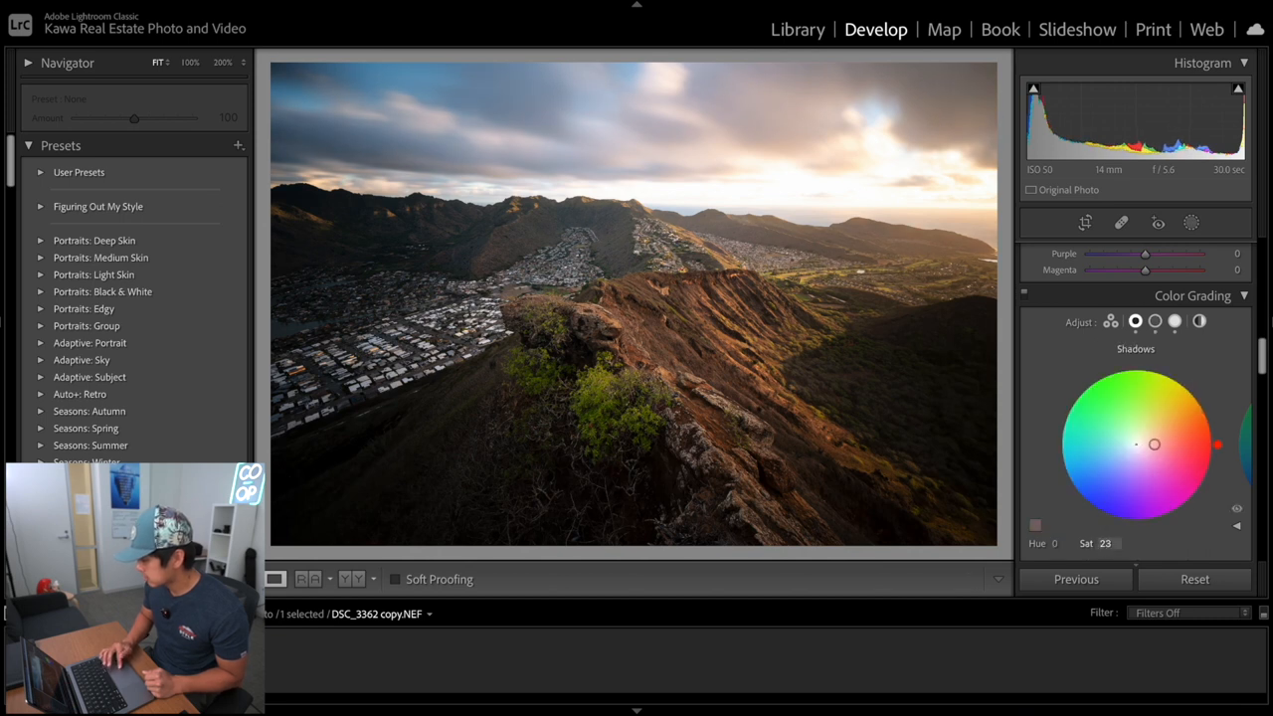
pyautogui.moveTo(1155, 445); pyautogui.dragTo(1062, 414)
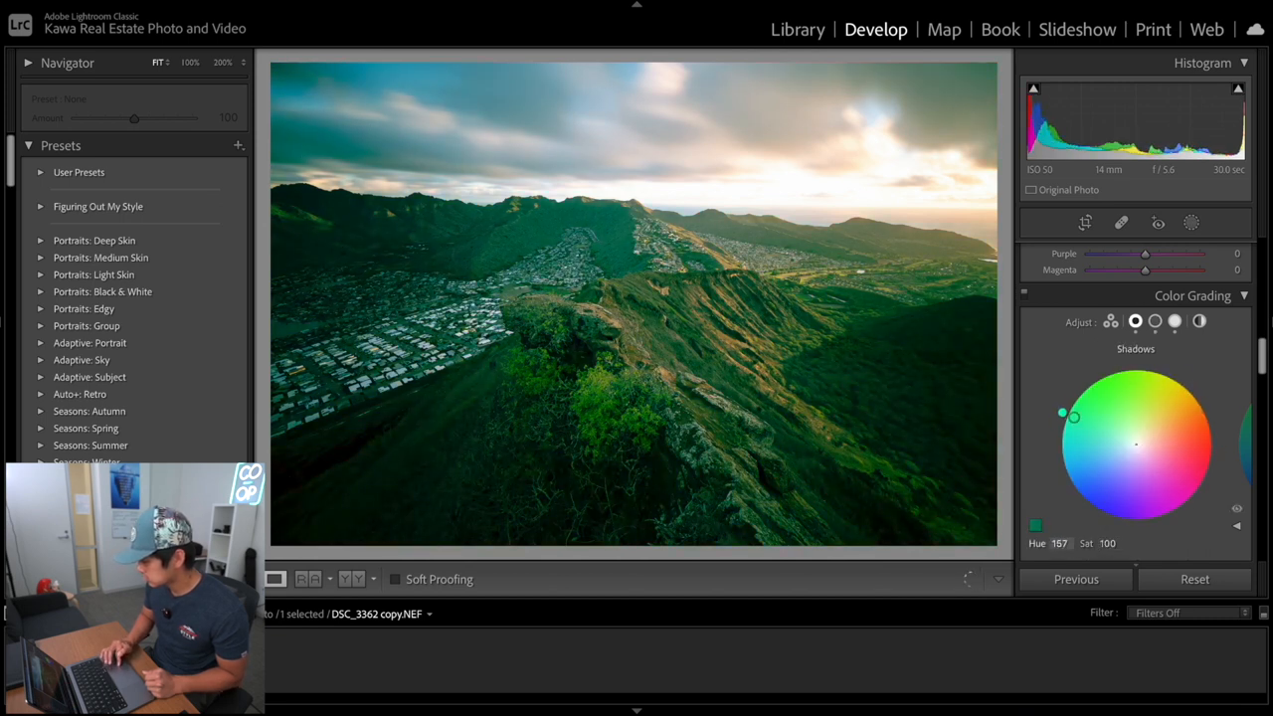
pyautogui.moveTo(1062, 415); pyautogui.dragTo(1057, 457)
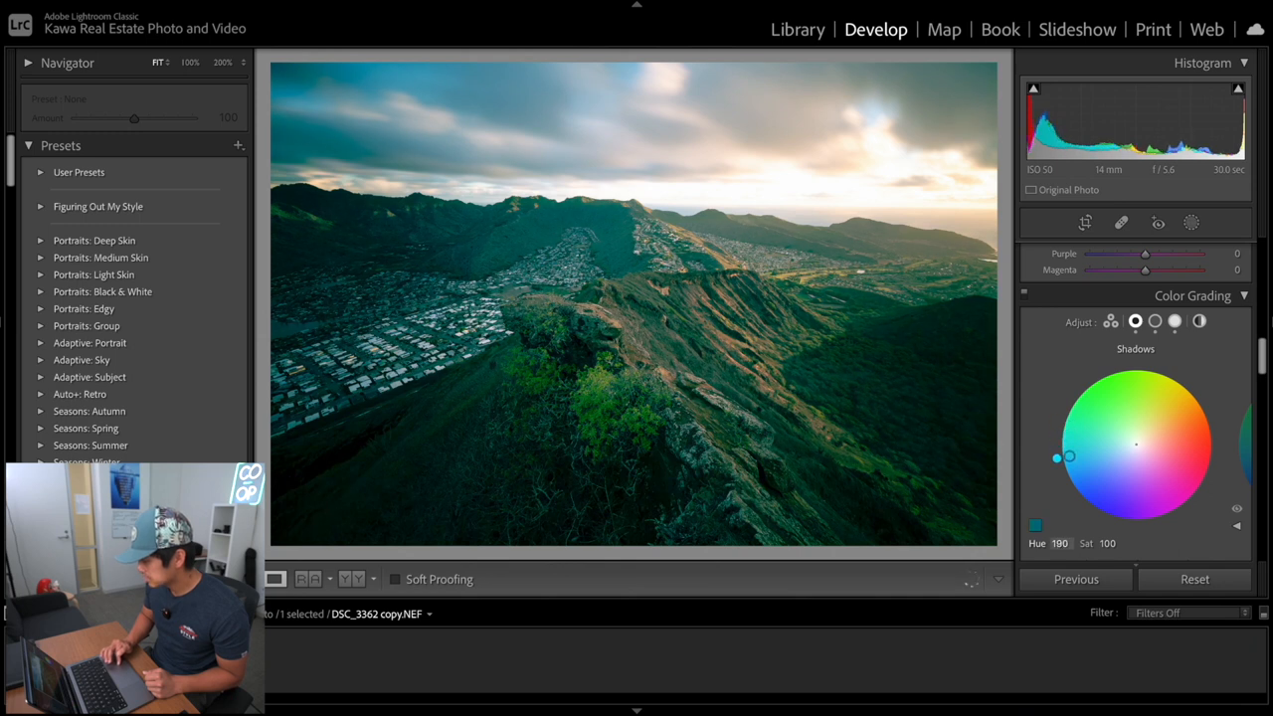
pyautogui.moveTo(1058, 457); pyautogui.dragTo(1074, 479)
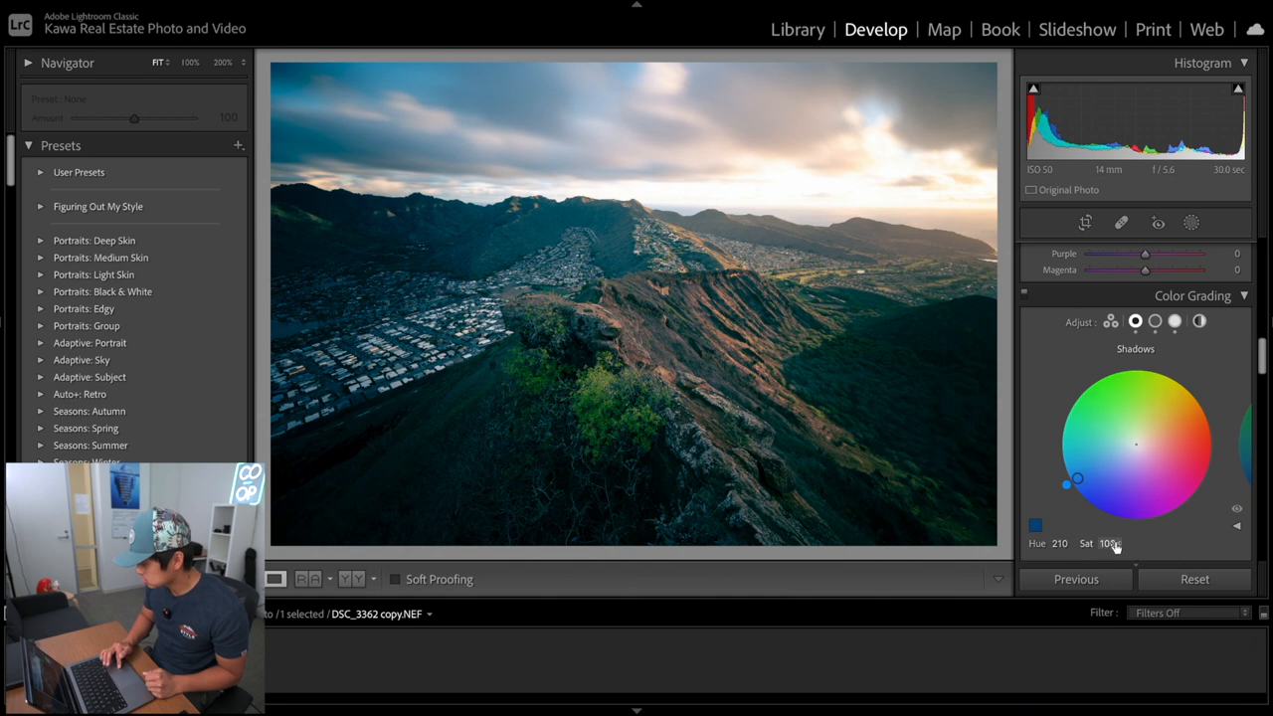
pyautogui.moveTo(1069, 482); pyautogui.dragTo(1131, 448)
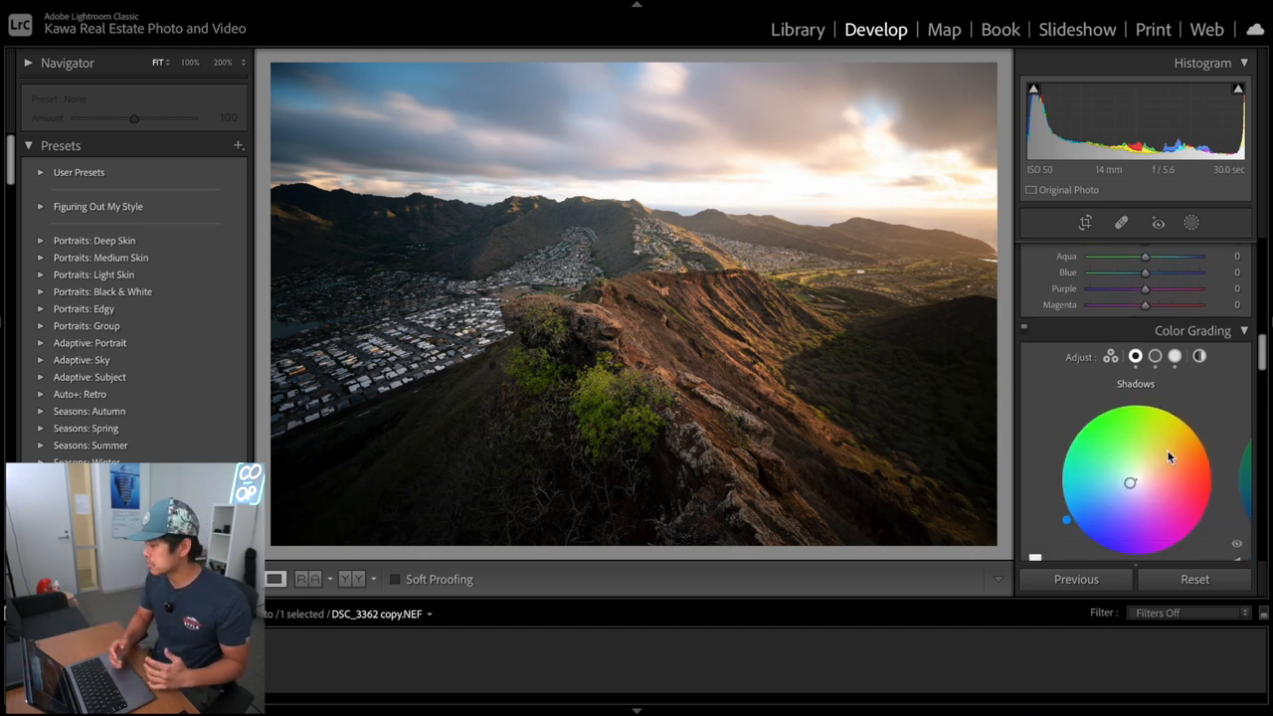
# Give the Midtones a faint cool blue, hue 214 at saturation 18, then switch Color Grading off to compare
pyautogui.click(1174, 296)
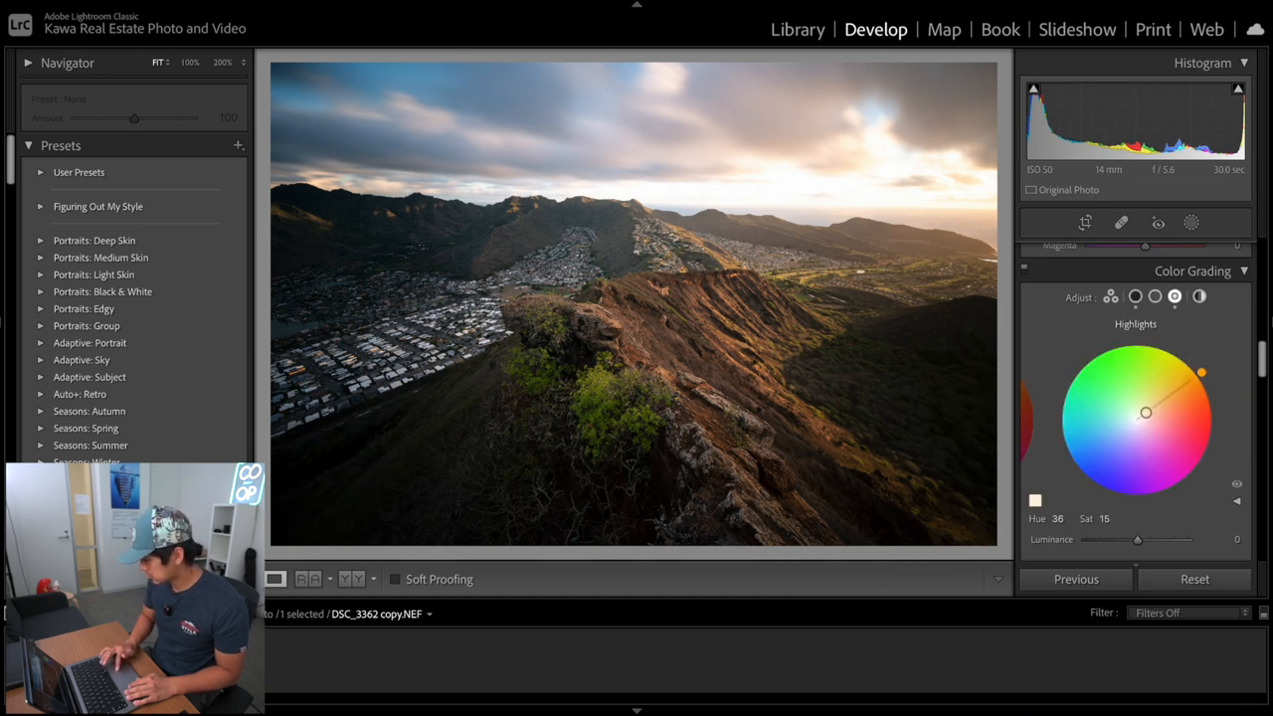
pyautogui.moveTo(1145, 413); pyautogui.dragTo(1068, 420)
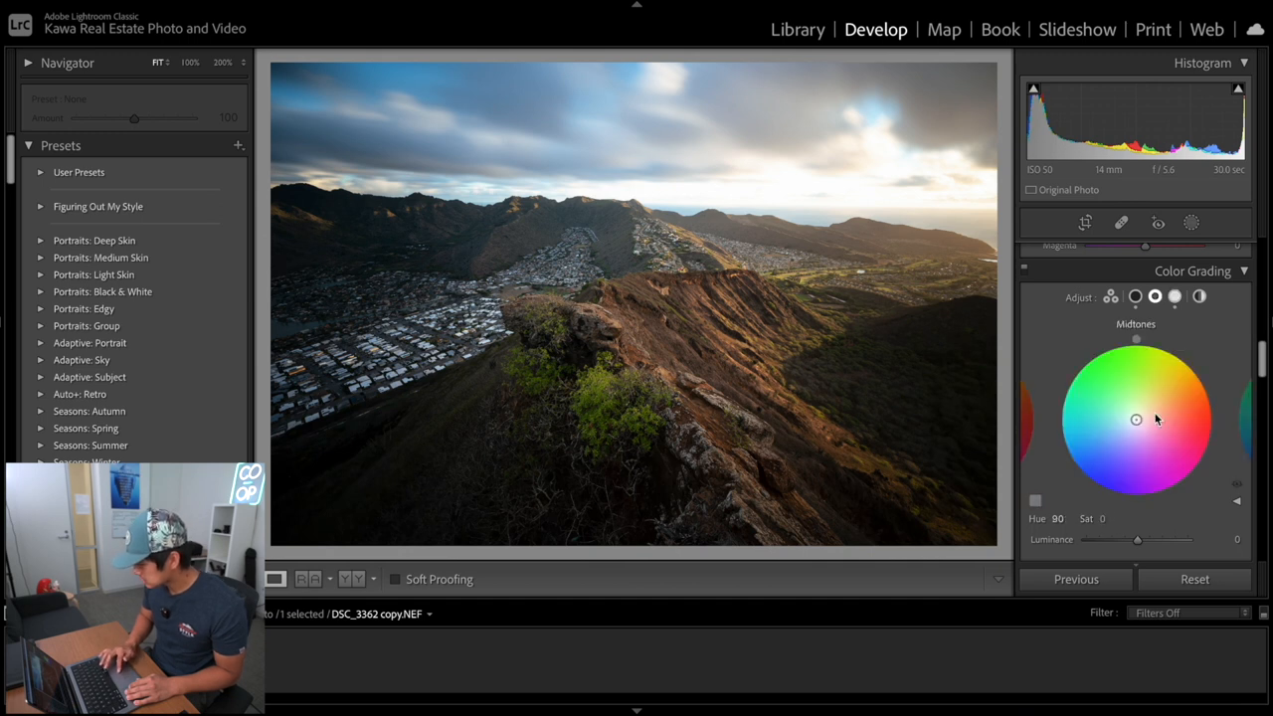
pyautogui.moveTo(1136, 419); pyautogui.dragTo(1063, 453)
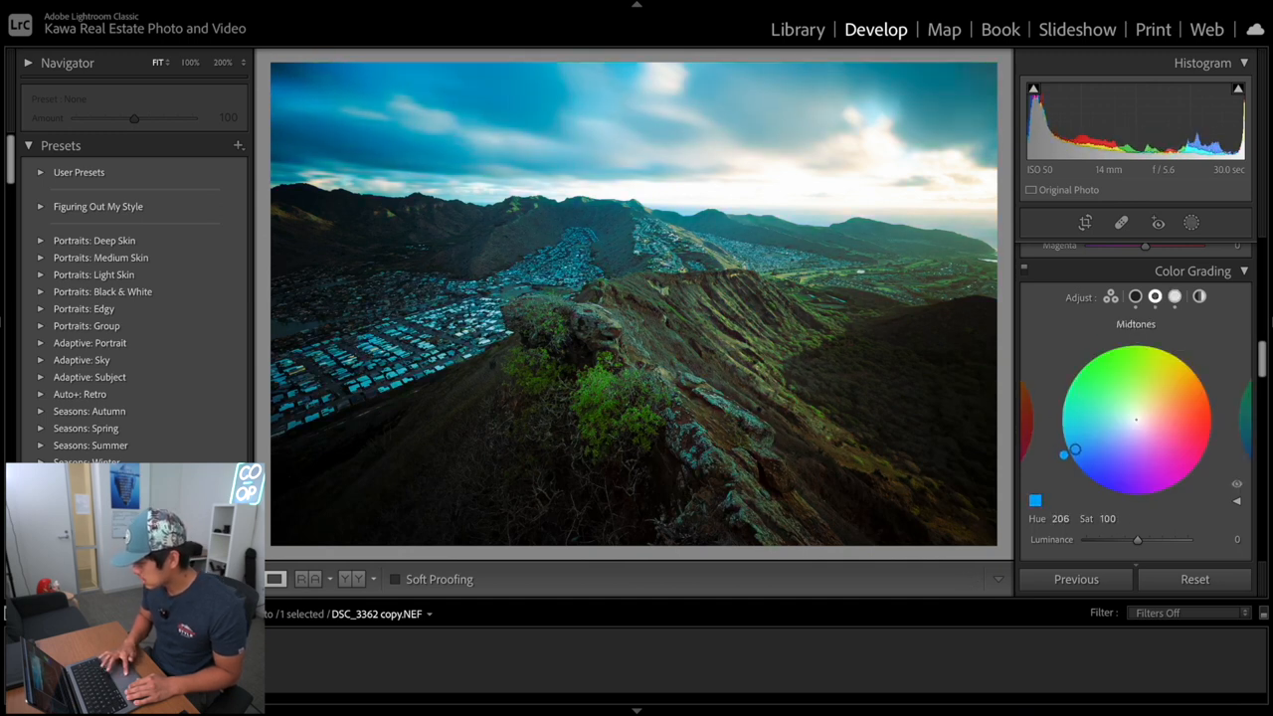
pyautogui.moveTo(1063, 454); pyautogui.dragTo(1079, 463)
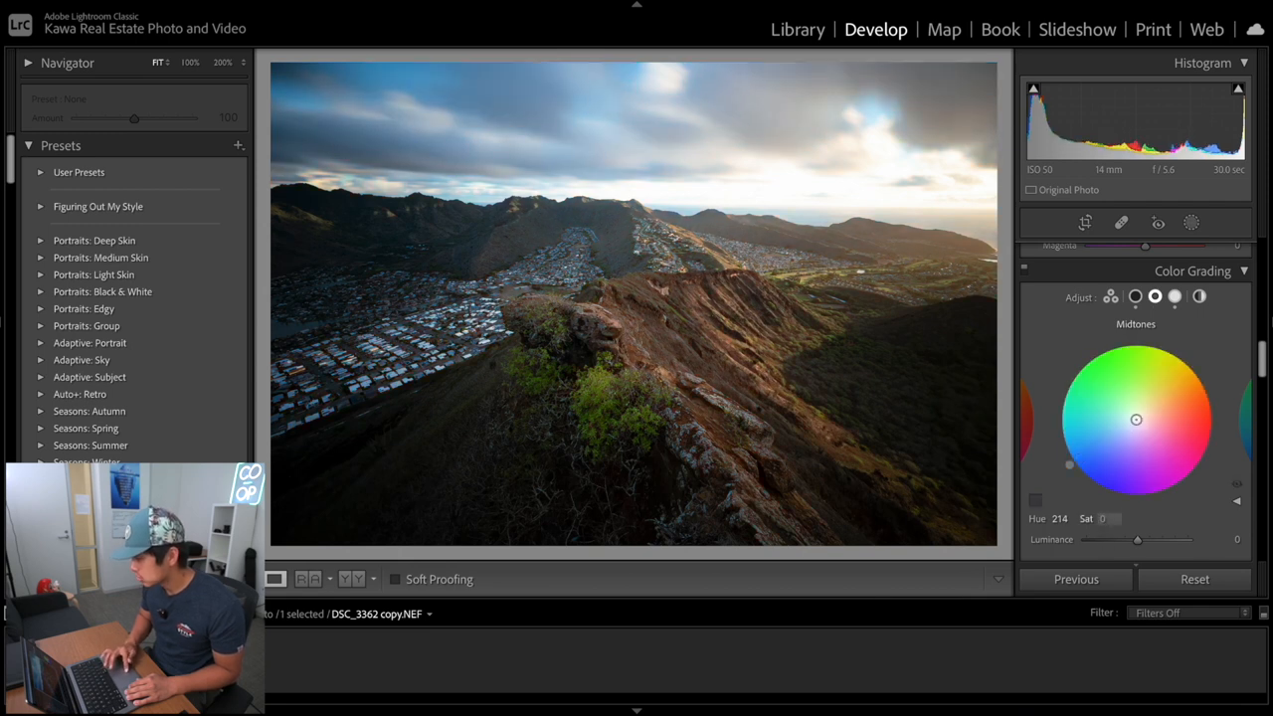
pyautogui.moveTo(1136, 418); pyautogui.dragTo(1124, 426)
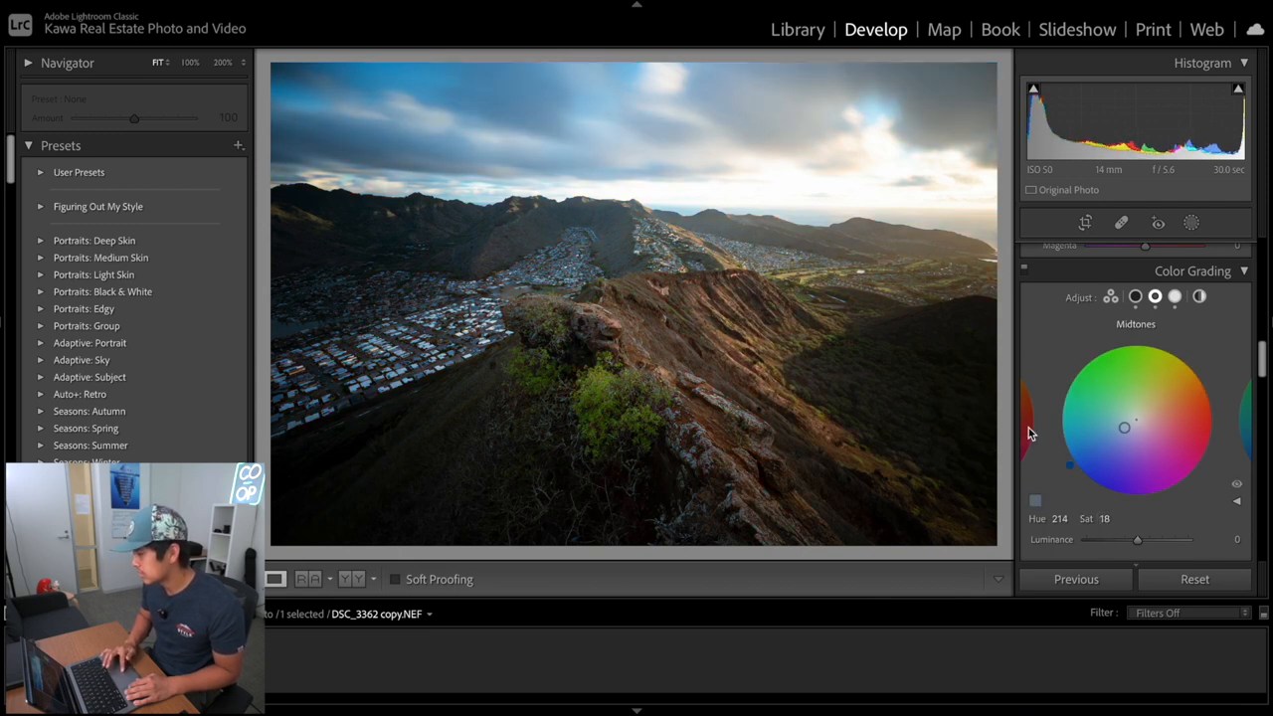
pyautogui.click(1134, 308)
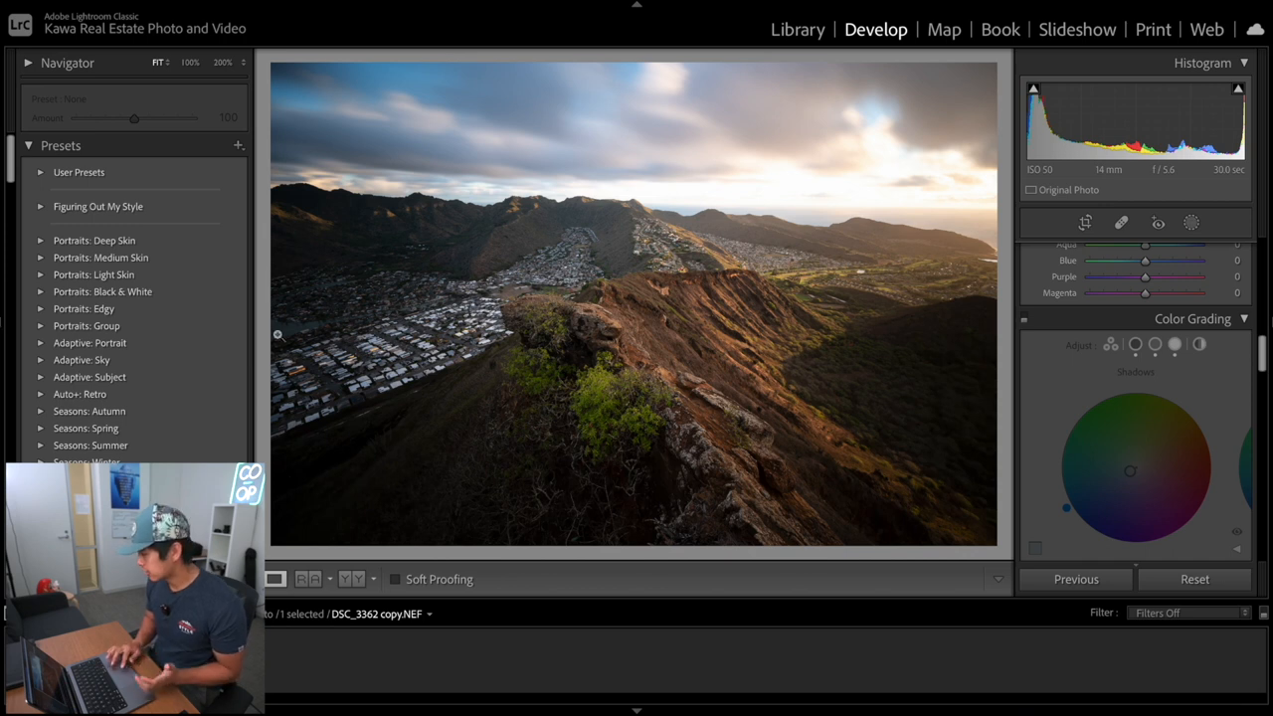
# Scroll the right panel back up past Tone Curve and Color Grading to the Basic panel
pyautogui.click(1193, 295)
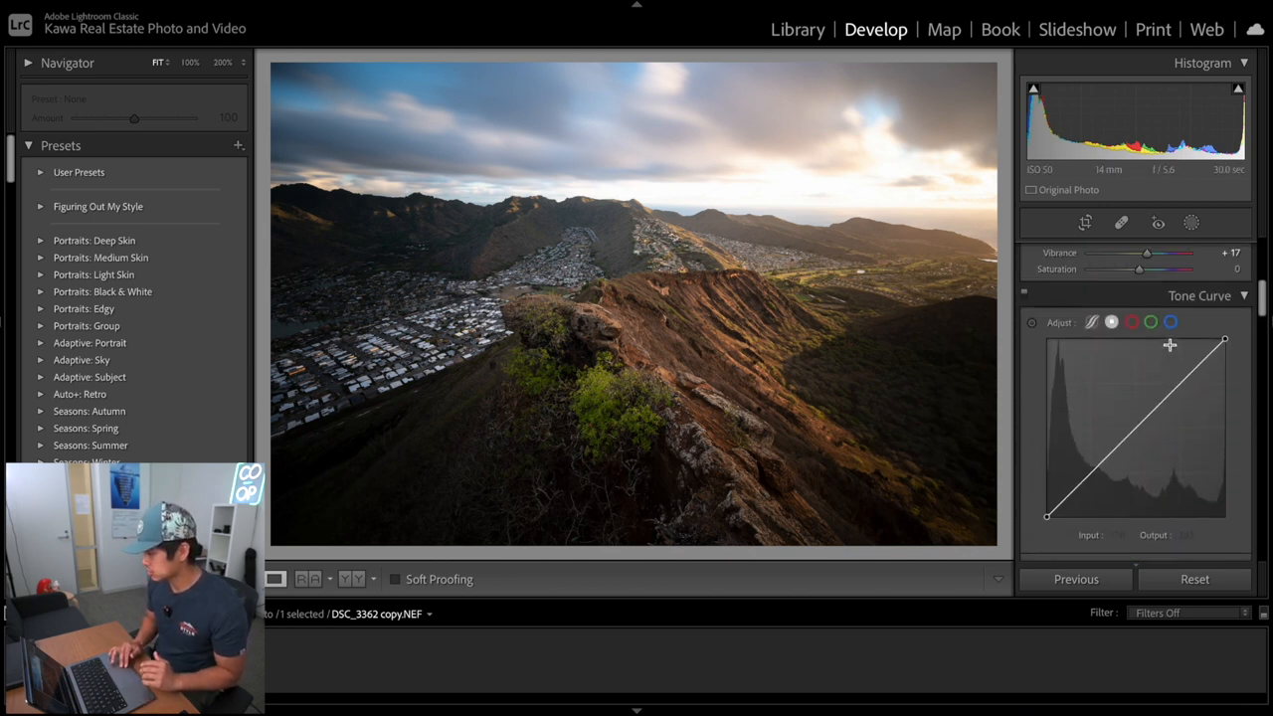
pyautogui.click(1132, 327)
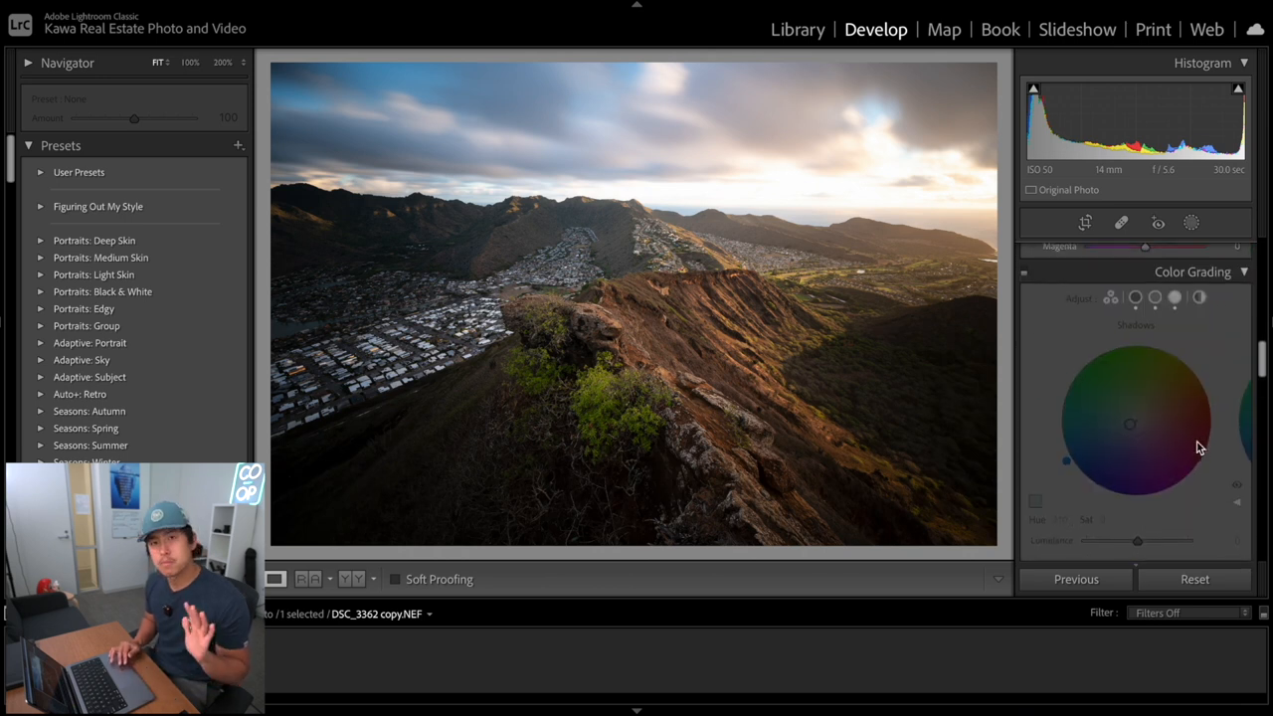
pyautogui.click(1217, 251)
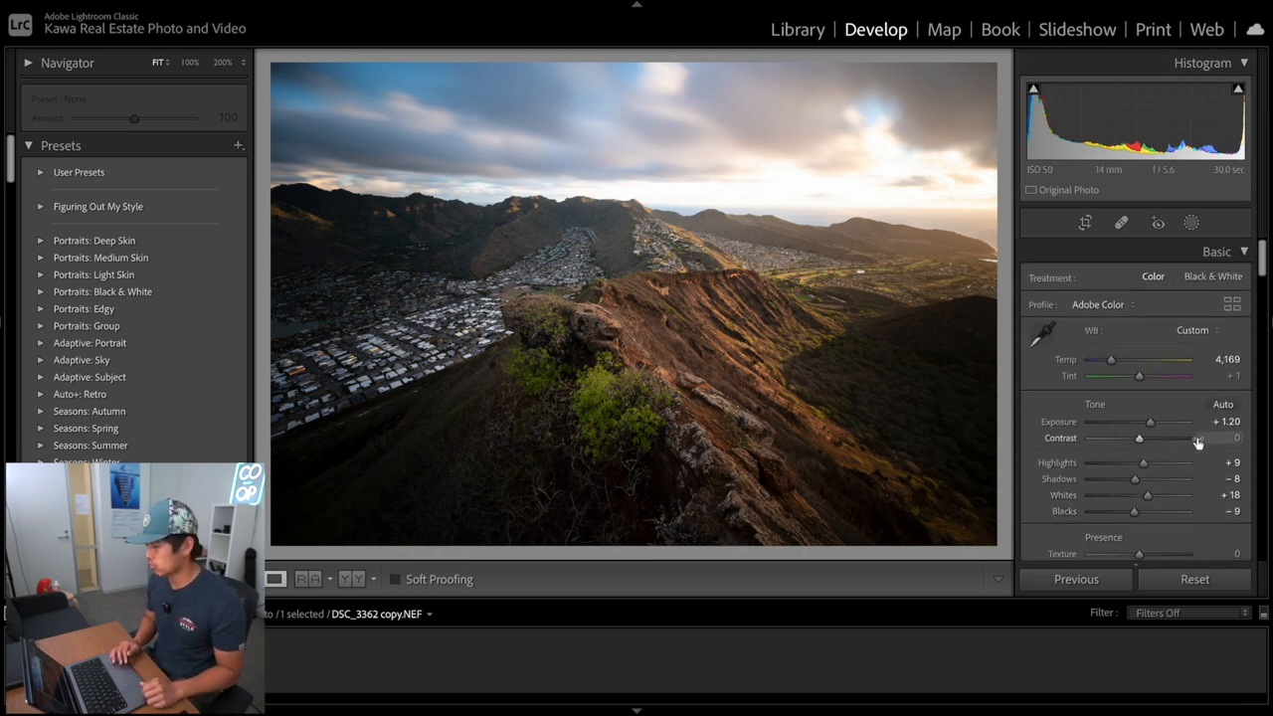